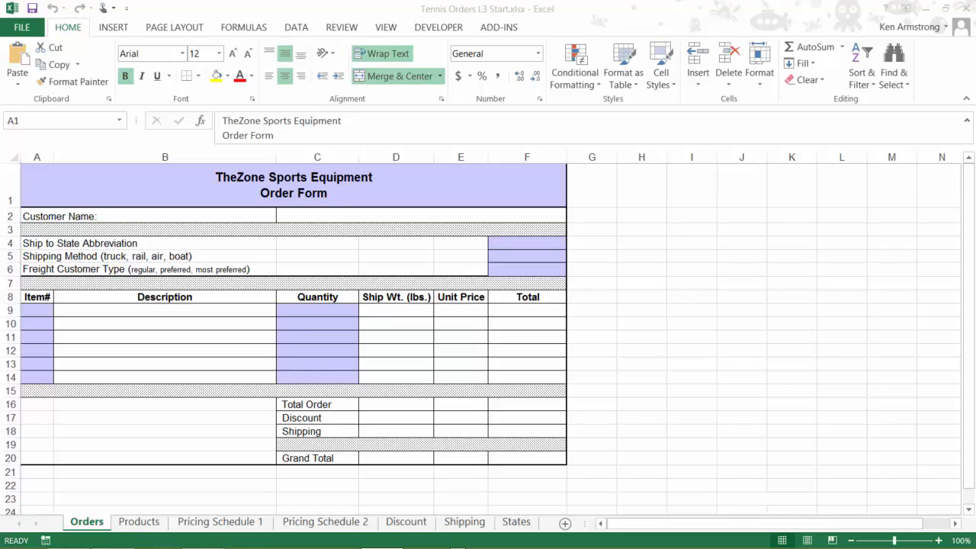
{"action": "mouse_move", "coordinate": [650, 240]}
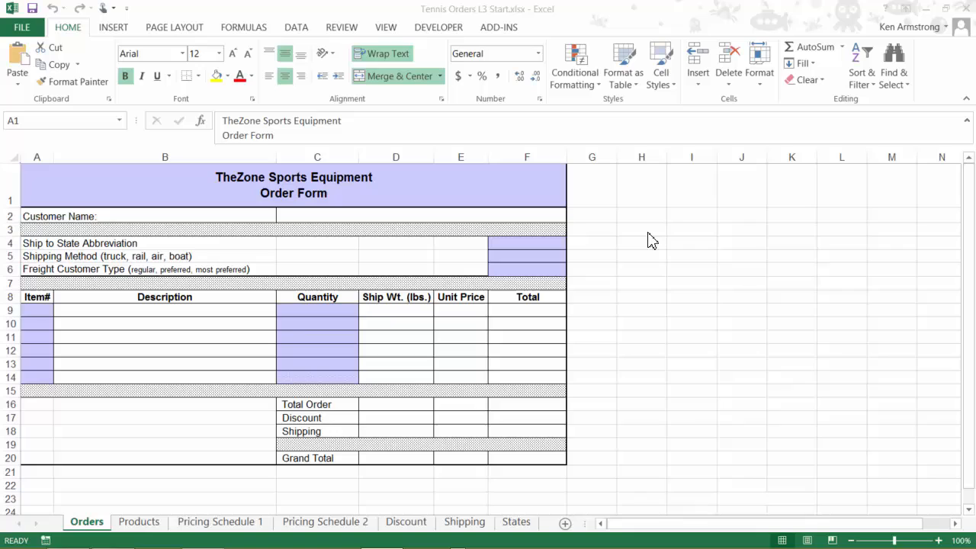
{"action": "mouse_move", "coordinate": [540, 349]}
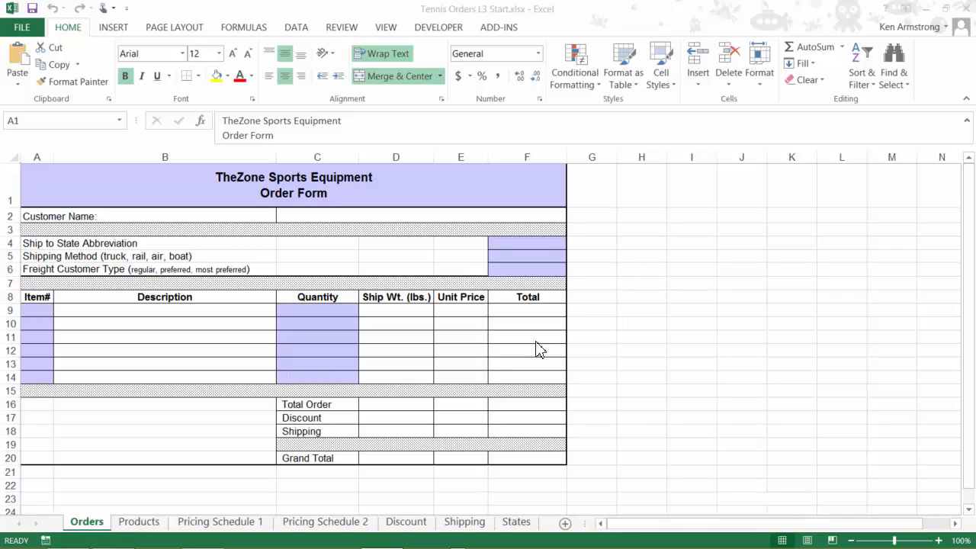
{"action": "mouse_move", "coordinate": [138, 313]}
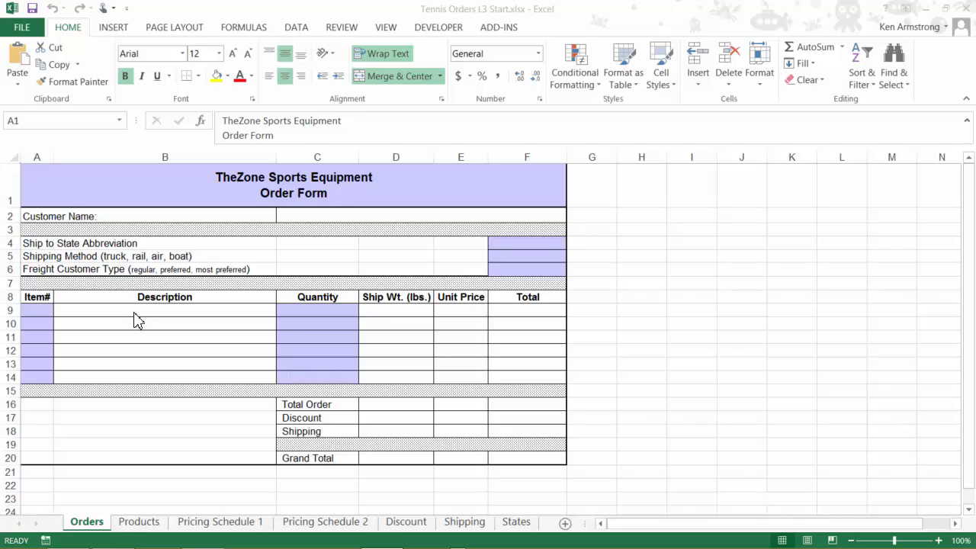
{"action": "mouse_move", "coordinate": [147, 524]}
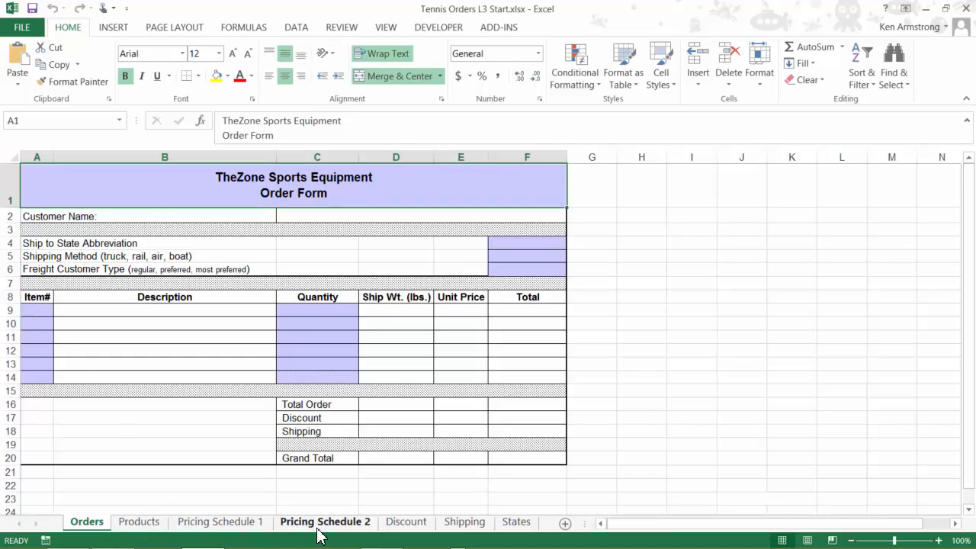
- Browse Pricing Schedule 2, Pricing Schedule 1 and Orders, ending on the Products sheet
{"action": "left_click", "coordinate": [324, 521]}
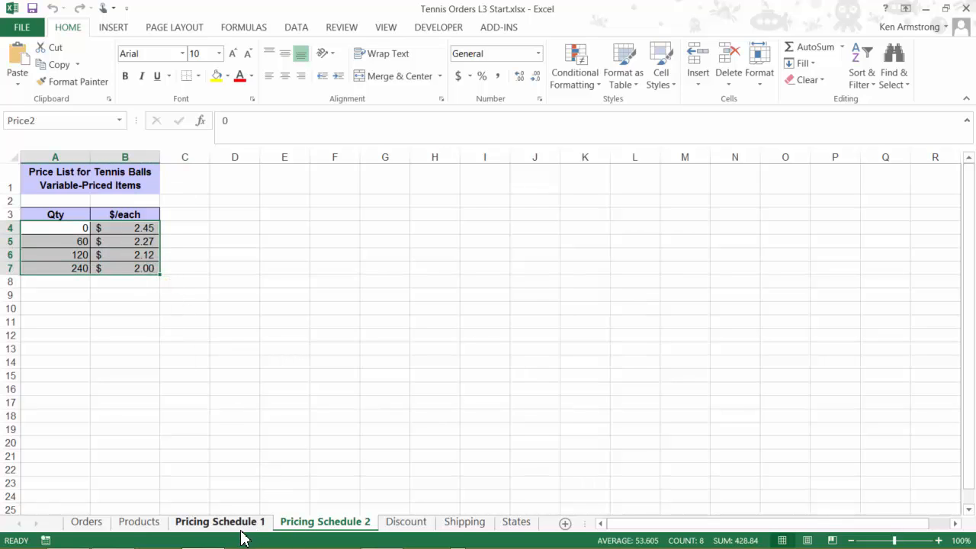
{"action": "left_click", "coordinate": [221, 521]}
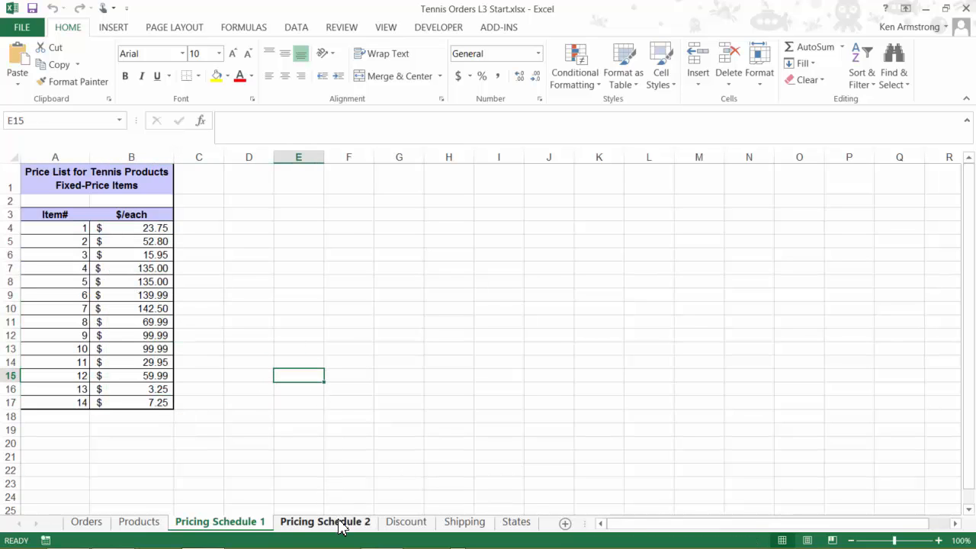
{"action": "left_click", "coordinate": [324, 521]}
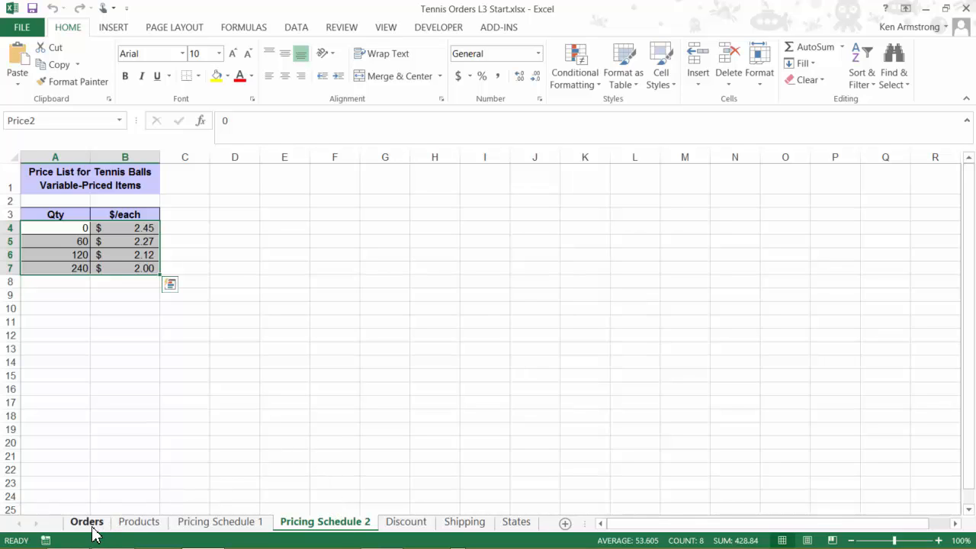
{"action": "left_click", "coordinate": [84, 521]}
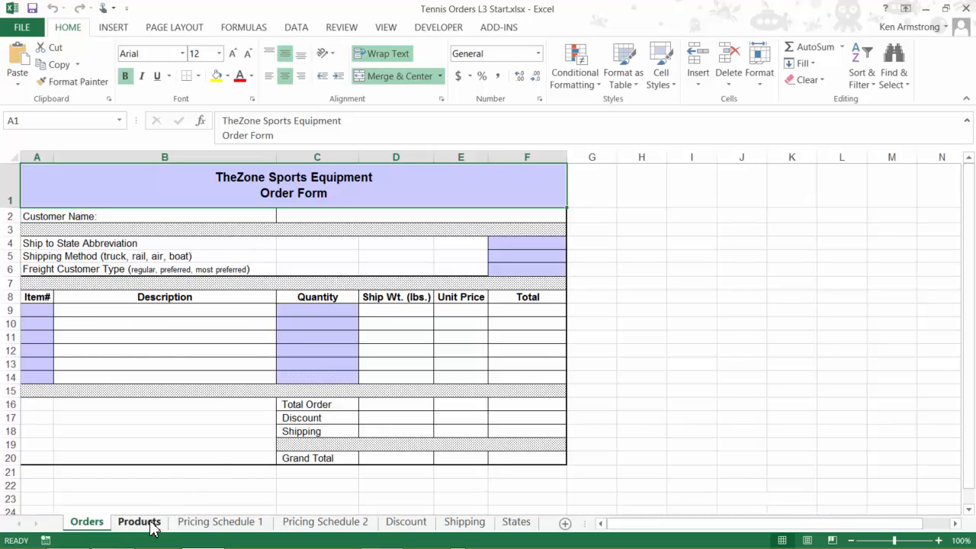
{"action": "left_click", "coordinate": [138, 522]}
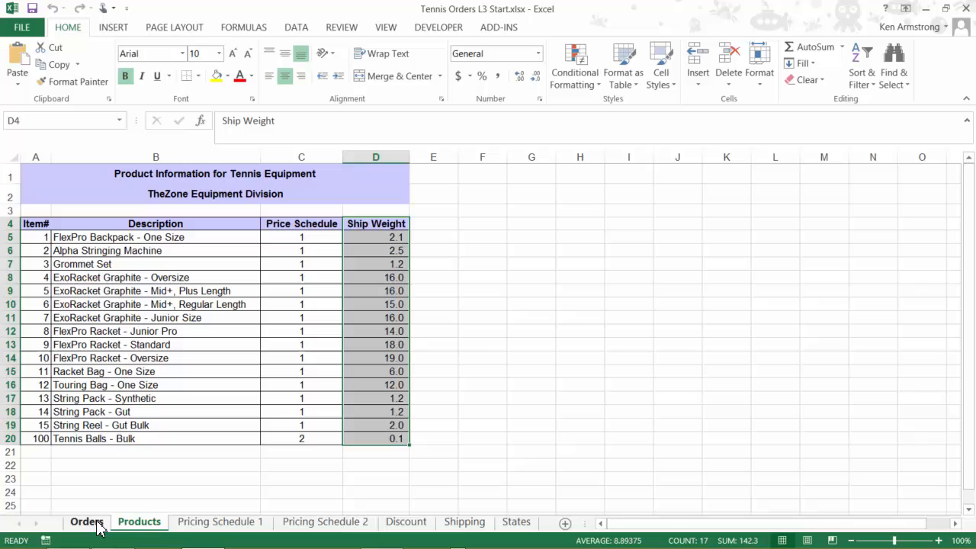
- Return to the Orders form and inspect the Shipping Method and Freight Customer Type cells
{"action": "left_click", "coordinate": [86, 522]}
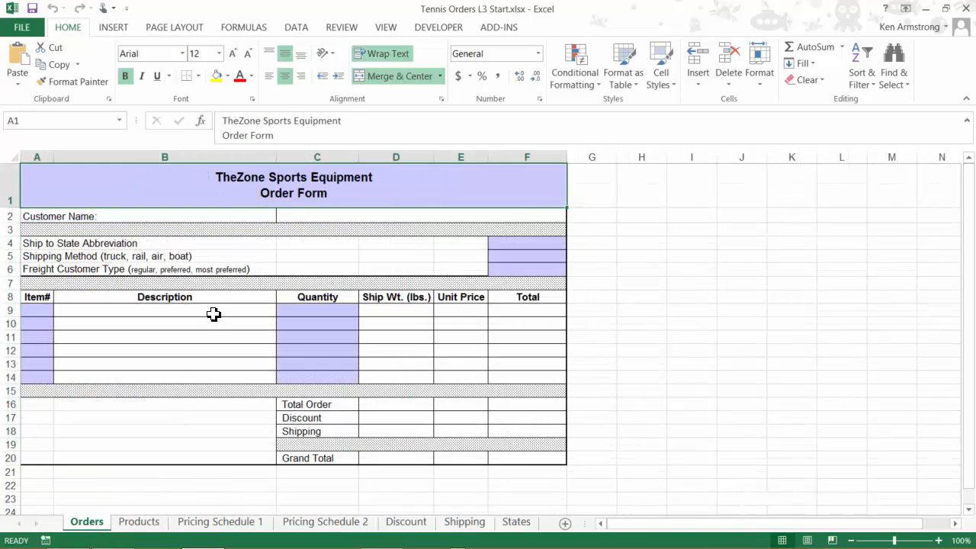
{"action": "left_click", "coordinate": [183, 255]}
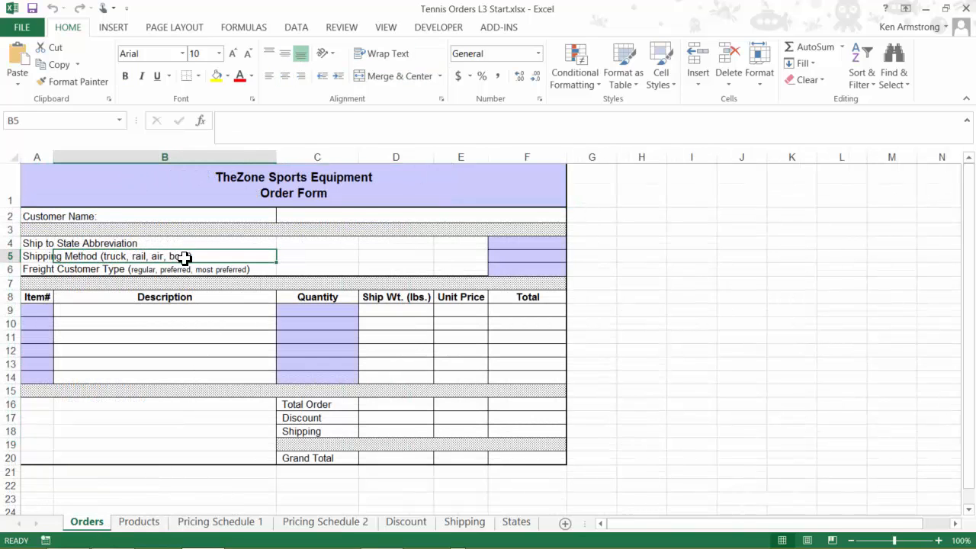
{"action": "left_click", "coordinate": [61, 268]}
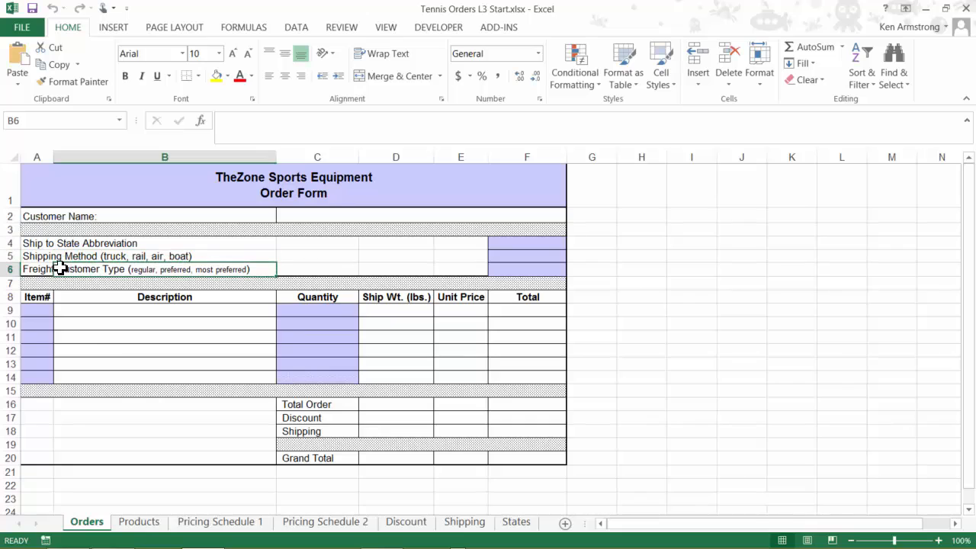
{"action": "left_click", "coordinate": [36, 268]}
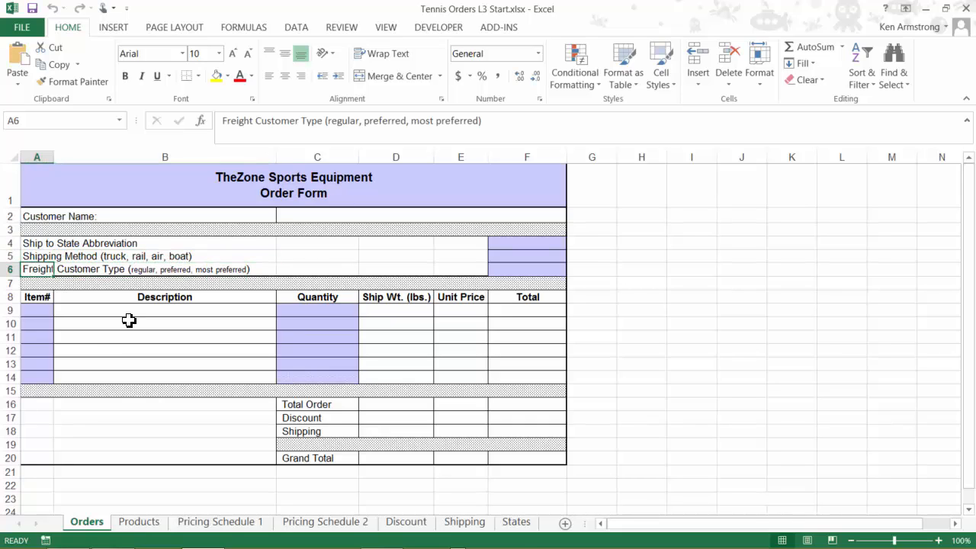
{"action": "mouse_move", "coordinate": [130, 326]}
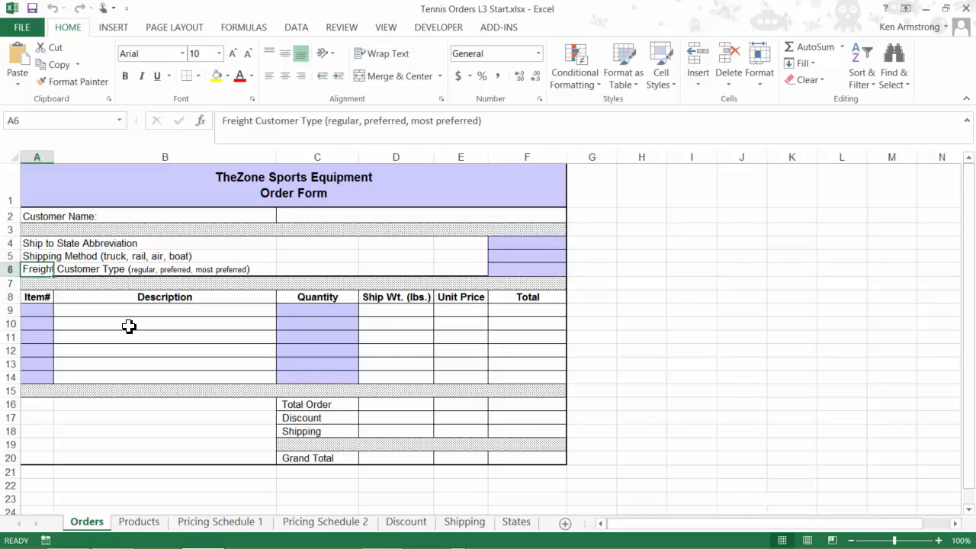
{"action": "mouse_move", "coordinate": [132, 265]}
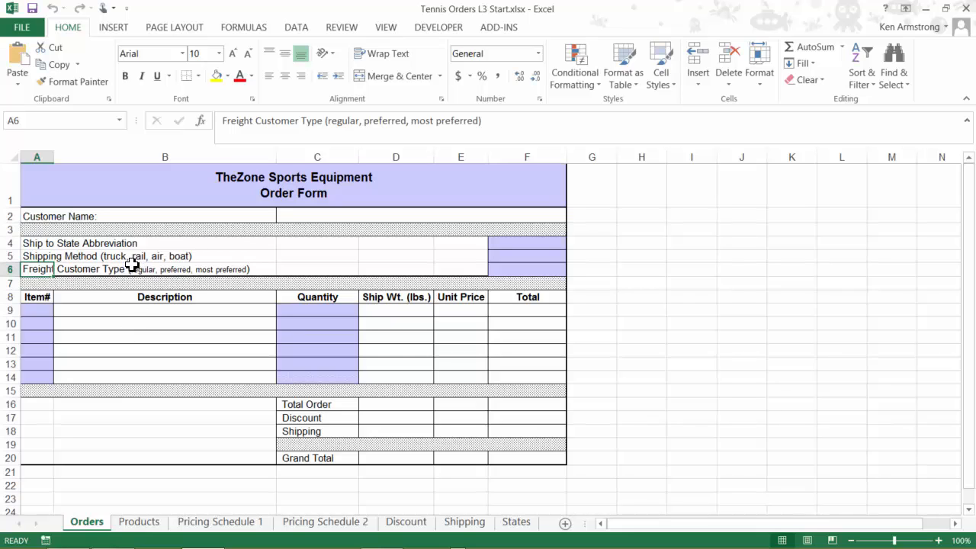
{"action": "left_click", "coordinate": [46, 255]}
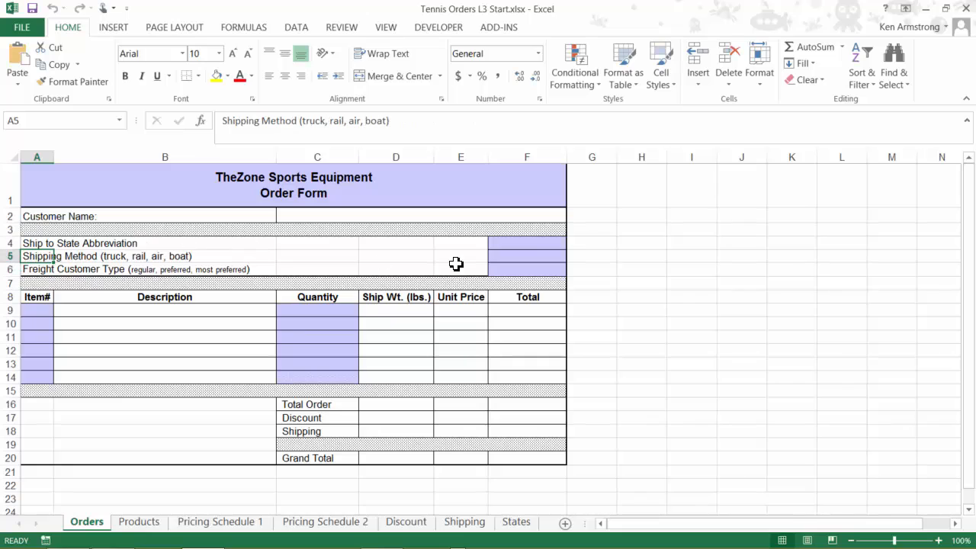
- Enter the shipping method and 'regular' as the freight customer type
{"action": "left_click", "coordinate": [526, 255]}
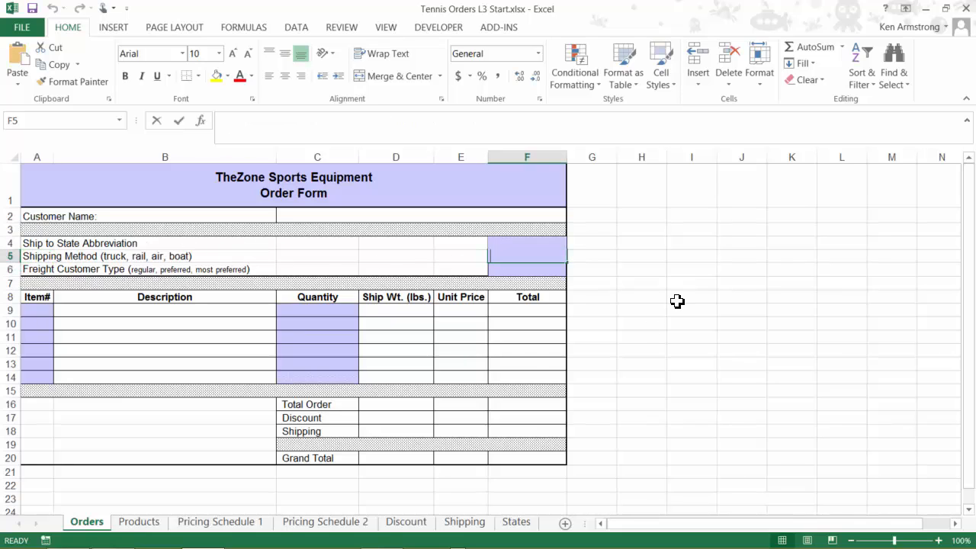
{"action": "type", "text": "truc"}
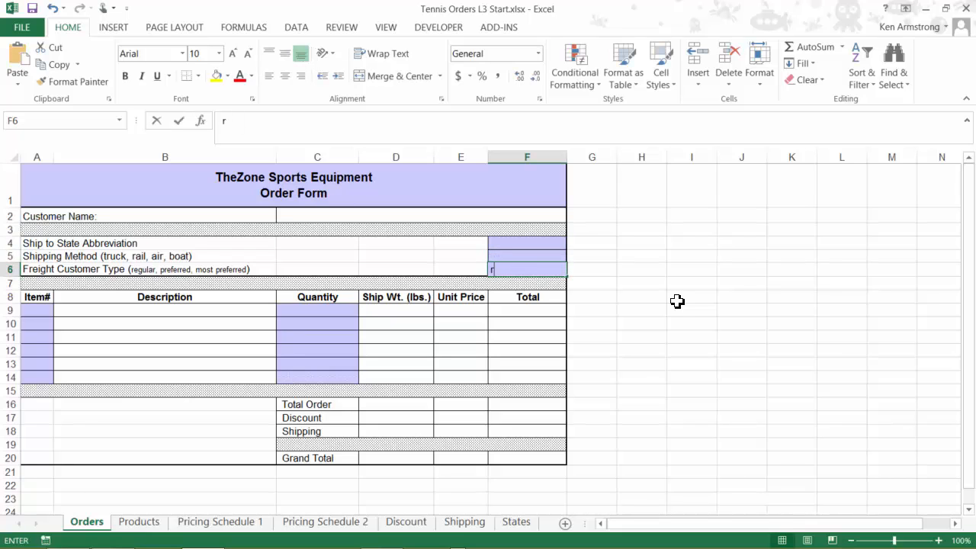
{"action": "type", "text": "egular"}
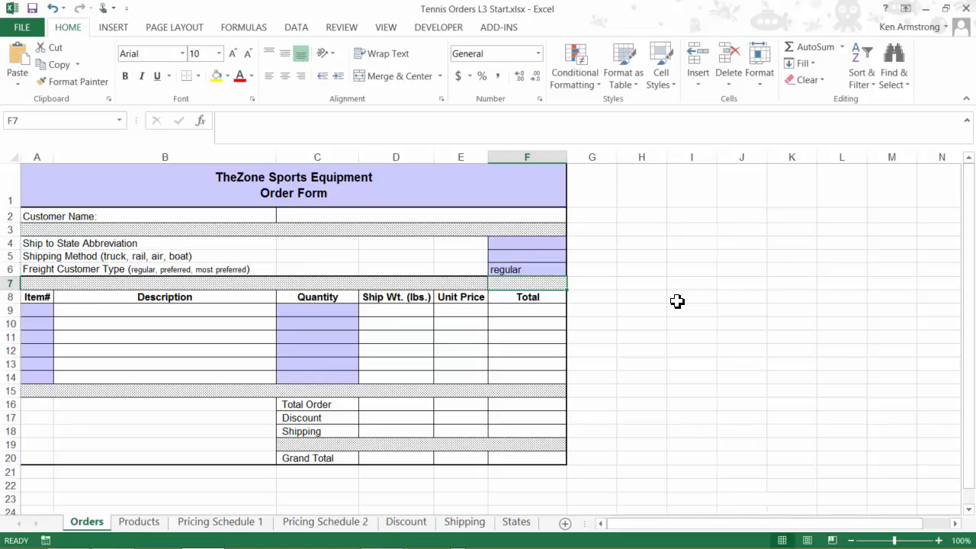
{"action": "mouse_move", "coordinate": [44, 267]}
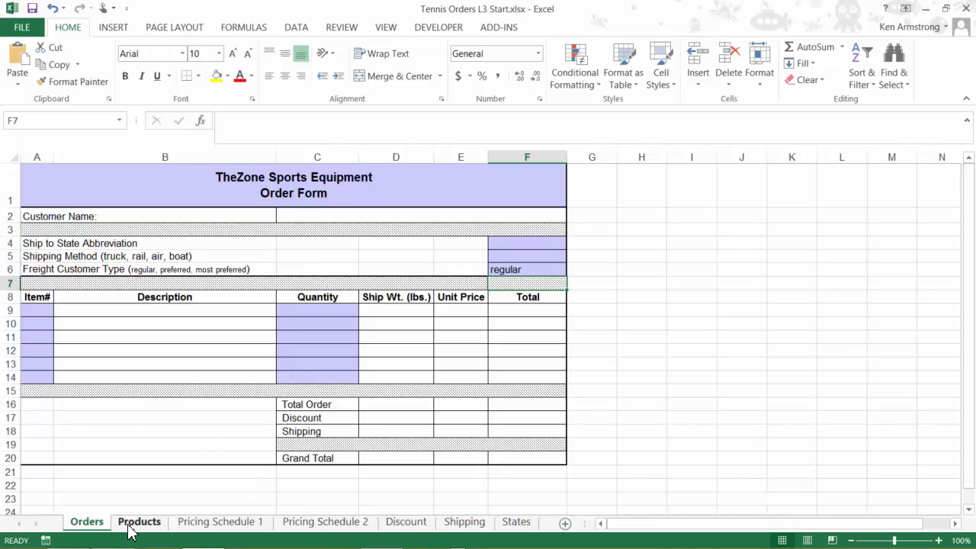
- Set Tennis Balls - Bulk to price schedule 2 on Products, then view Pricing Schedule 1
{"action": "left_click", "coordinate": [139, 521]}
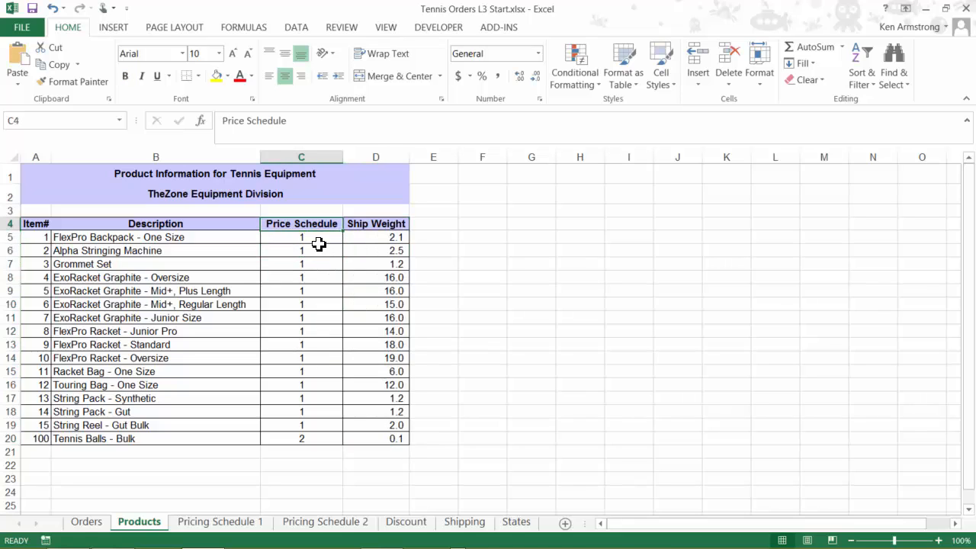
{"action": "left_click_drag", "start_coordinate": [301, 237], "coordinate": [301, 439]}
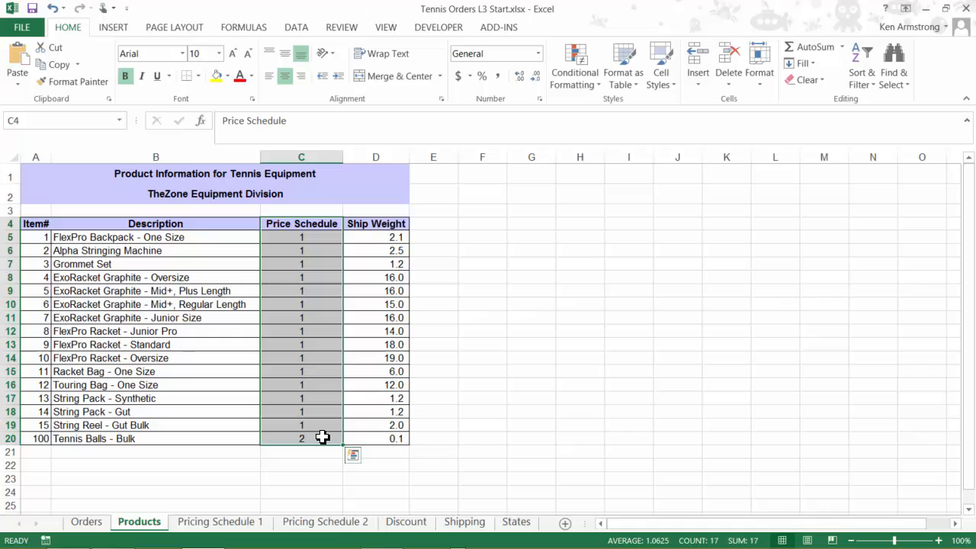
{"action": "mouse_move", "coordinate": [314, 429]}
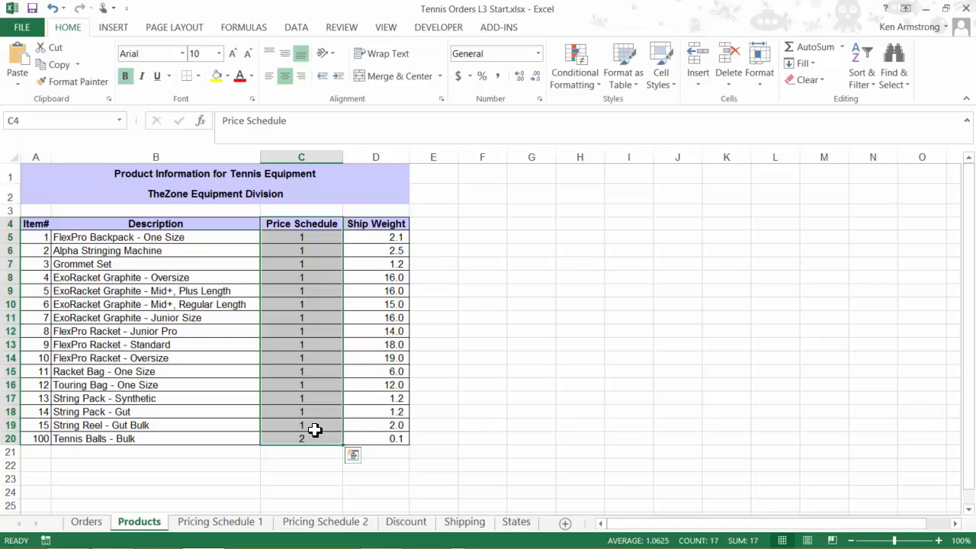
{"action": "left_click", "coordinate": [301, 425]}
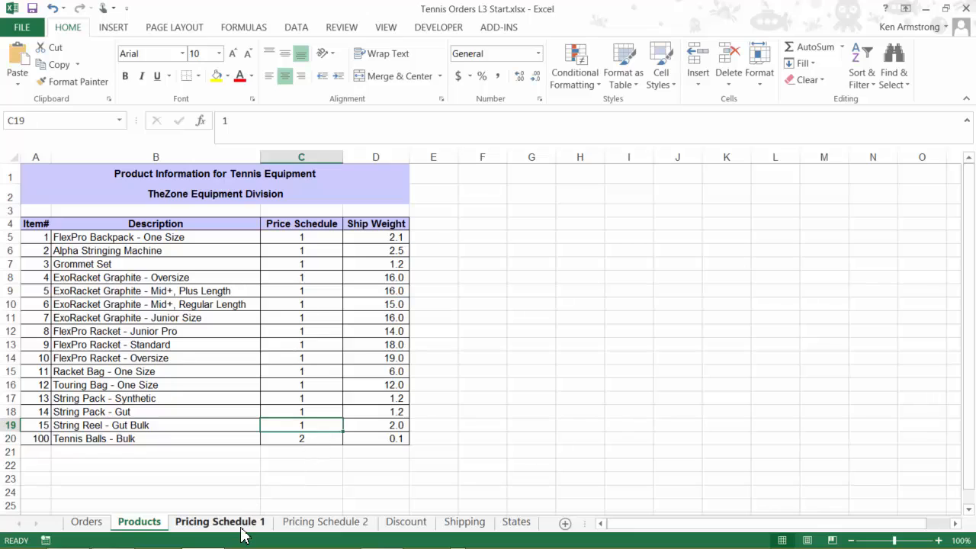
{"action": "left_click", "coordinate": [299, 439]}
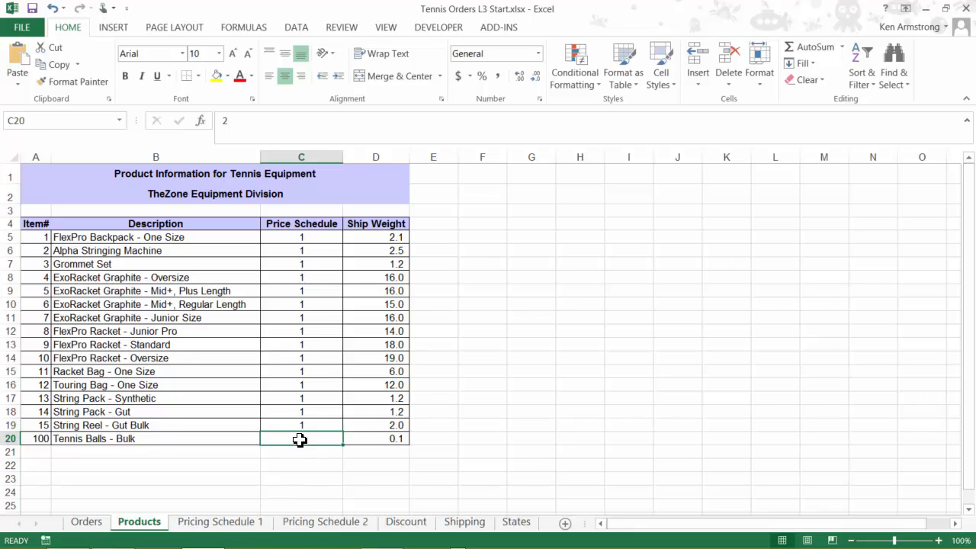
{"action": "type", "text": "2"}
{"action": "left_click", "coordinate": [65, 121]}
{"action": "type", "text": "Products"}
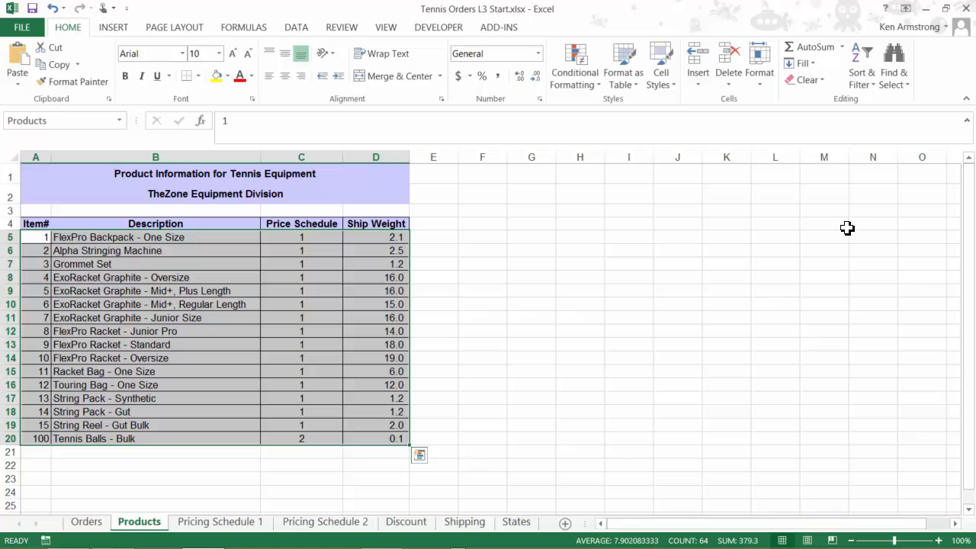
{"action": "left_click", "coordinate": [301, 424]}
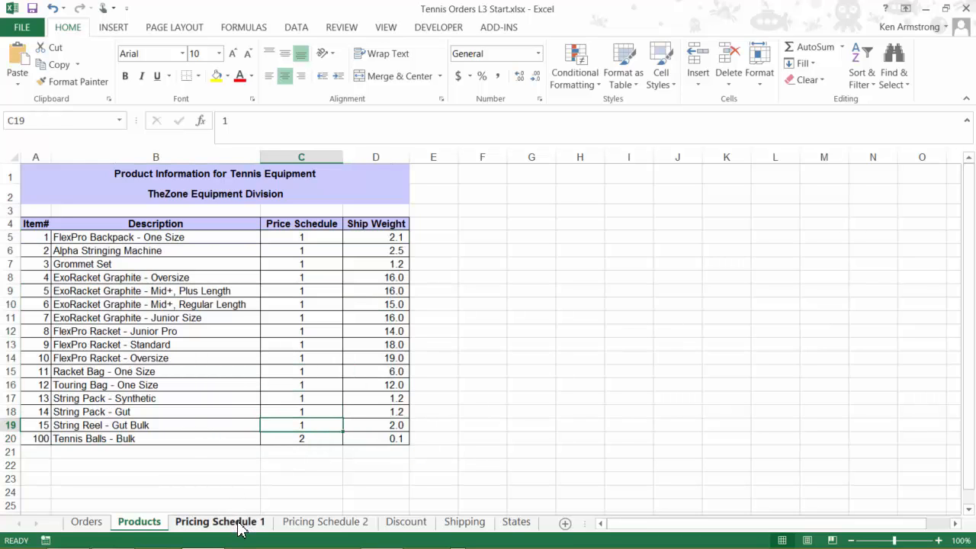
{"action": "left_click", "coordinate": [219, 521]}
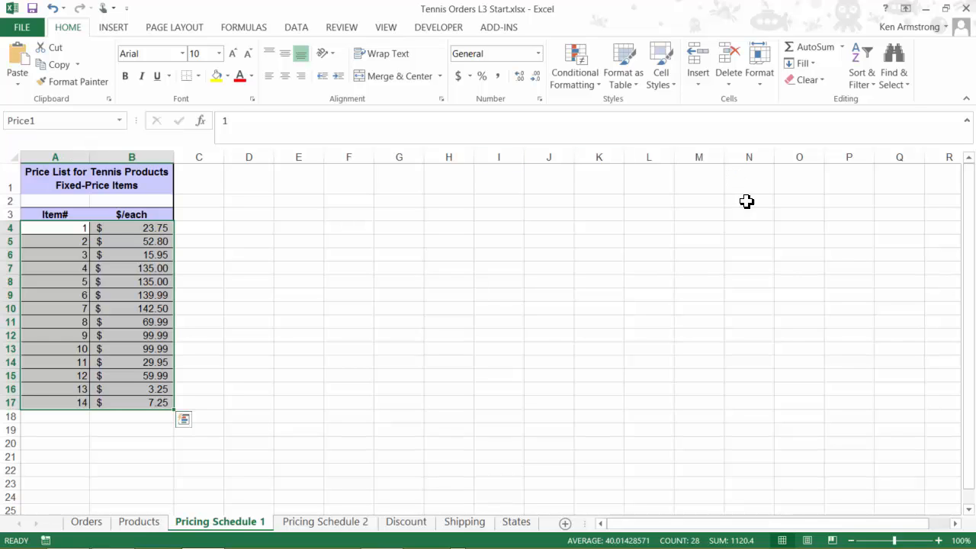
- Confirm the Pricing Schedule 2 table is named Price2, then return to Products
{"action": "left_click", "coordinate": [324, 521]}
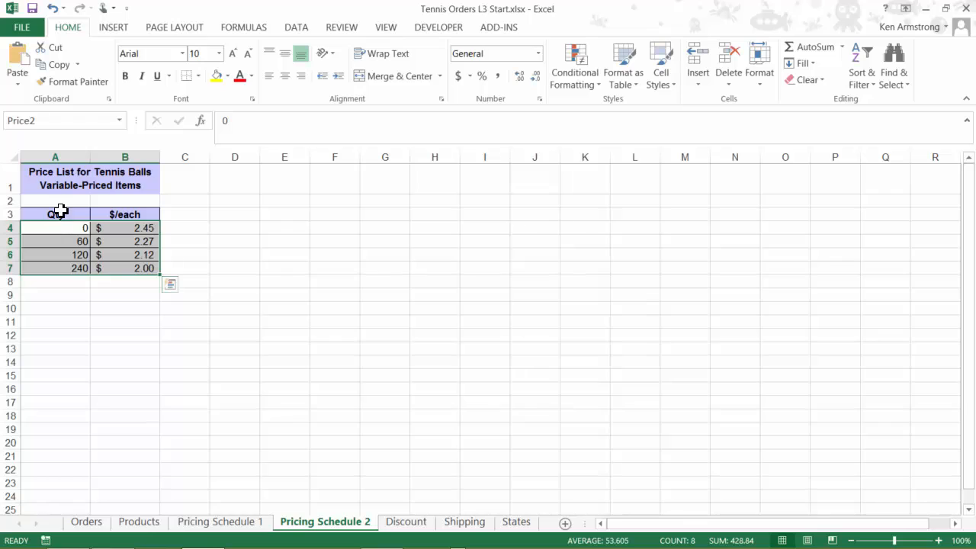
{"action": "left_click", "coordinate": [53, 120]}
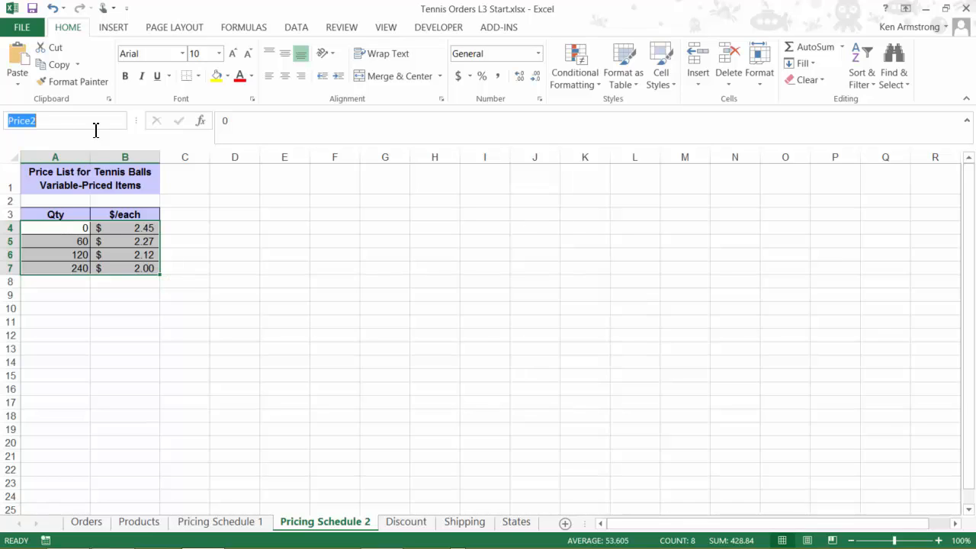
{"action": "mouse_move", "coordinate": [311, 297]}
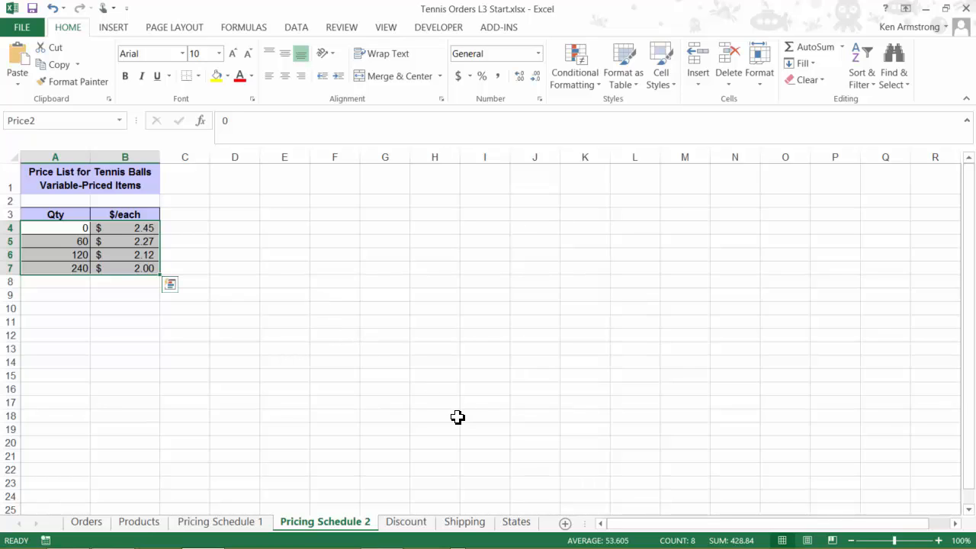
{"action": "mouse_move", "coordinate": [447, 439]}
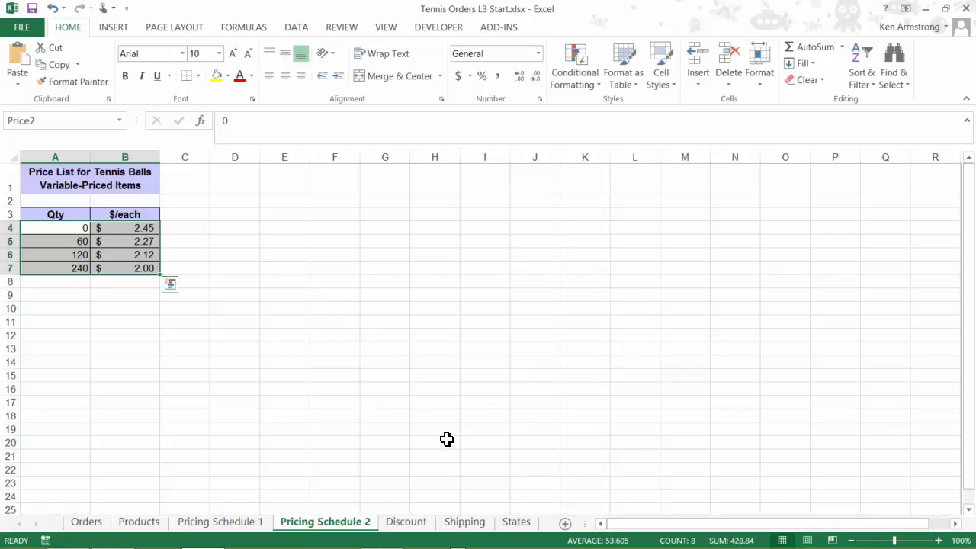
{"action": "left_click", "coordinate": [220, 522]}
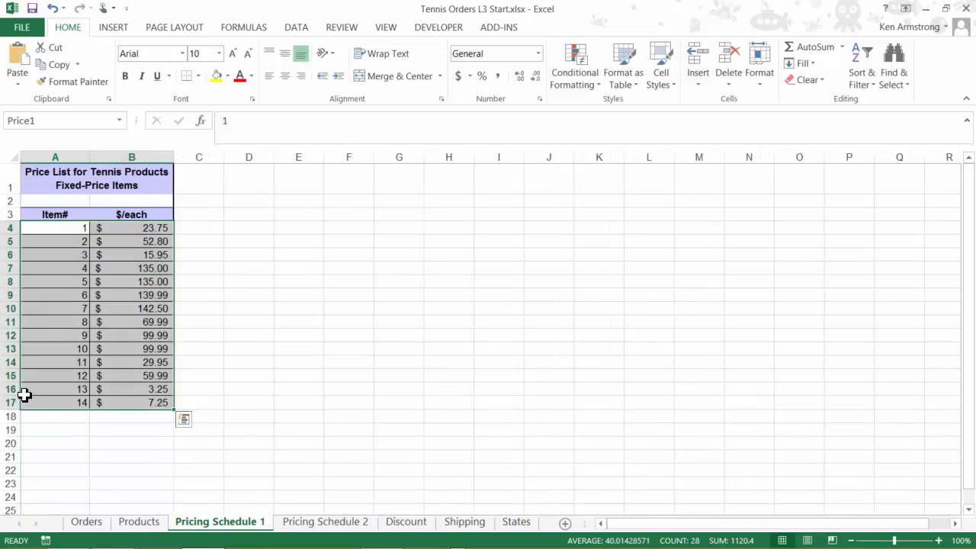
{"action": "left_click", "coordinate": [139, 522]}
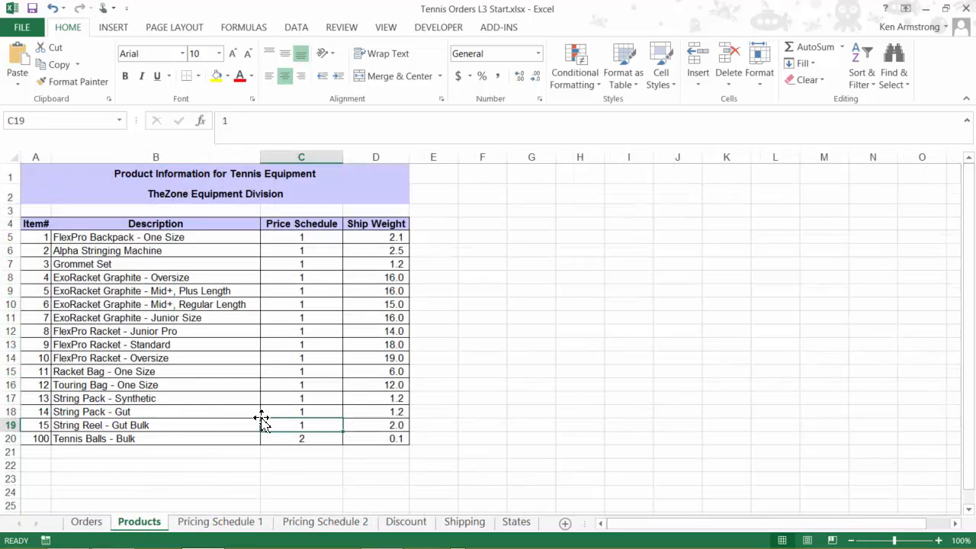
{"action": "left_click_drag", "start_coordinate": [261, 425], "coordinate": [321, 451]}
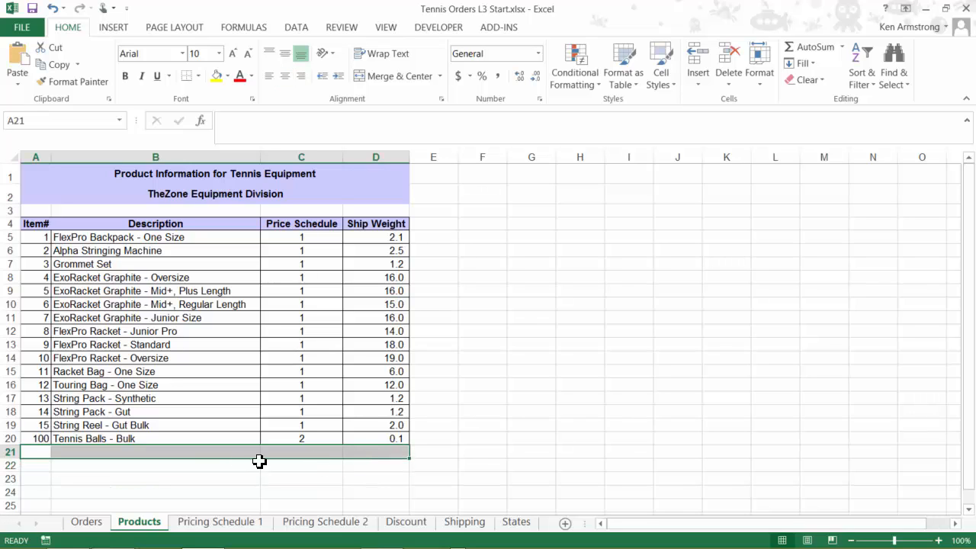
- Inspect the Discount sheet's thresholds and amounts, then look at Orders and Shipping
{"action": "left_click", "coordinate": [405, 522]}
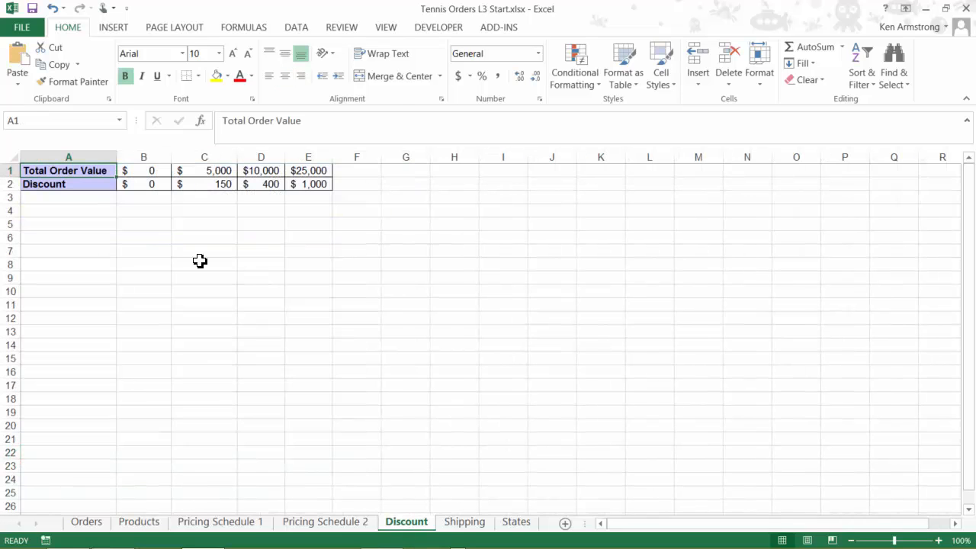
{"action": "left_click", "coordinate": [143, 170]}
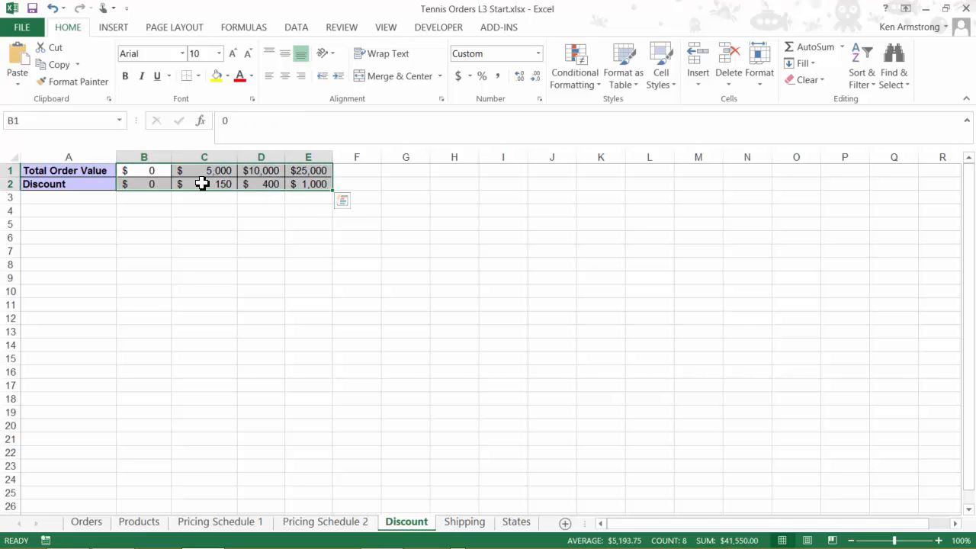
{"action": "left_click", "coordinate": [204, 184]}
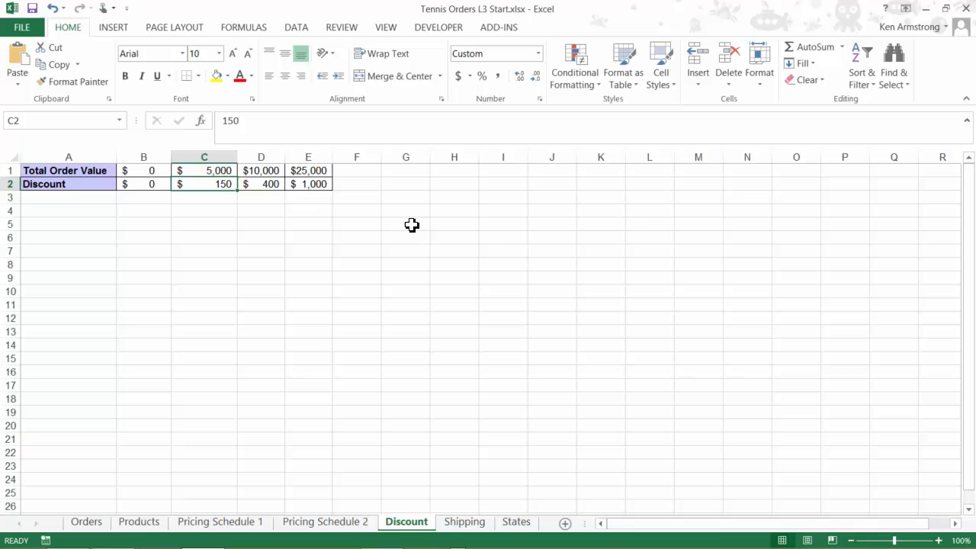
{"action": "mouse_move", "coordinate": [138, 512]}
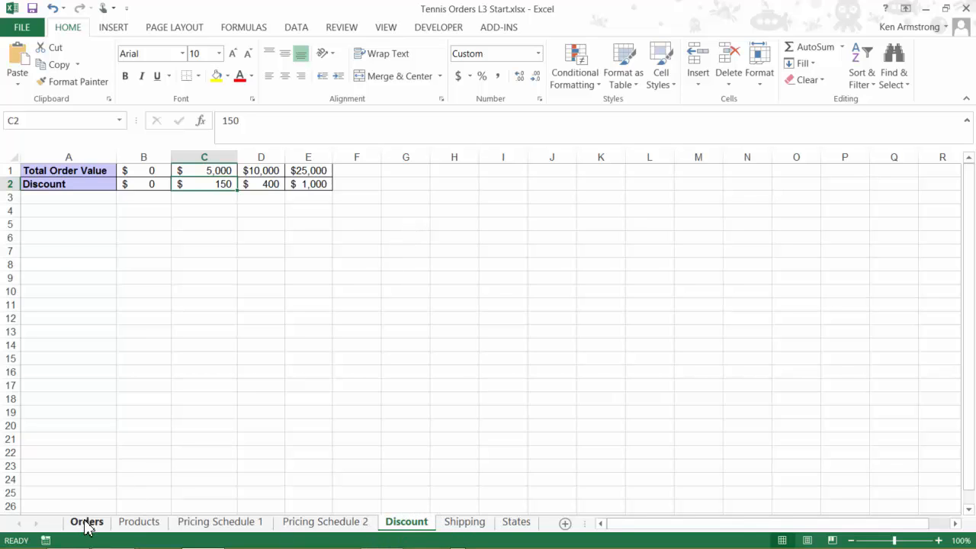
{"action": "left_click", "coordinate": [85, 522]}
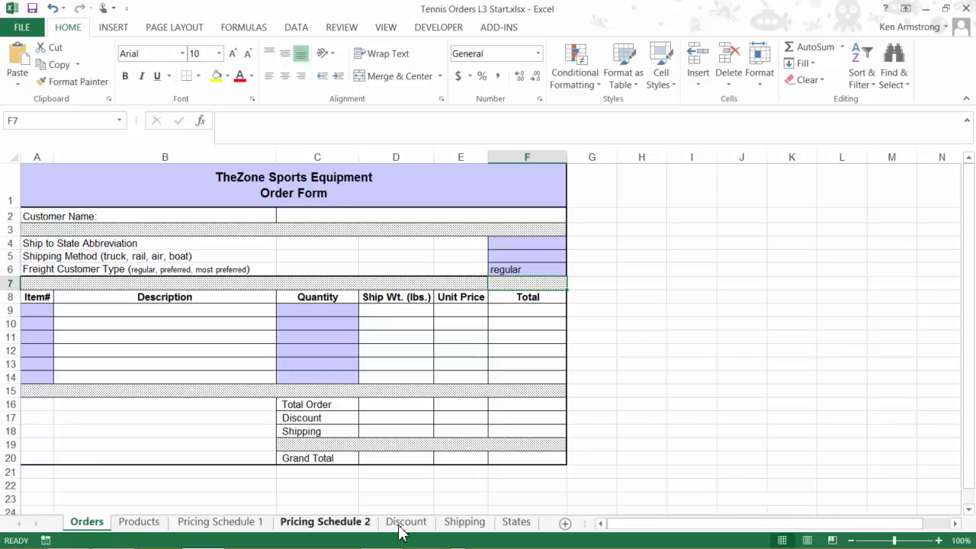
{"action": "left_click", "coordinate": [464, 521]}
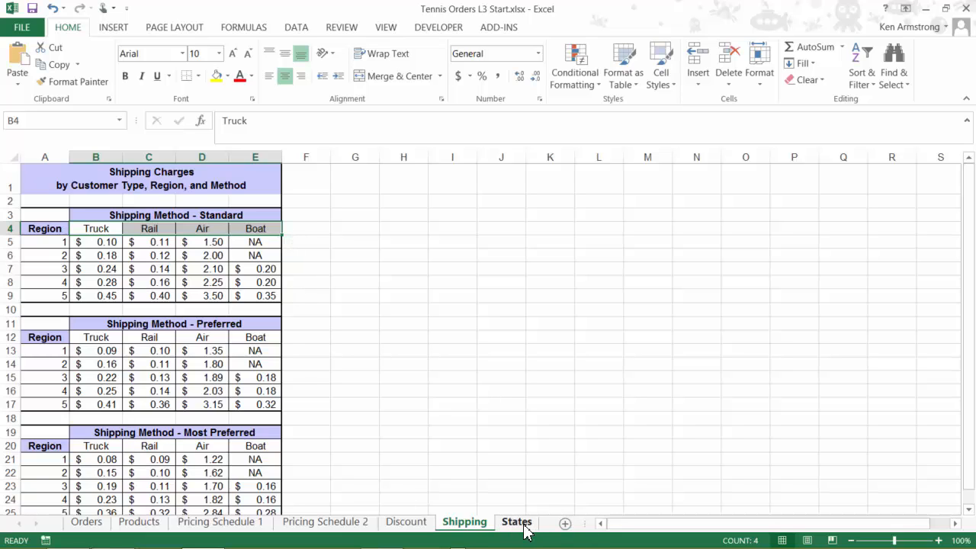
- On the States sheet, select the Abbreviation, Region and Region# columns
{"action": "left_click", "coordinate": [515, 522]}
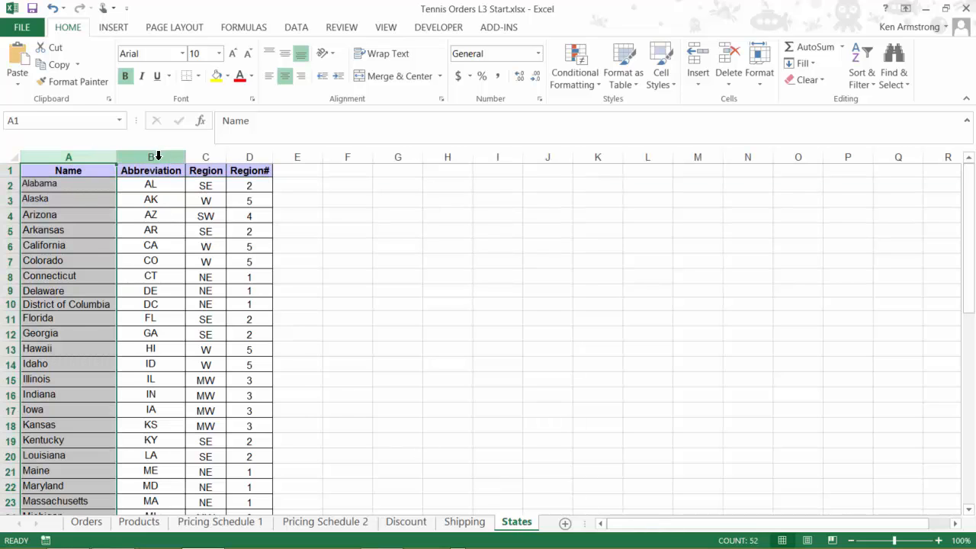
{"action": "left_click", "coordinate": [151, 170]}
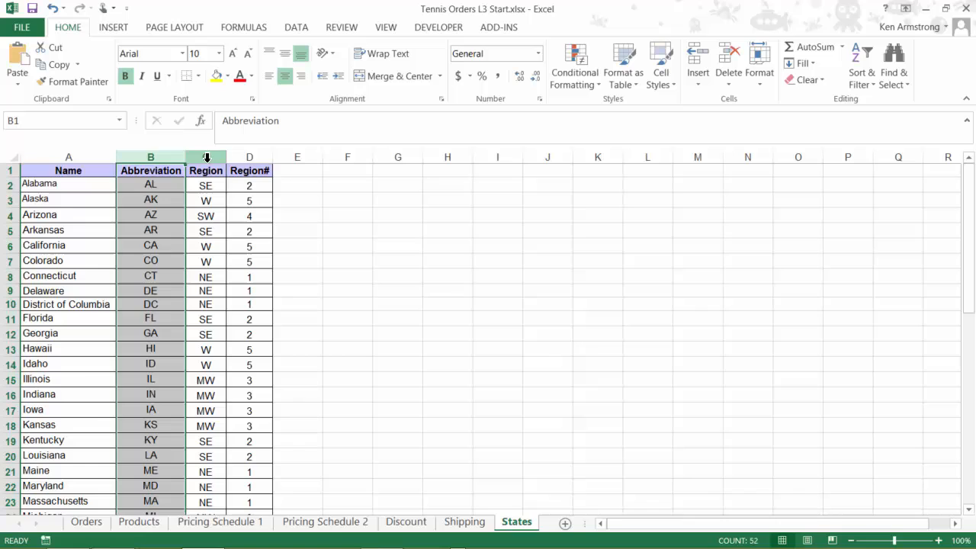
{"action": "left_click", "coordinate": [205, 170]}
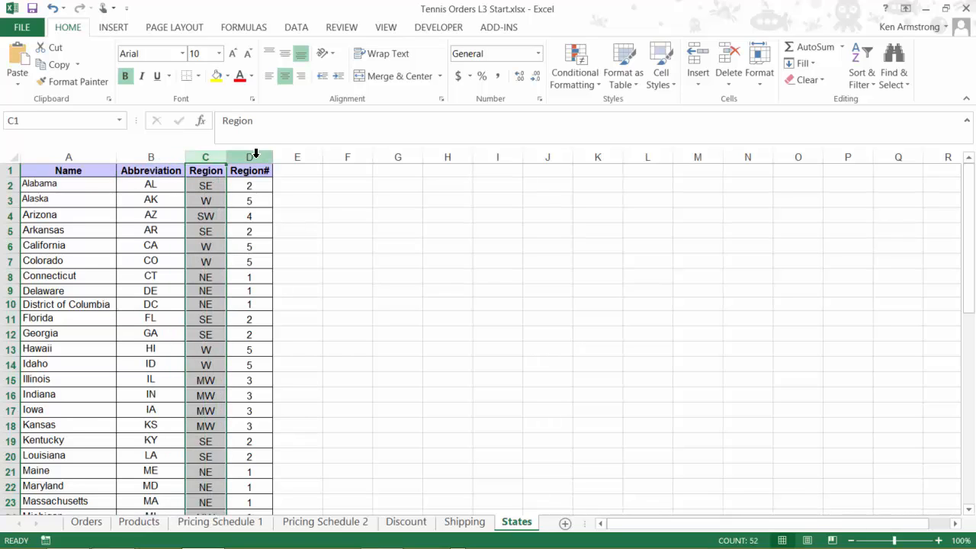
{"action": "left_click", "coordinate": [249, 157]}
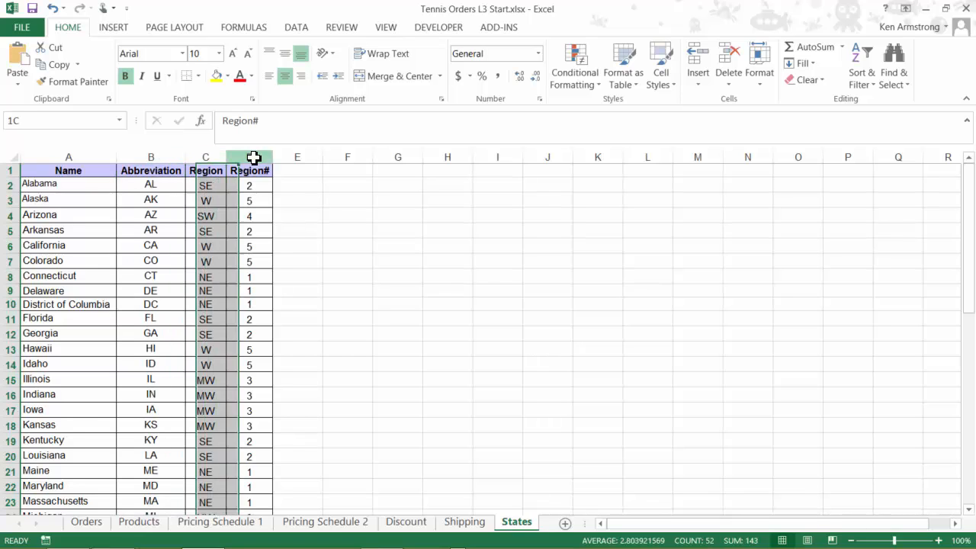
{"action": "left_click", "coordinate": [249, 170]}
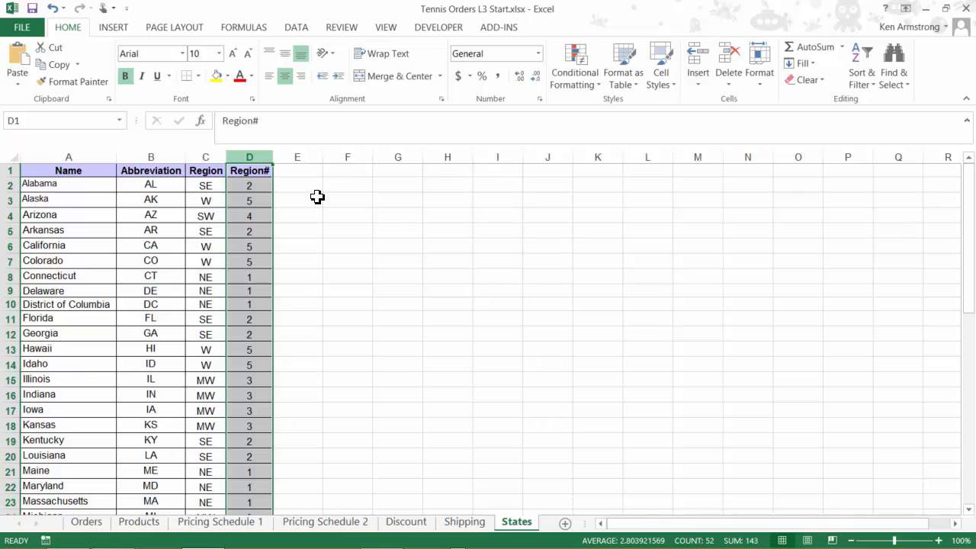
{"action": "mouse_move", "coordinate": [159, 289]}
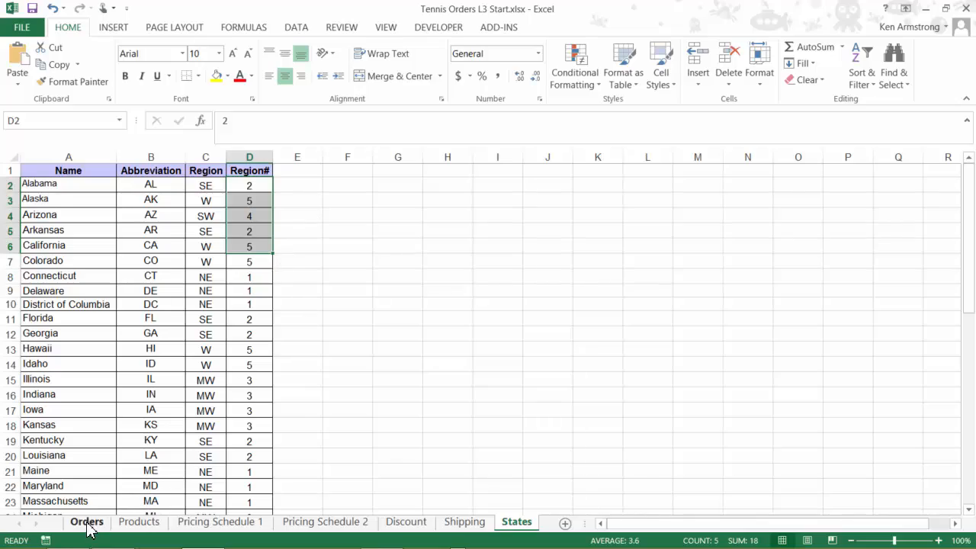
- Enter =VLOOKUP(A9,Products,2,FALSE) in B9 to show item 5's description
{"action": "left_click", "coordinate": [87, 522]}
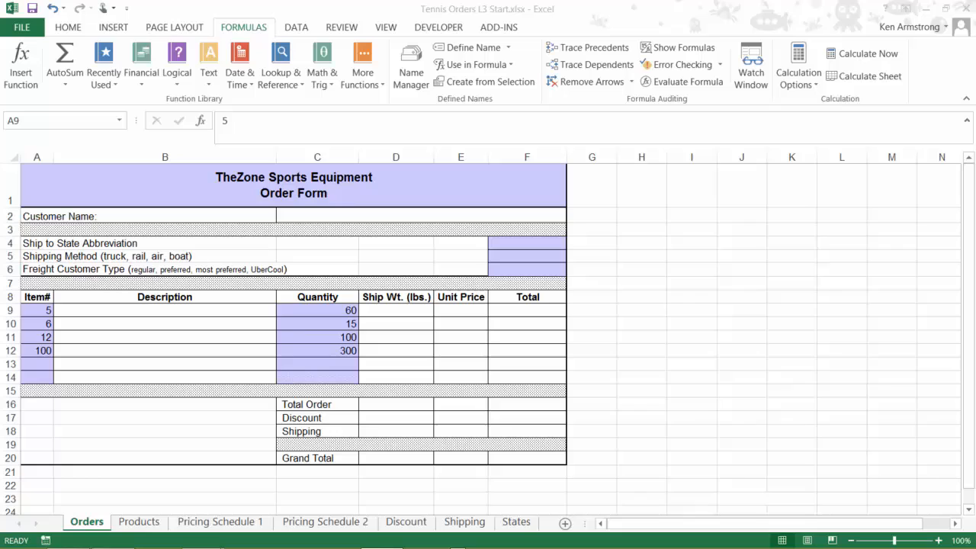
{"action": "mouse_move", "coordinate": [51, 403]}
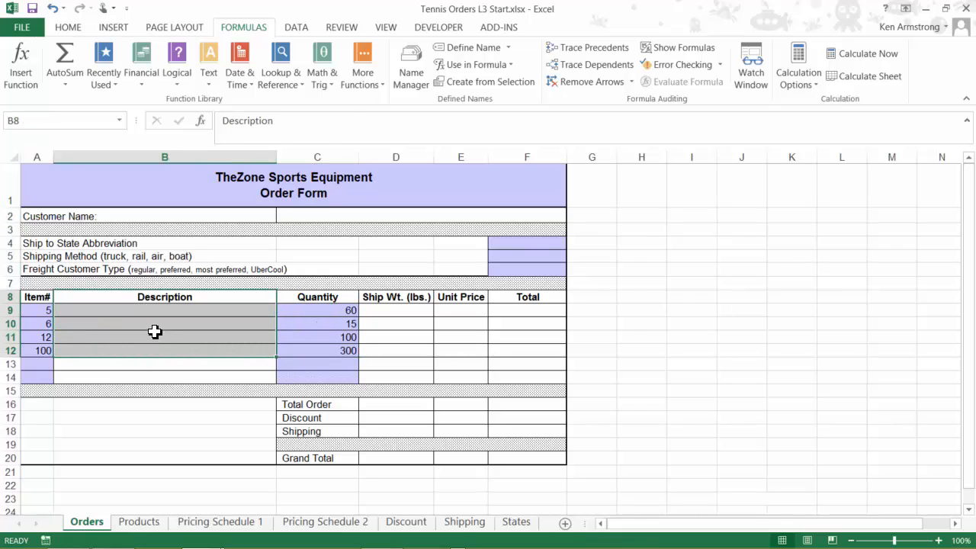
{"action": "left_click", "coordinate": [164, 310]}
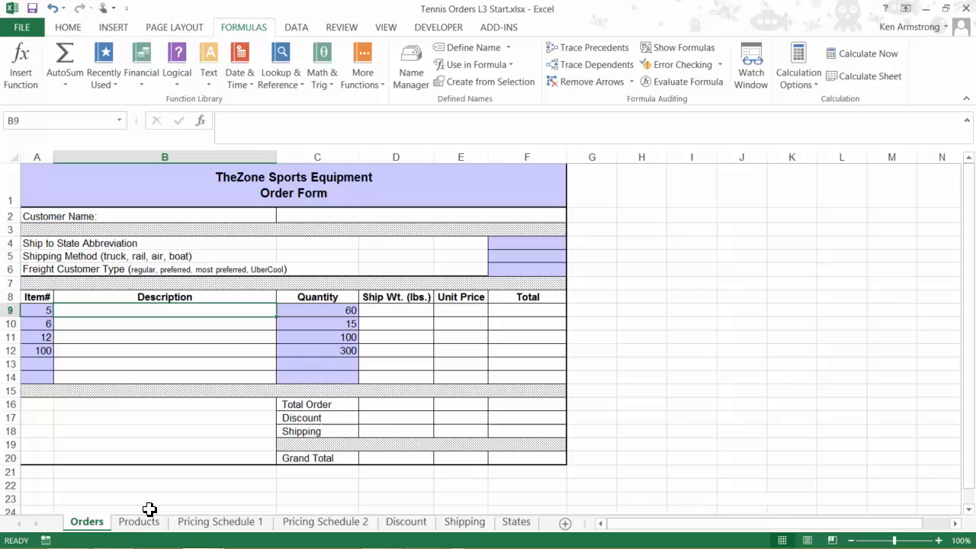
{"action": "mouse_move", "coordinate": [151, 322]}
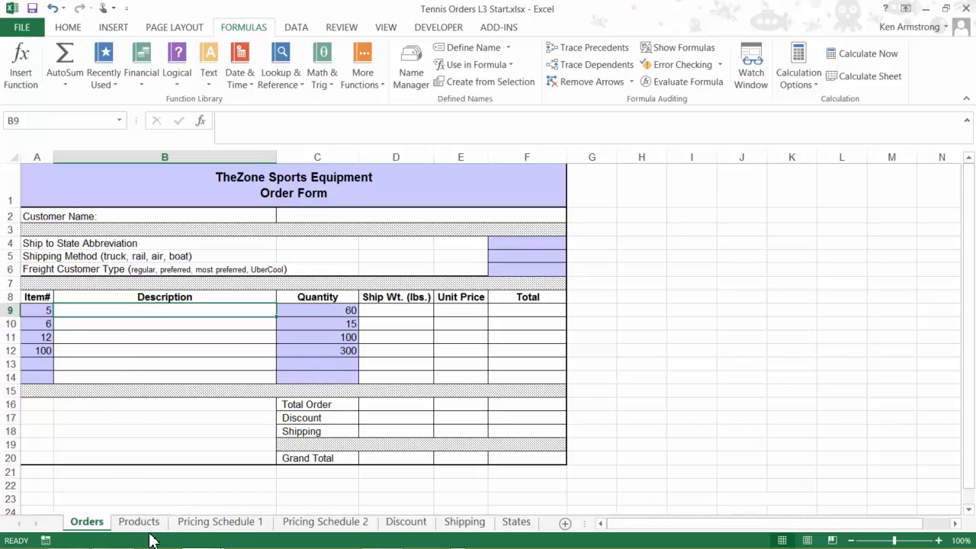
{"action": "mouse_move", "coordinate": [85, 312]}
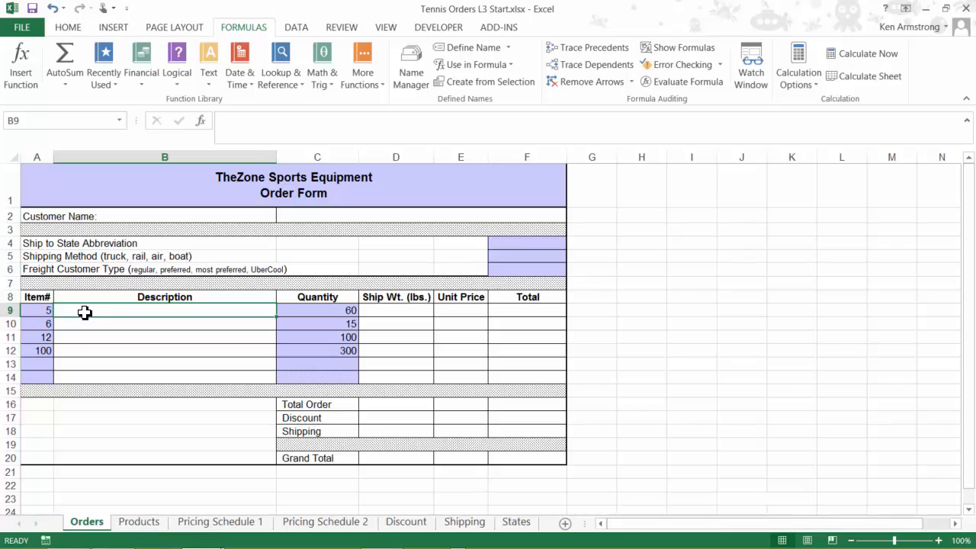
{"action": "type", "text": "=VLOOKUP(A9,"}
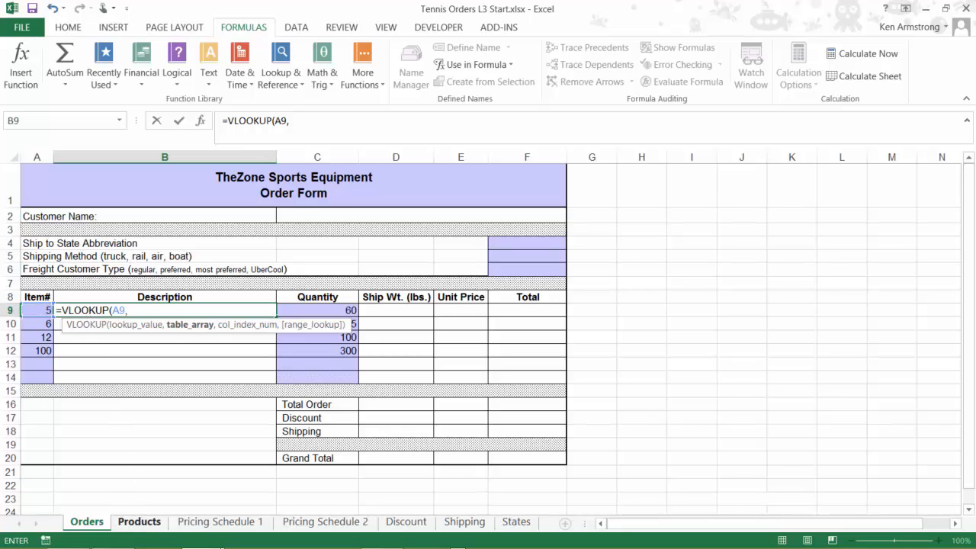
{"action": "left_click", "coordinate": [139, 522]}
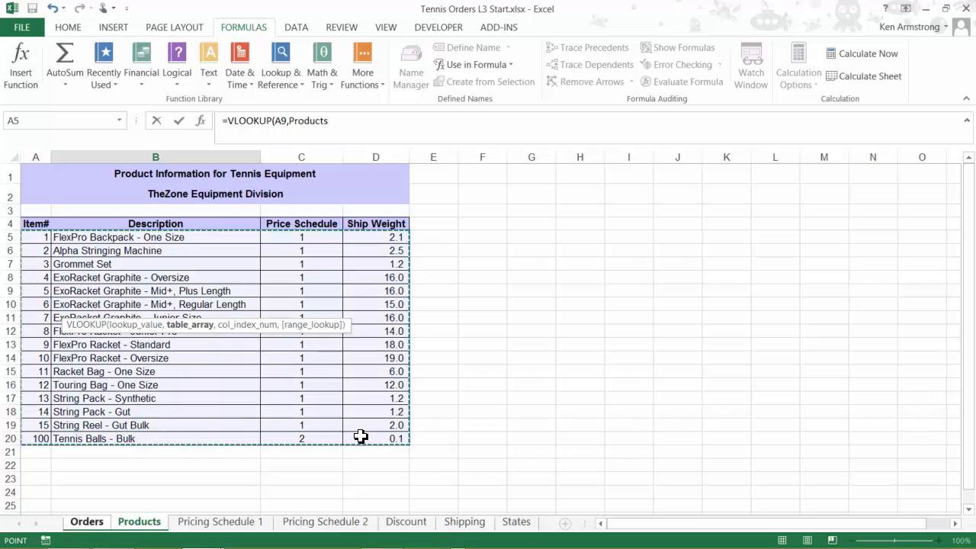
{"action": "mouse_move", "coordinate": [355, 437]}
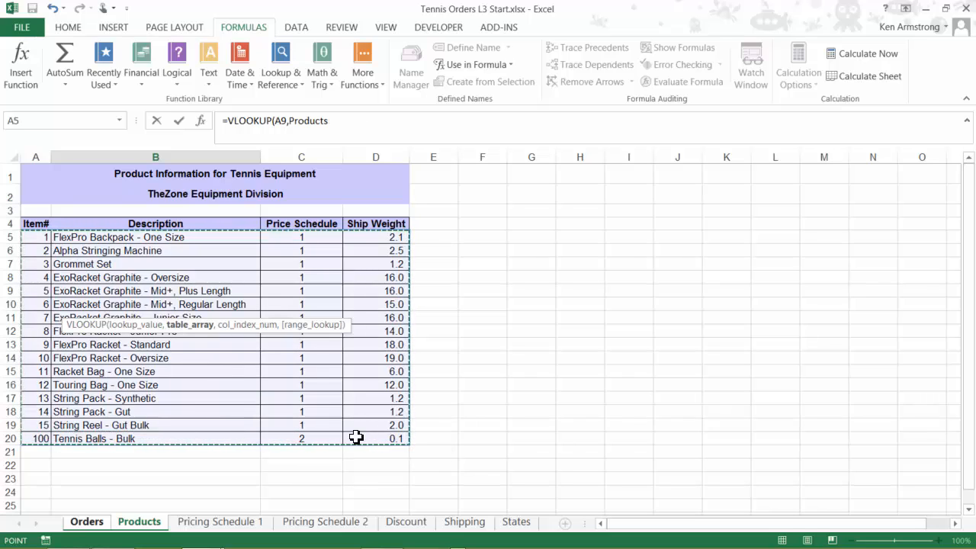
{"action": "mouse_move", "coordinate": [4, 190]}
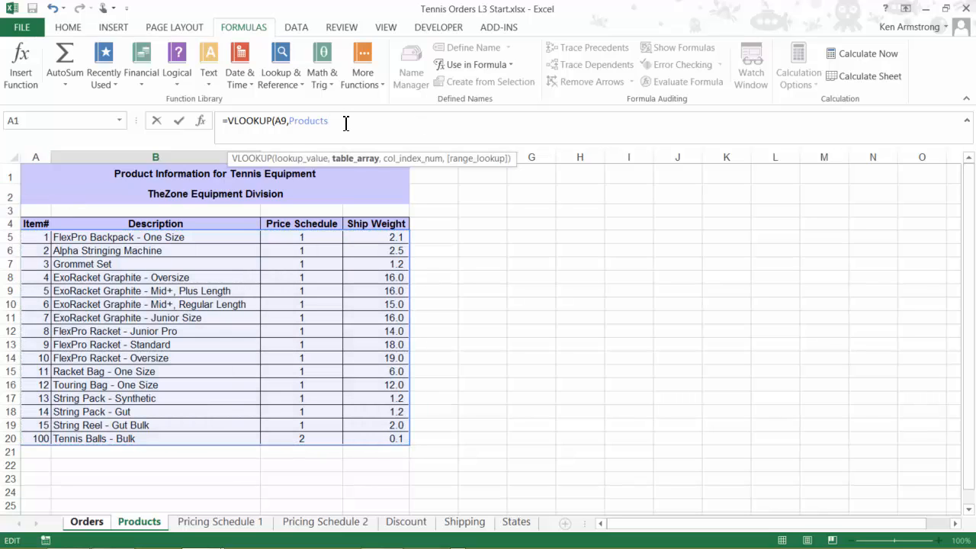
{"action": "type", "text": ",2"}
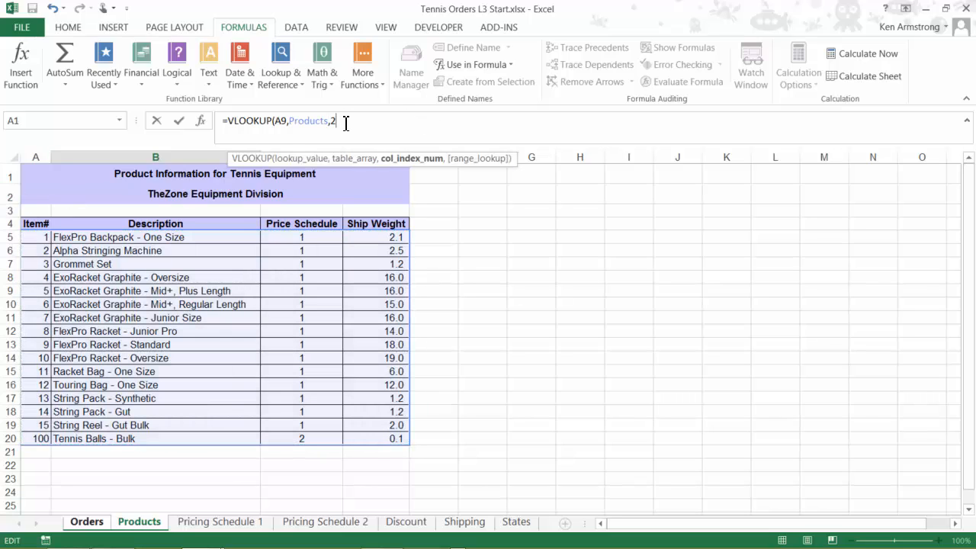
{"action": "type", "text": ","}
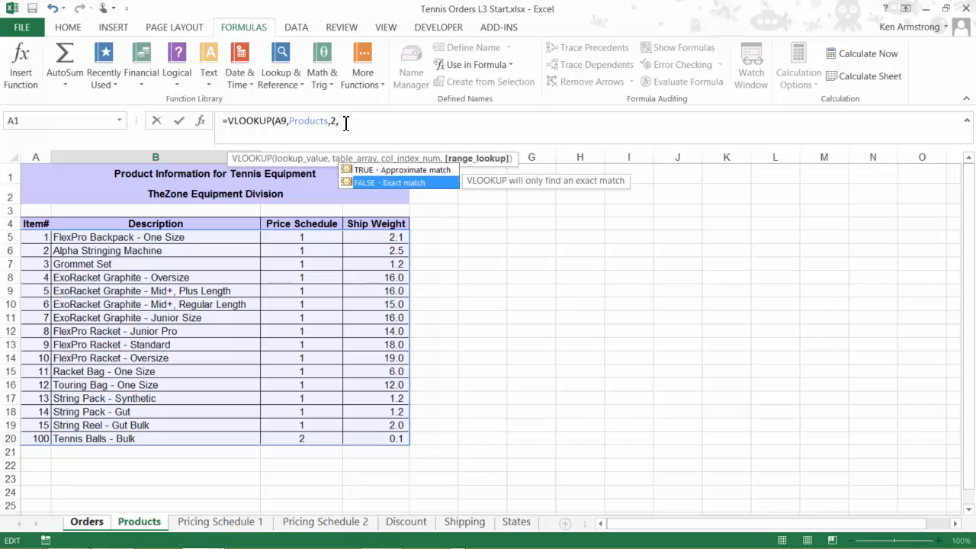
{"action": "type", "text": "FALSE)"}
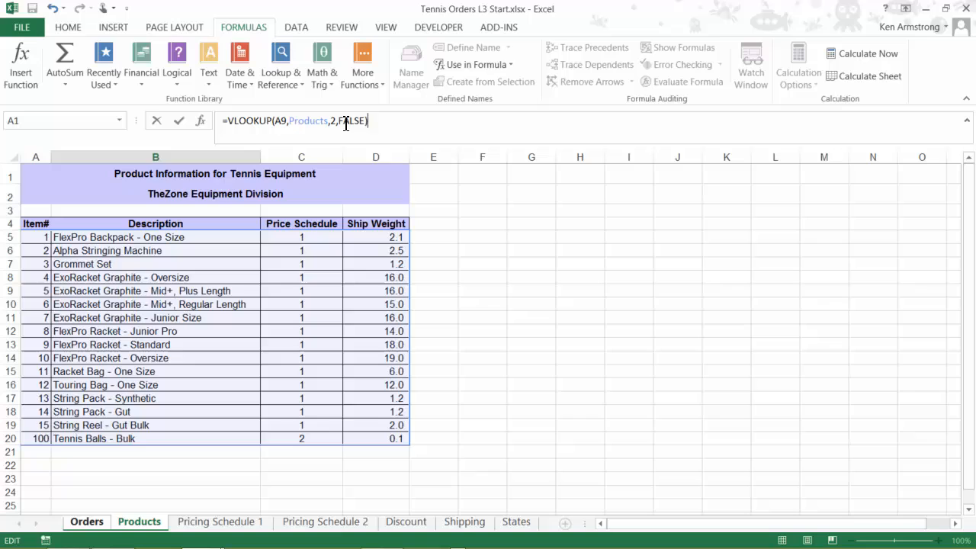
{"action": "left_click", "coordinate": [88, 521]}
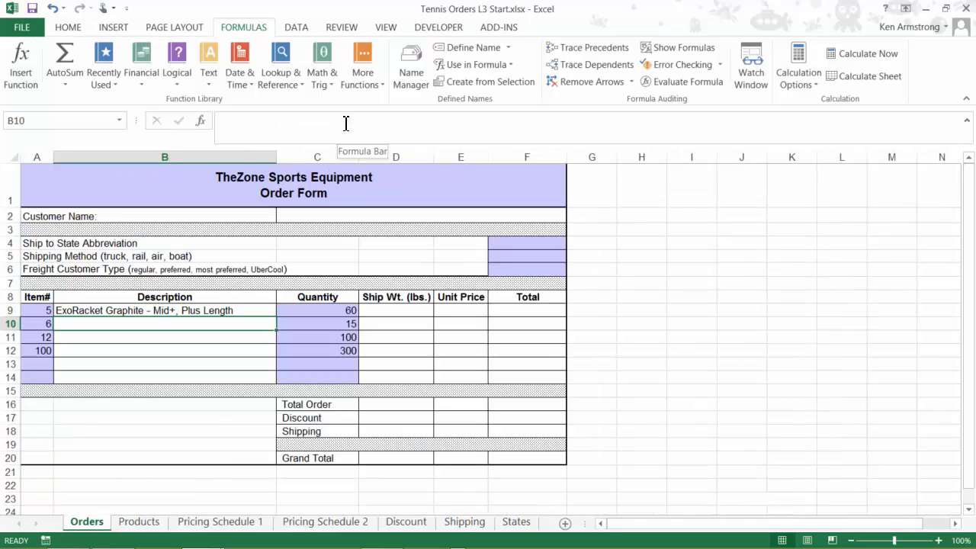
- Fill the B9 lookup down to B14 and check the #N/A results in B13 and B14
{"action": "left_click", "coordinate": [164, 310]}
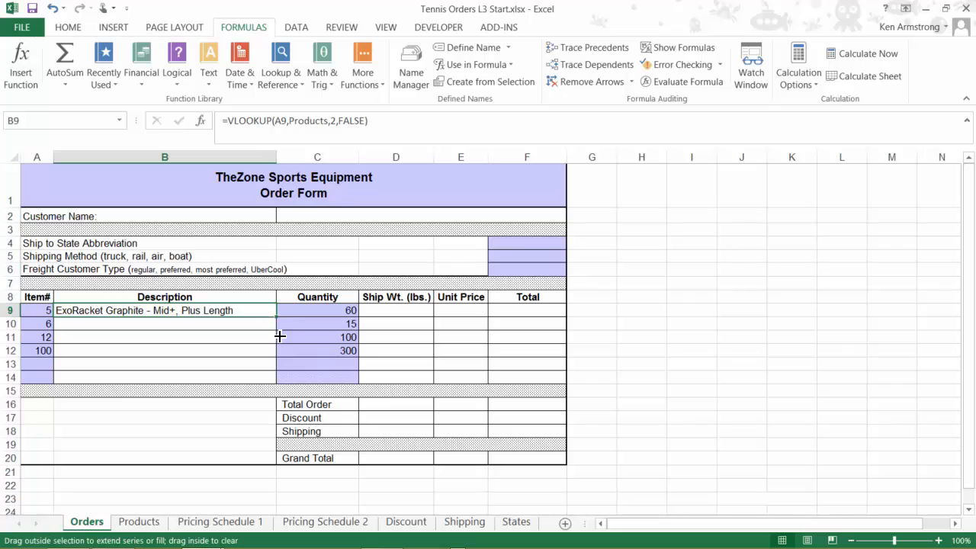
{"action": "left_click_drag", "start_coordinate": [278, 310], "coordinate": [279, 377]}
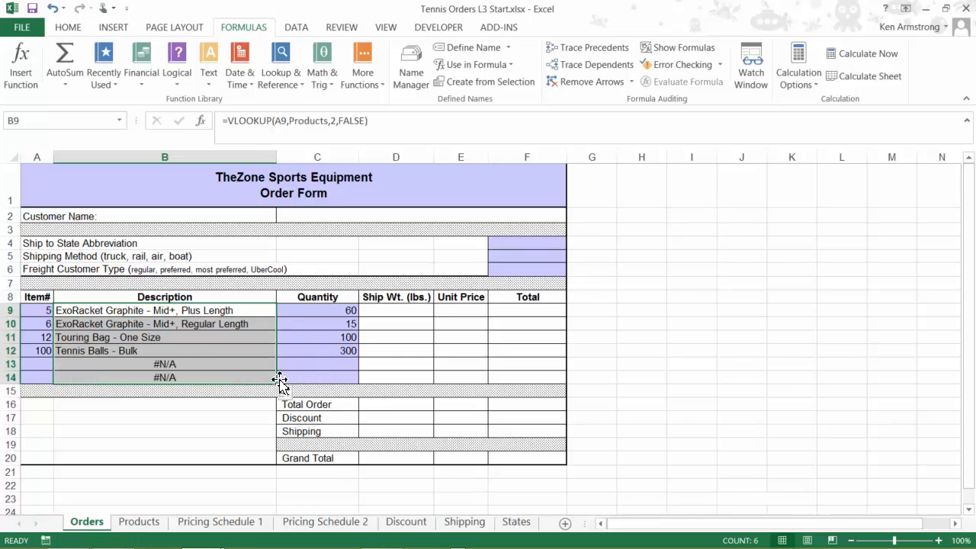
{"action": "left_click", "coordinate": [165, 377]}
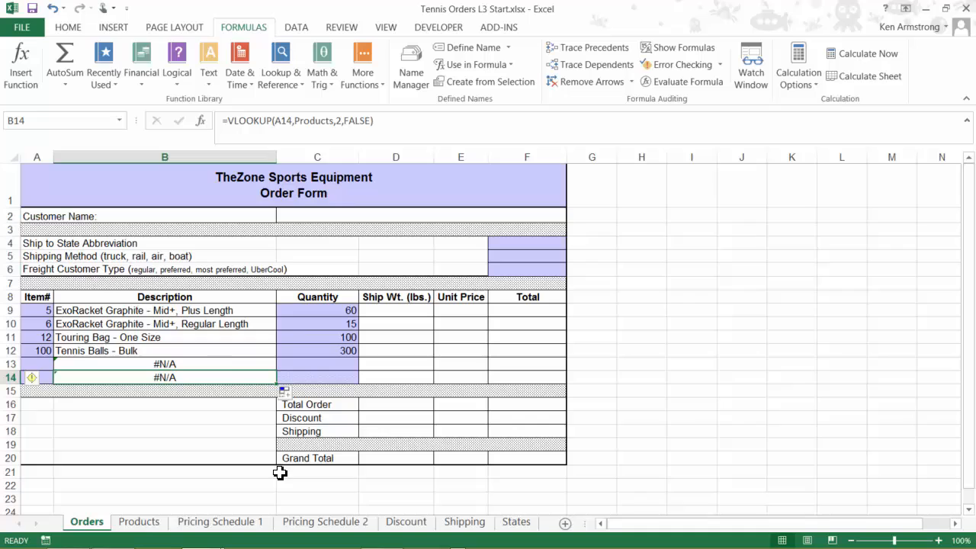
{"action": "mouse_move", "coordinate": [235, 360]}
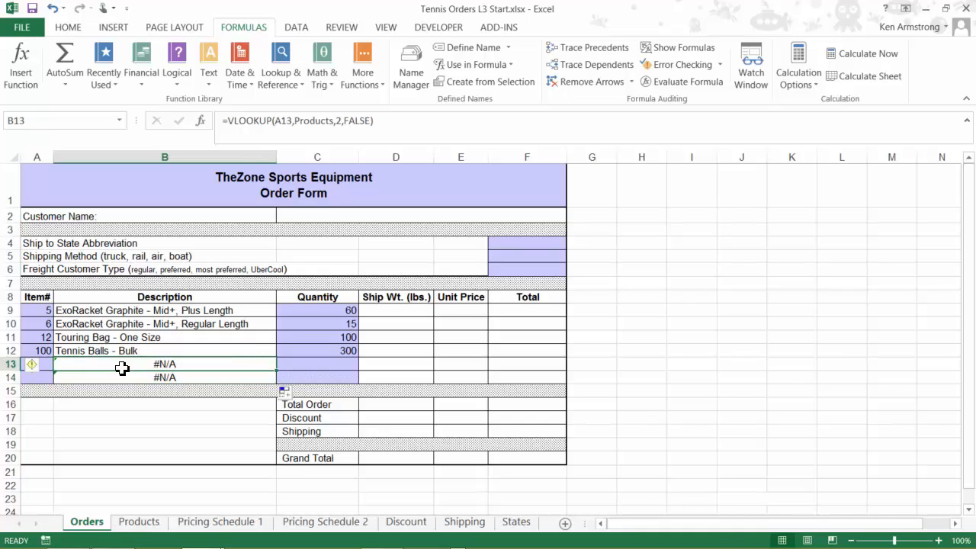
{"action": "mouse_move", "coordinate": [33, 369]}
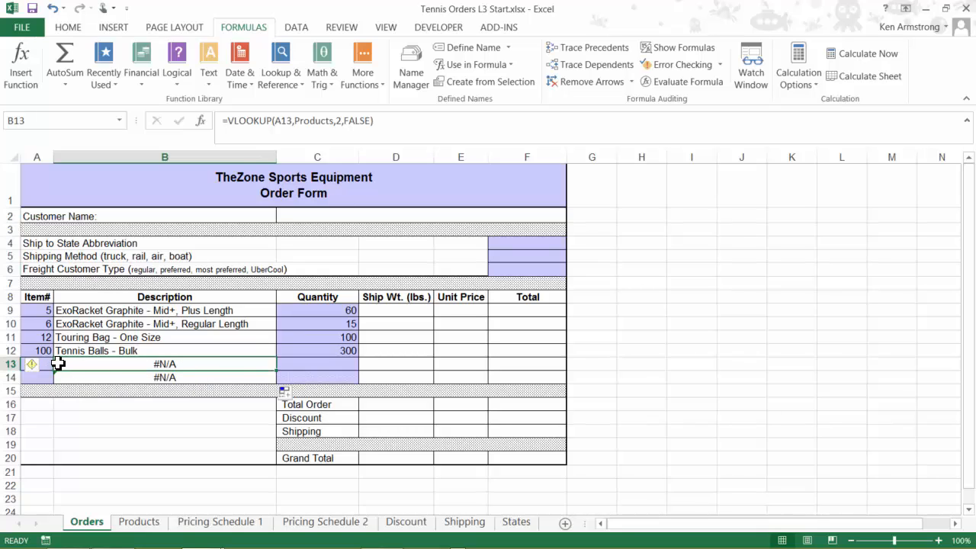
{"action": "mouse_move", "coordinate": [108, 364]}
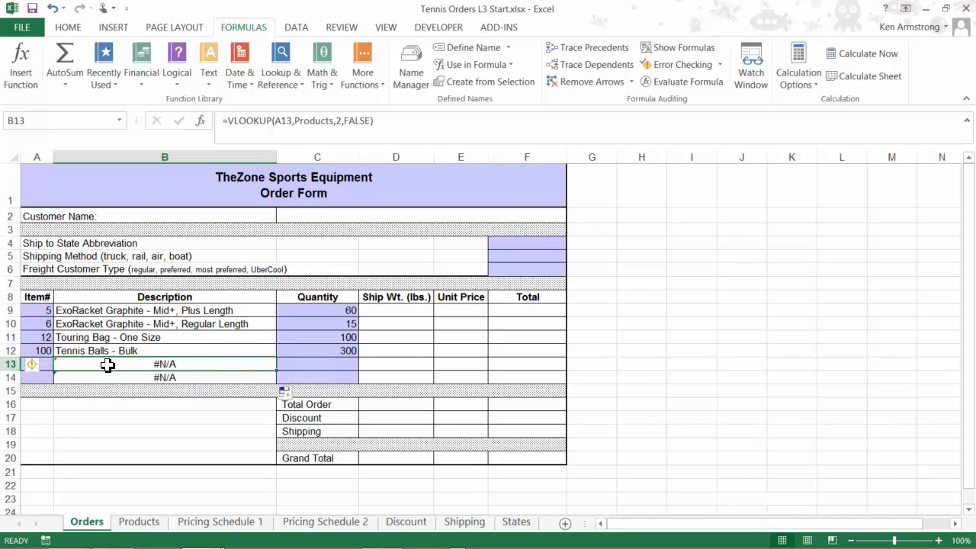
{"action": "mouse_move", "coordinate": [226, 366]}
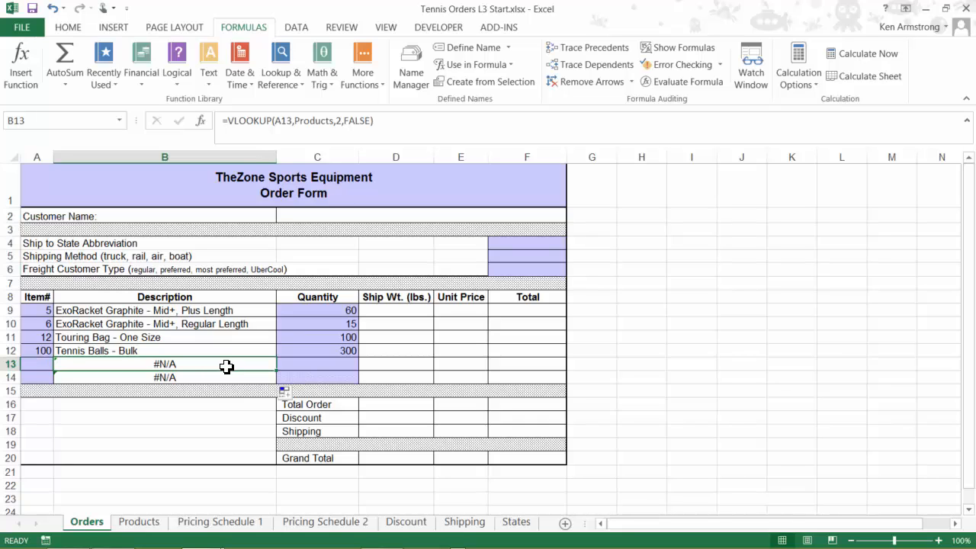
{"action": "type", "text": "2"}
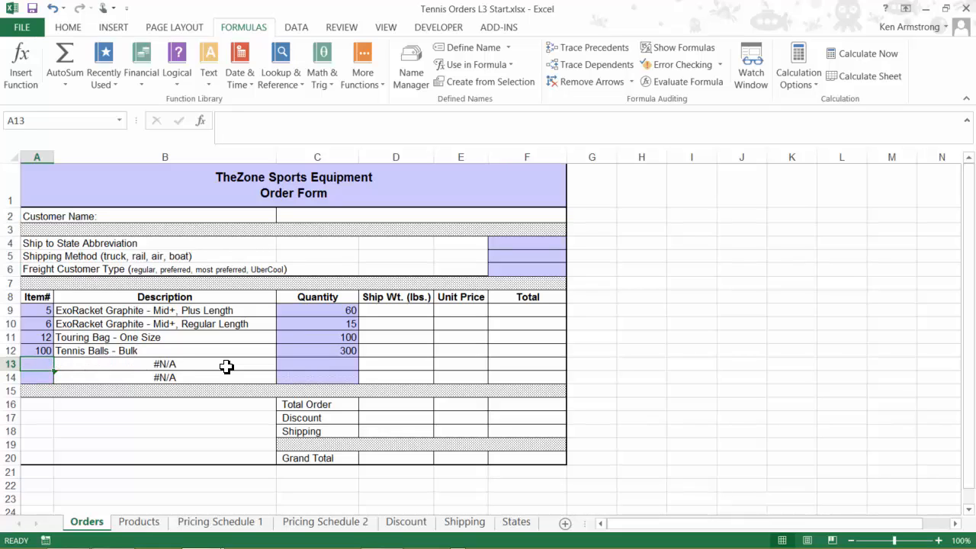
{"action": "left_click", "coordinate": [165, 364]}
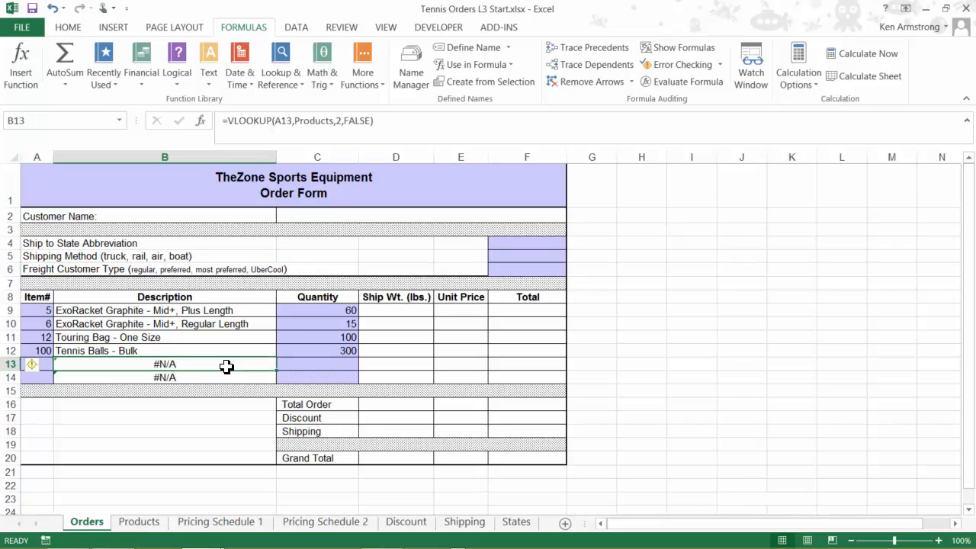
{"action": "mouse_move", "coordinate": [663, 366]}
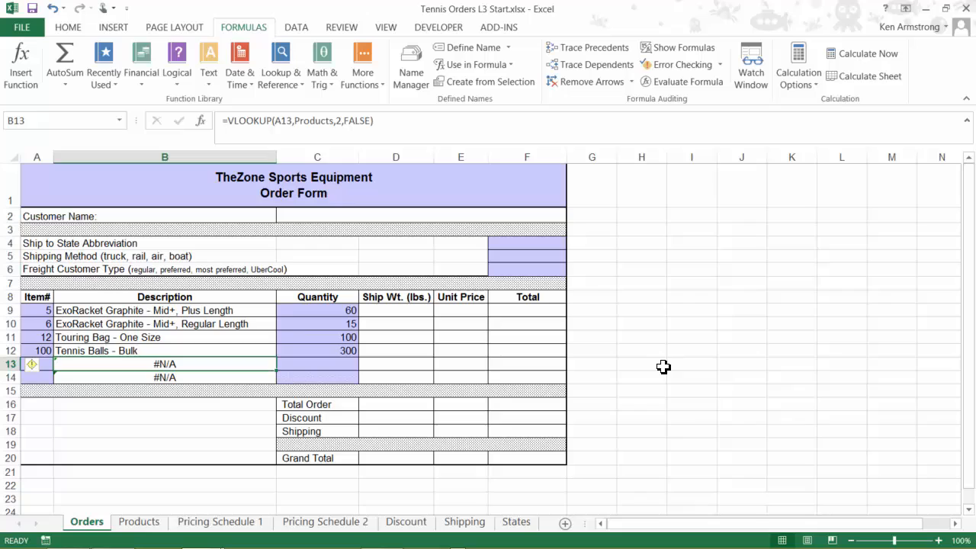
{"action": "left_click", "coordinate": [691, 364]}
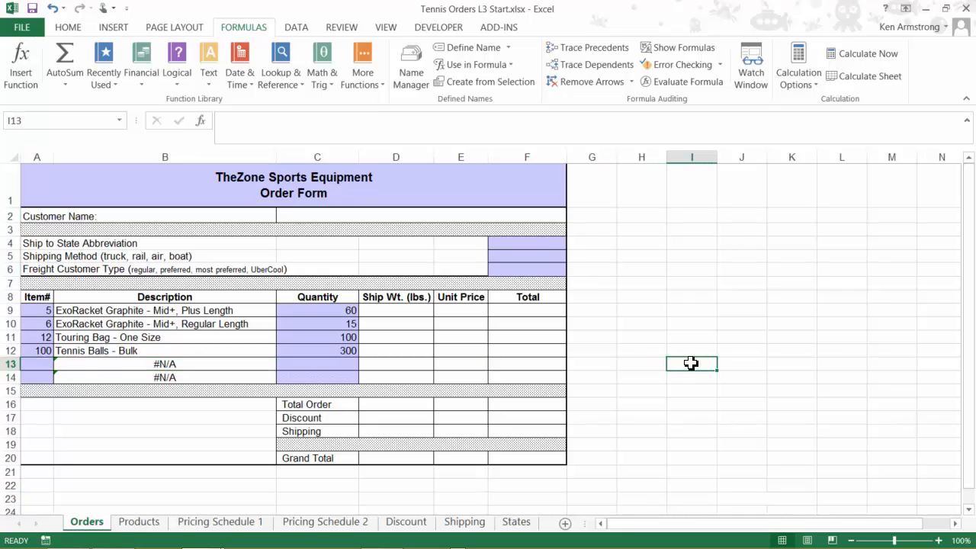
{"action": "type", "text": "="}
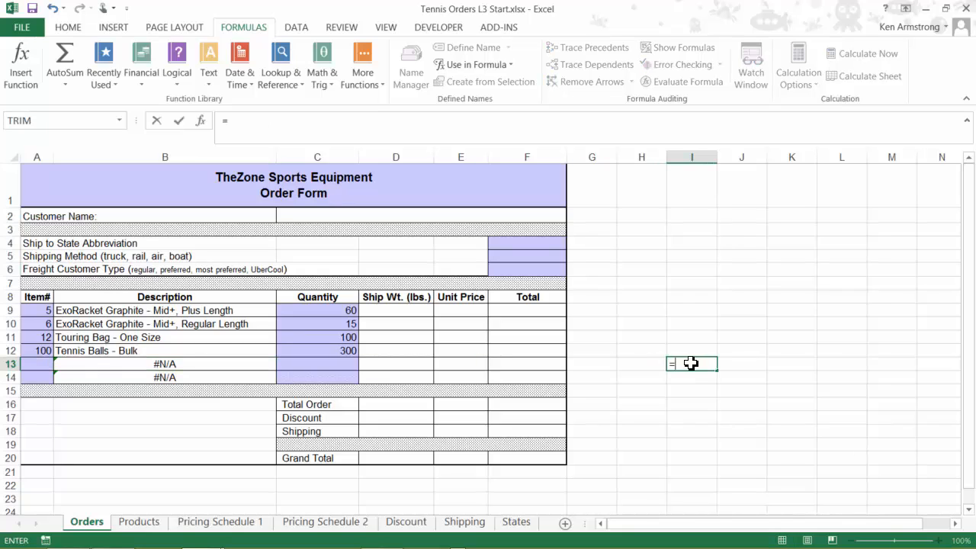
{"action": "type", "text": "is"}
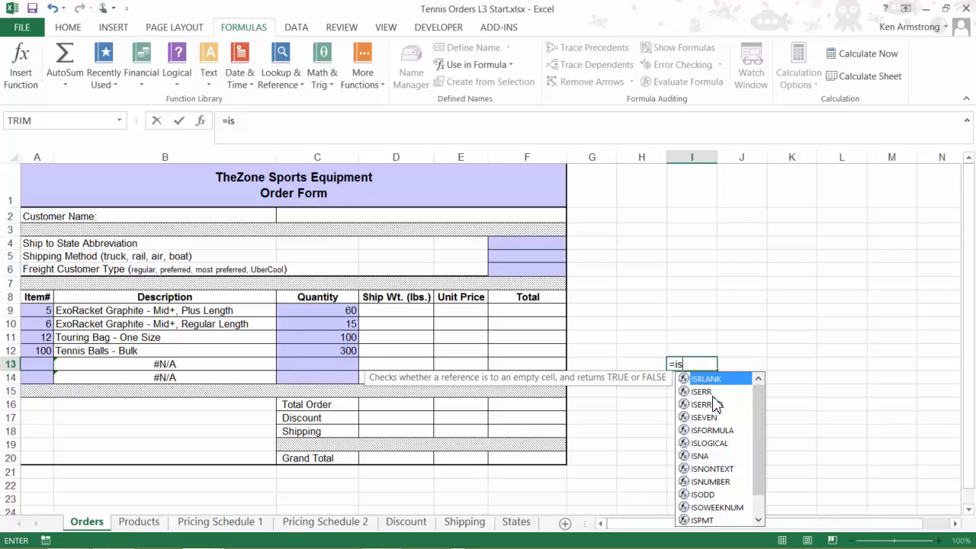
{"action": "mouse_move", "coordinate": [765, 416]}
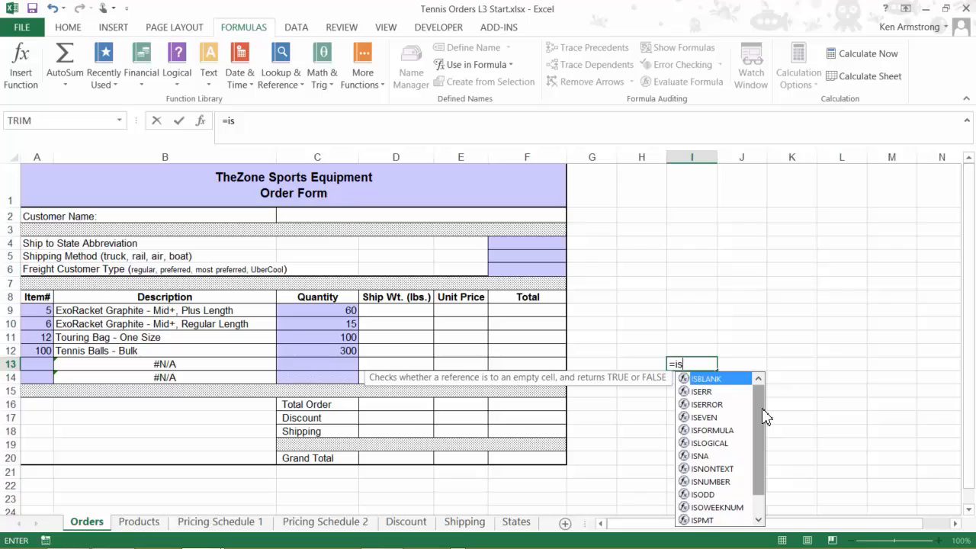
{"action": "scroll", "scroll_direction": "down", "scroll_amount": 3}
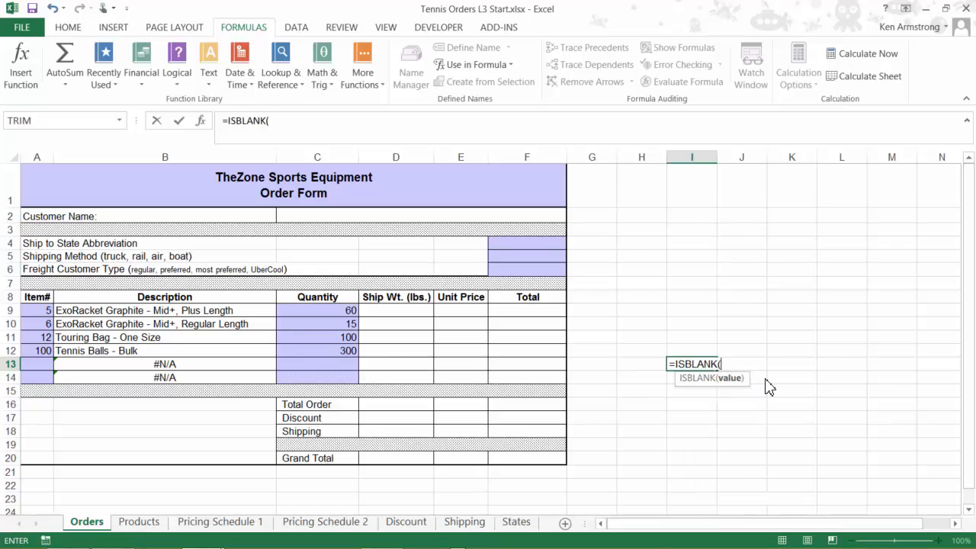
{"action": "mouse_move", "coordinate": [186, 324]}
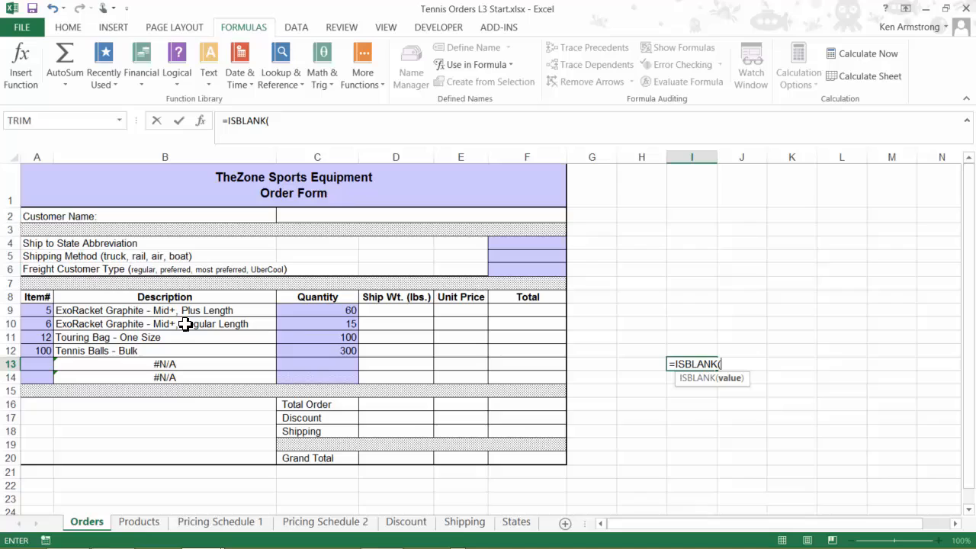
{"action": "left_click", "coordinate": [37, 363]}
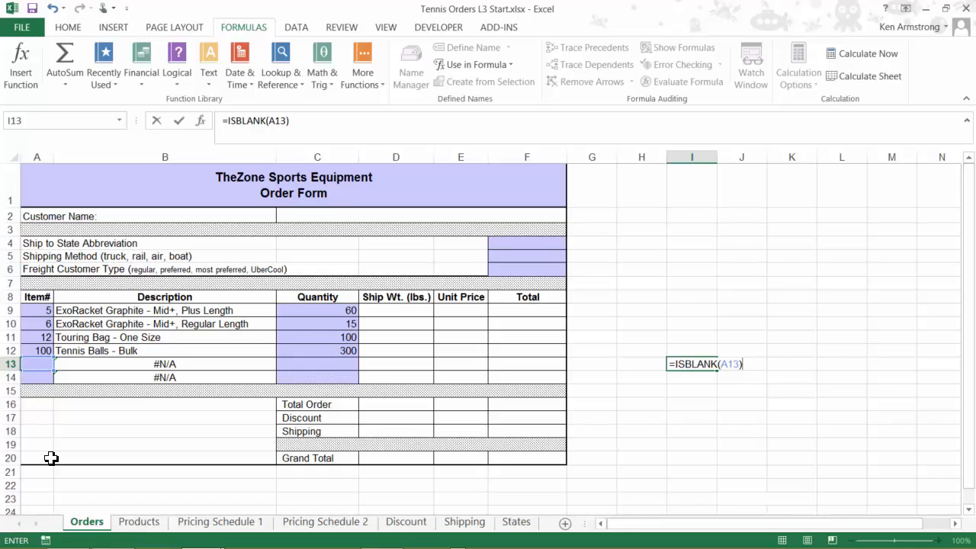
{"action": "key", "text": "Enter"}
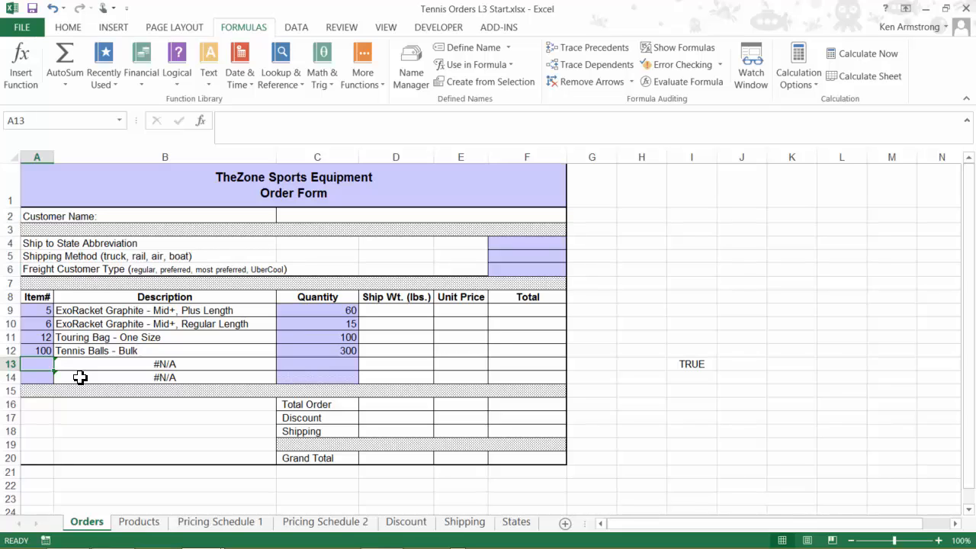
{"action": "type", "text": "x"}
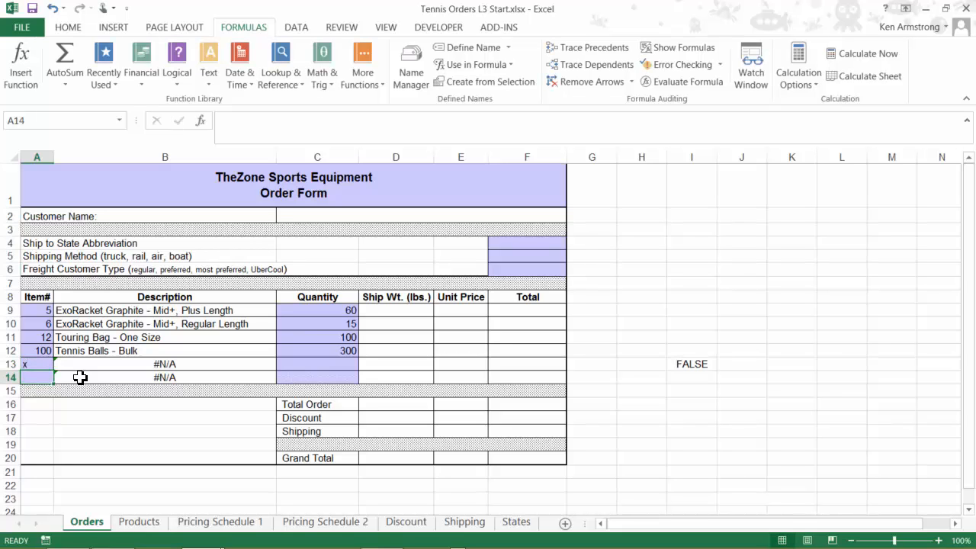
{"action": "left_click", "coordinate": [36, 363]}
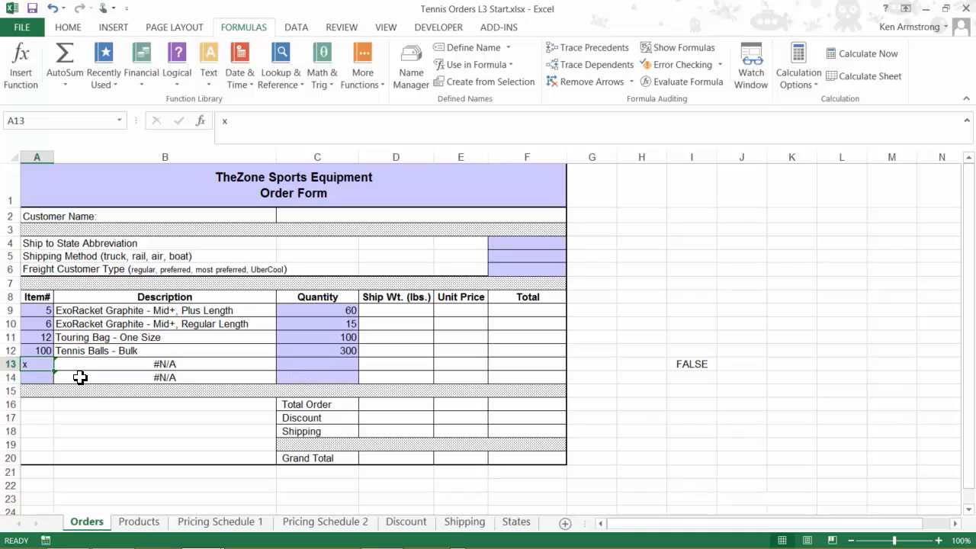
{"action": "left_click", "coordinate": [165, 364]}
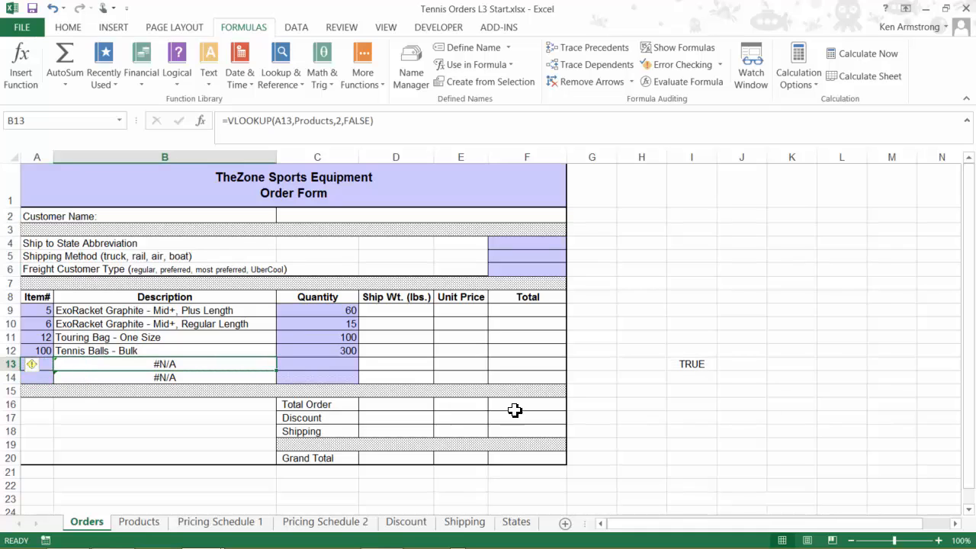
- In J13, type =IS and browse the IS-function suggestions for ISBLANK
{"action": "left_click", "coordinate": [740, 363]}
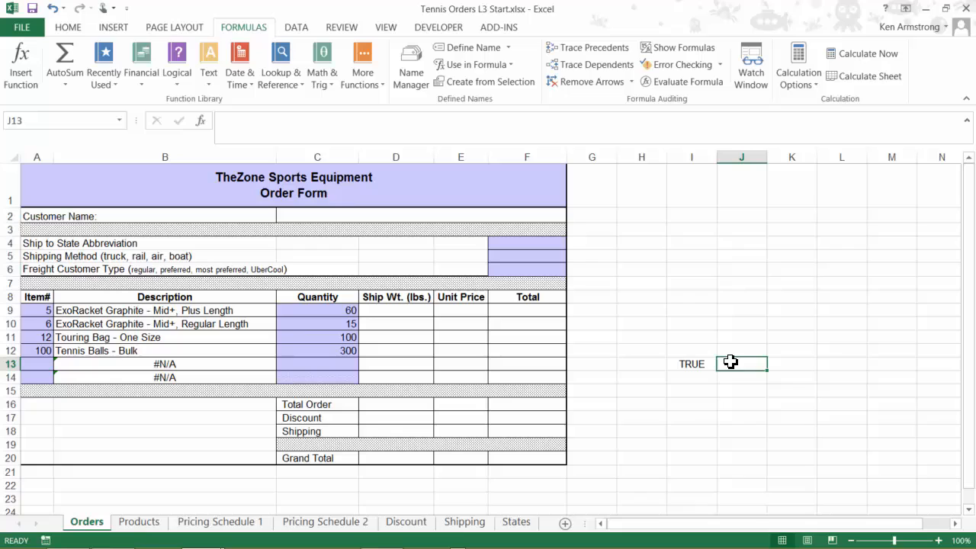
{"action": "type", "text": "=is"}
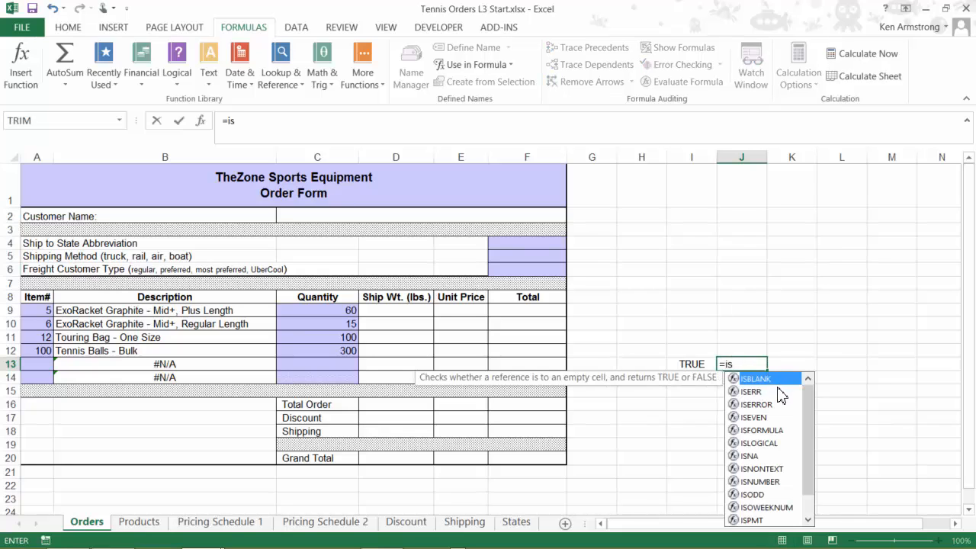
{"action": "mouse_move", "coordinate": [760, 391]}
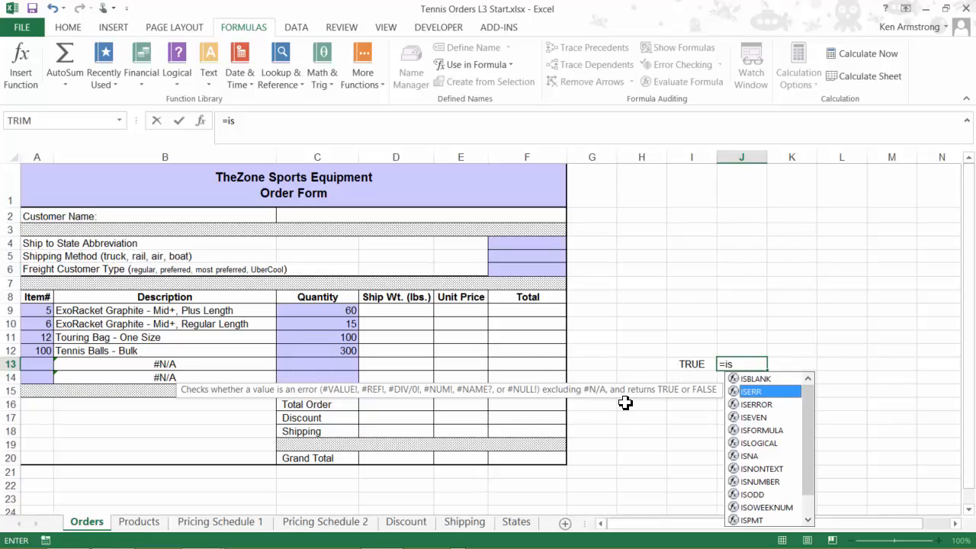
{"action": "mouse_move", "coordinate": [793, 410]}
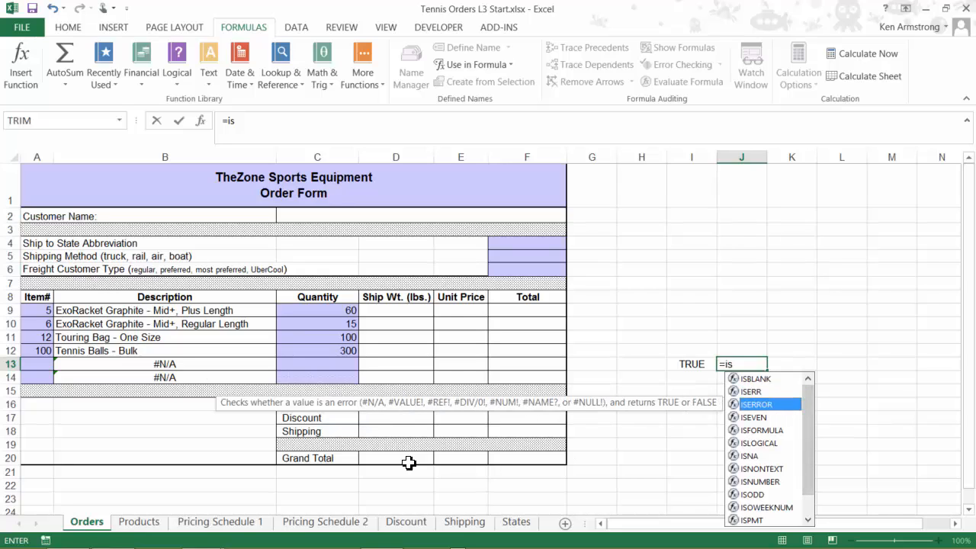
{"action": "mouse_move", "coordinate": [514, 422]}
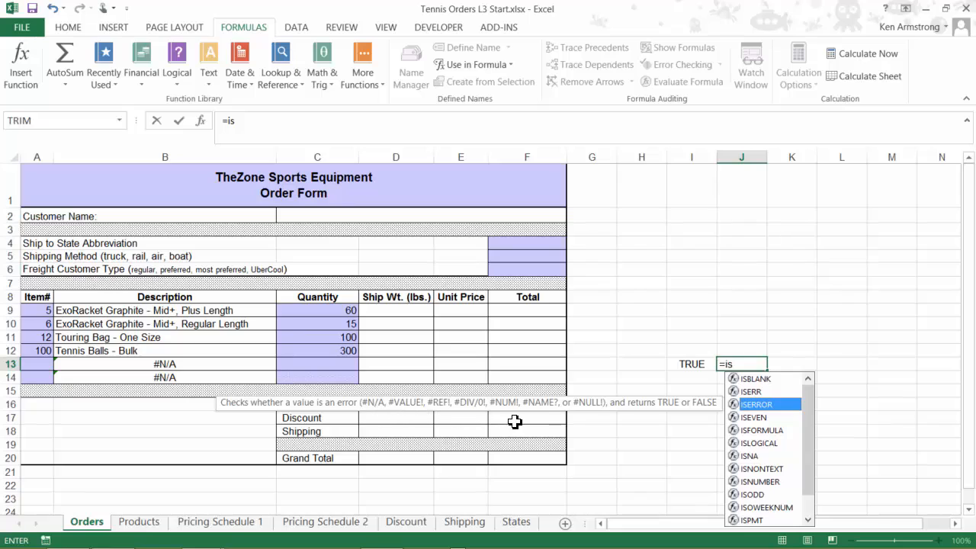
{"action": "mouse_move", "coordinate": [738, 459]}
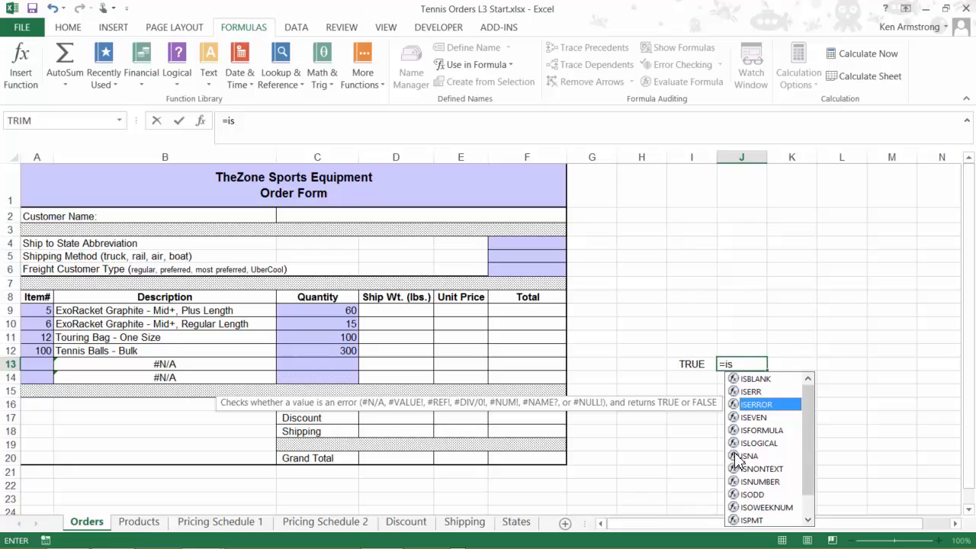
{"action": "mouse_move", "coordinate": [754, 417]}
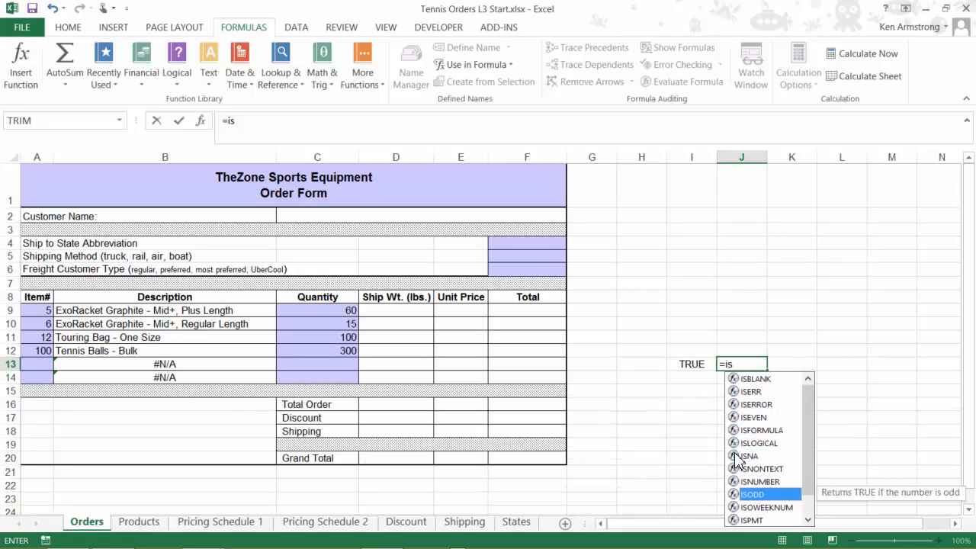
{"action": "mouse_move", "coordinate": [740, 468]}
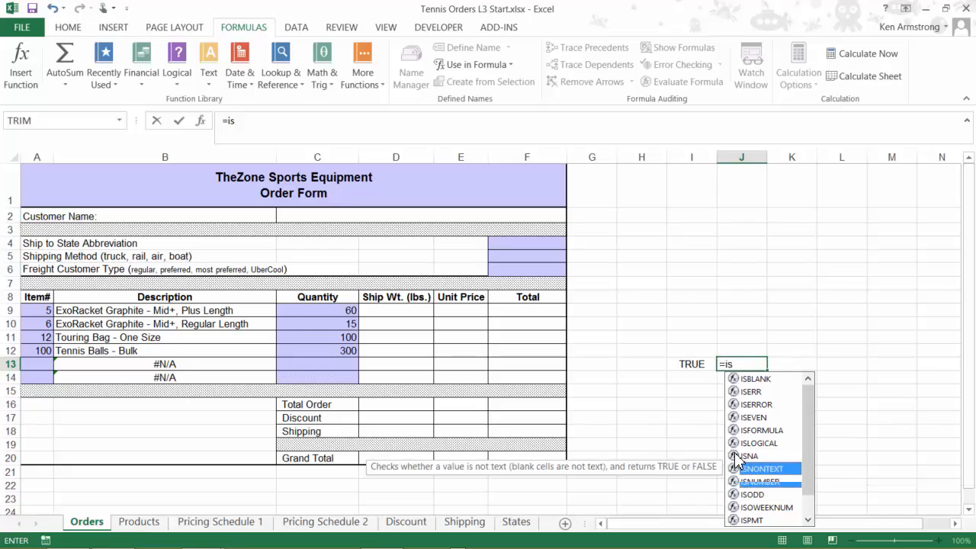
{"action": "mouse_move", "coordinate": [760, 430]}
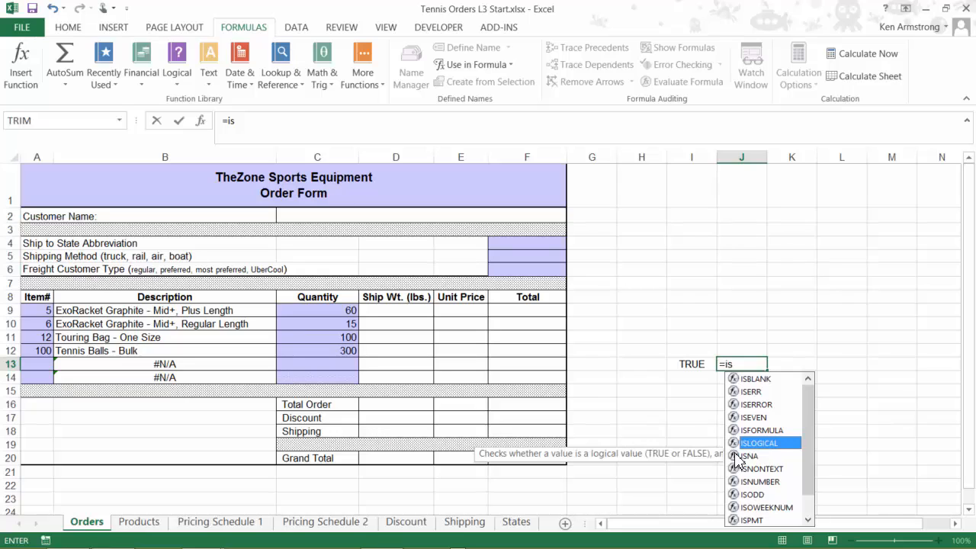
{"action": "mouse_move", "coordinate": [748, 455]}
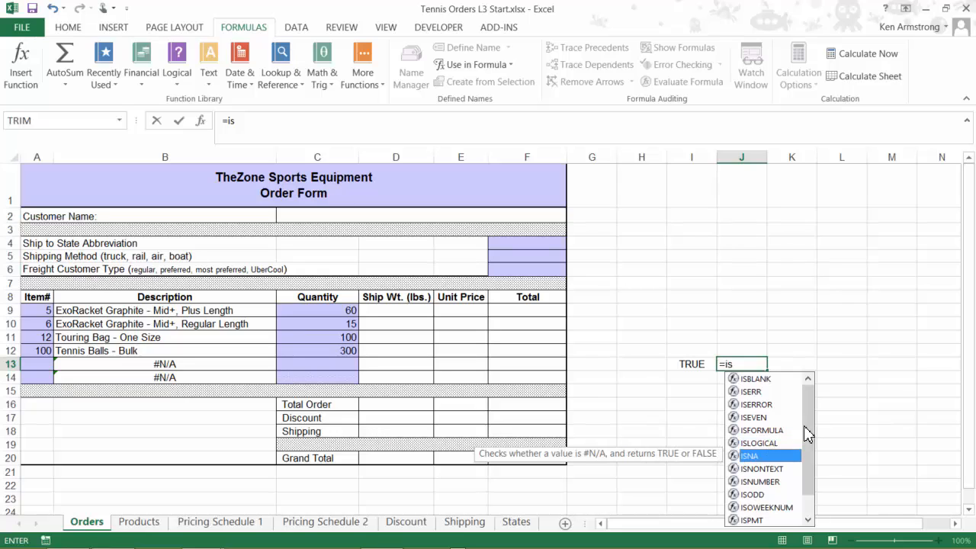
{"action": "scroll", "scroll_direction": "down", "scroll_amount": 3}
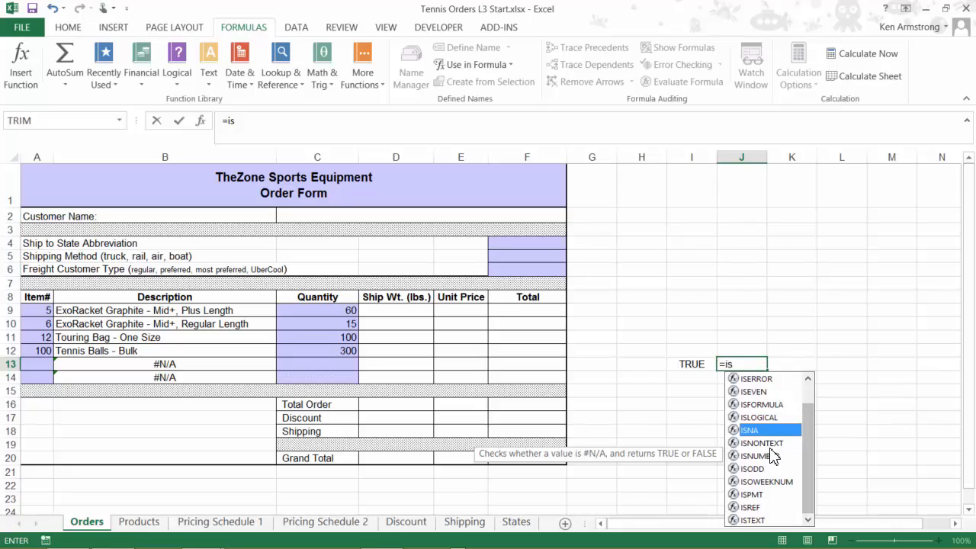
{"action": "mouse_move", "coordinate": [776, 443]}
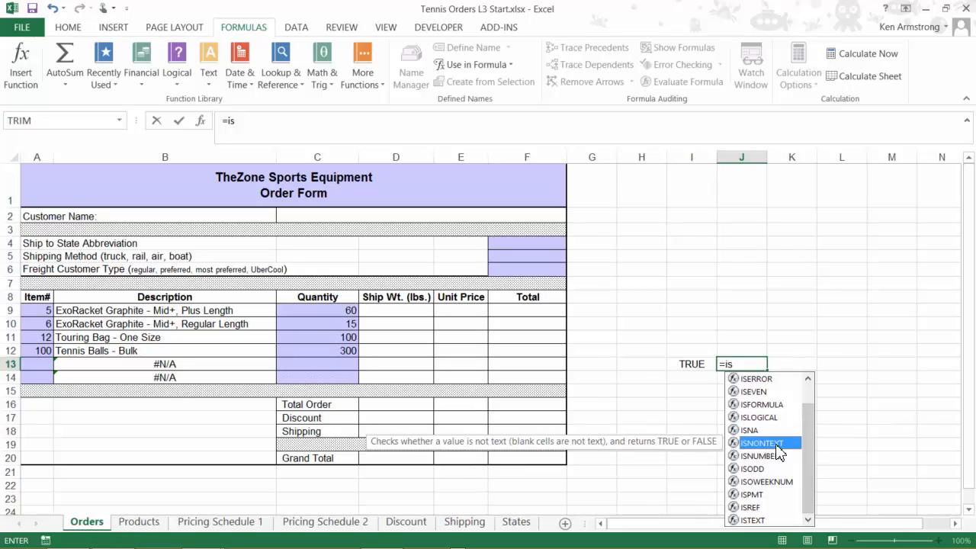
{"action": "mouse_move", "coordinate": [778, 455]}
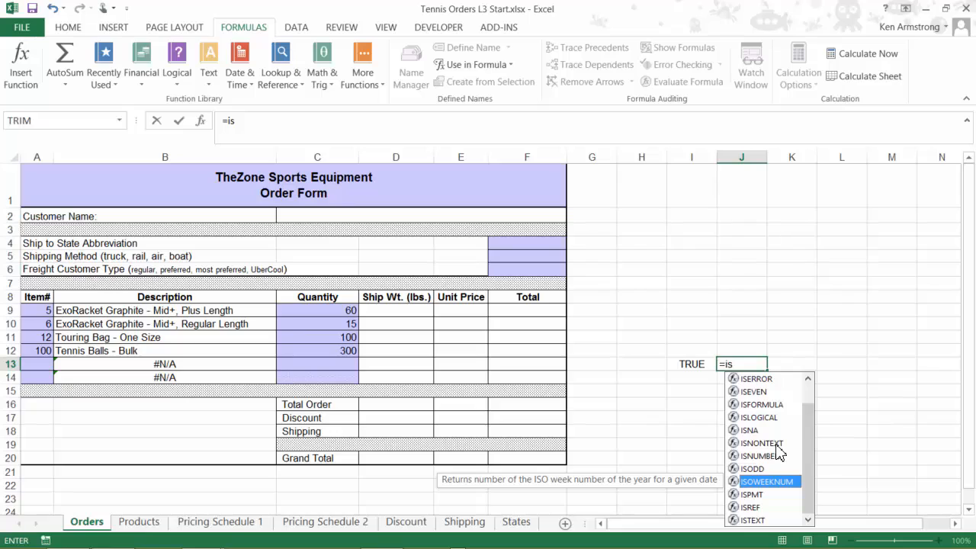
{"action": "mouse_move", "coordinate": [577, 493]}
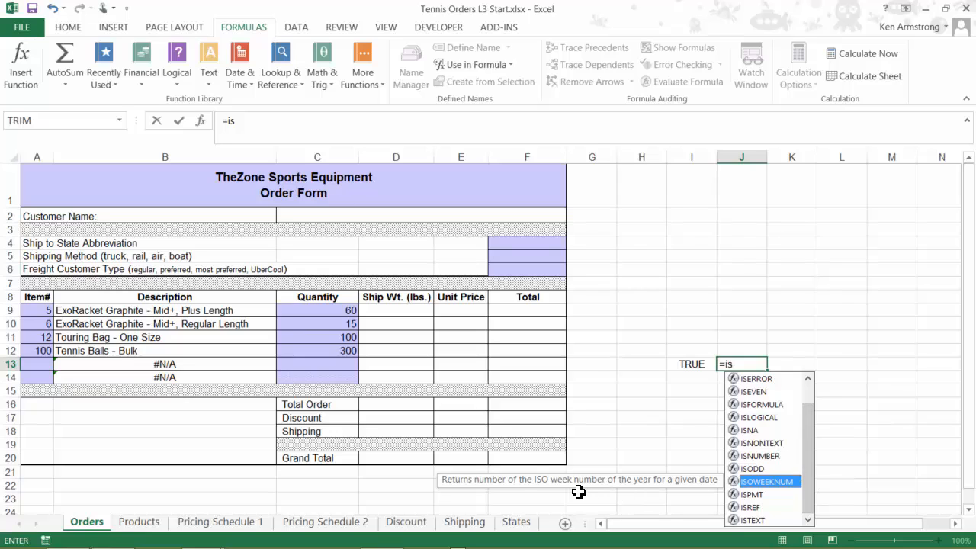
{"action": "mouse_move", "coordinate": [540, 495]}
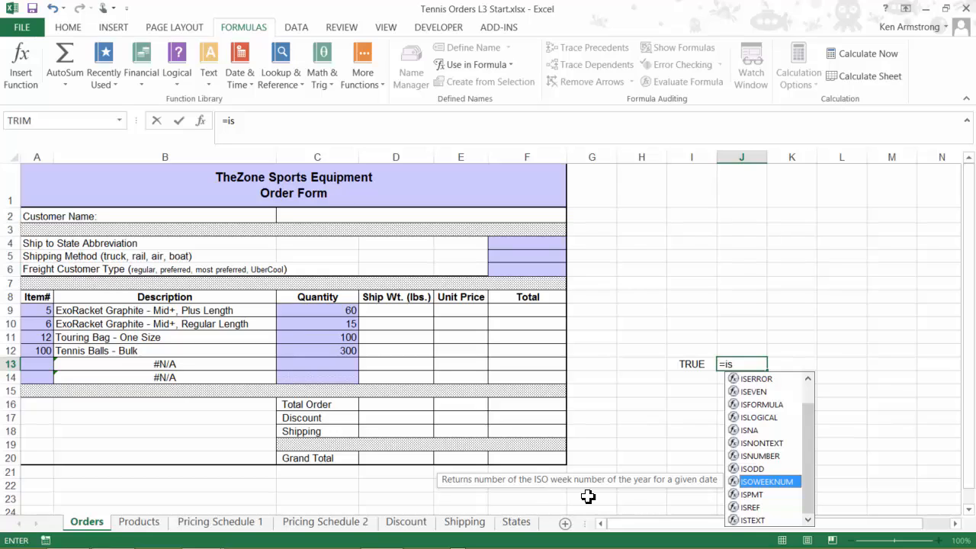
{"action": "mouse_move", "coordinate": [790, 487]}
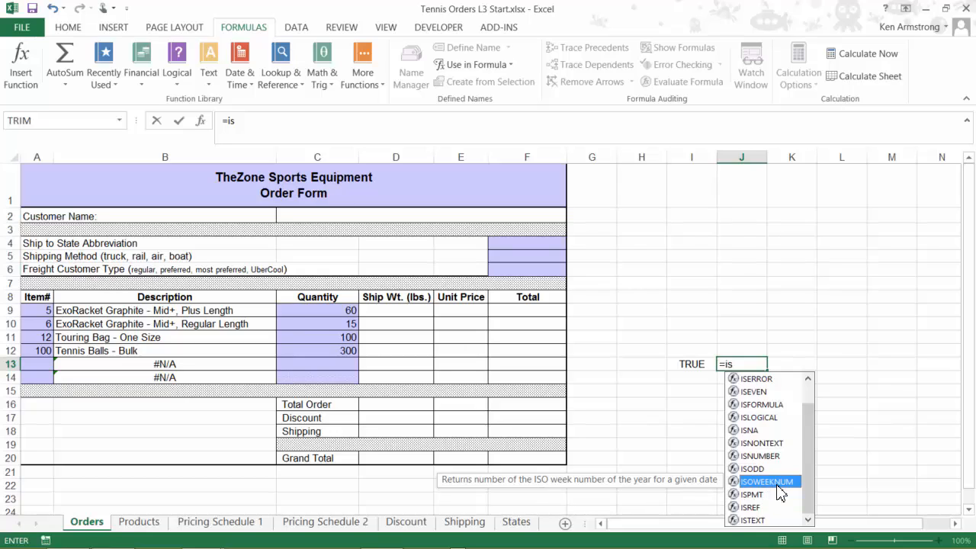
{"action": "mouse_move", "coordinate": [762, 502]}
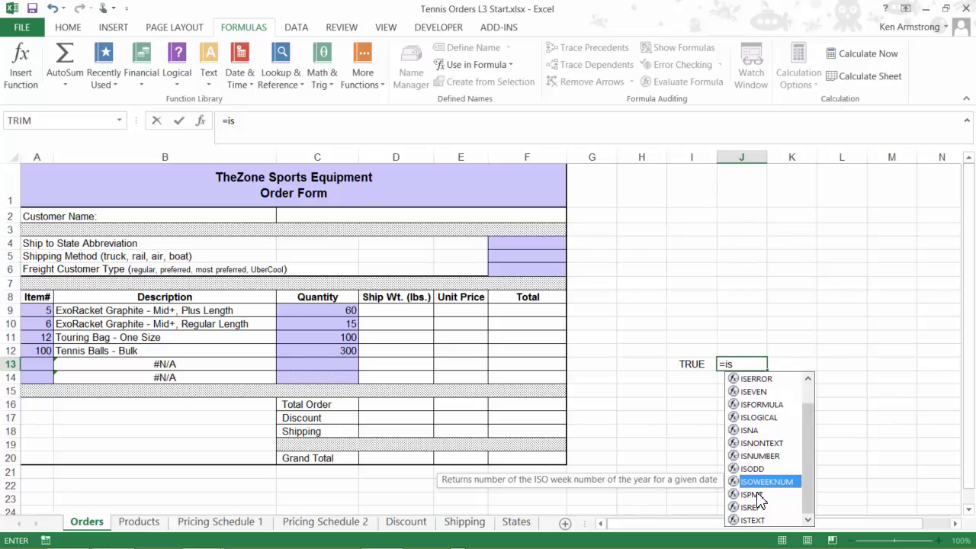
{"action": "mouse_move", "coordinate": [789, 502]}
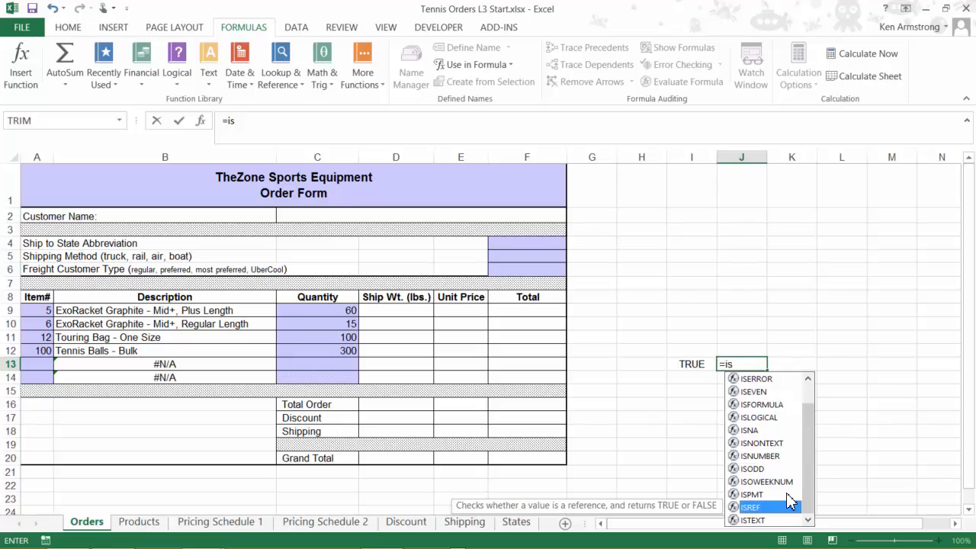
{"action": "mouse_move", "coordinate": [770, 518]}
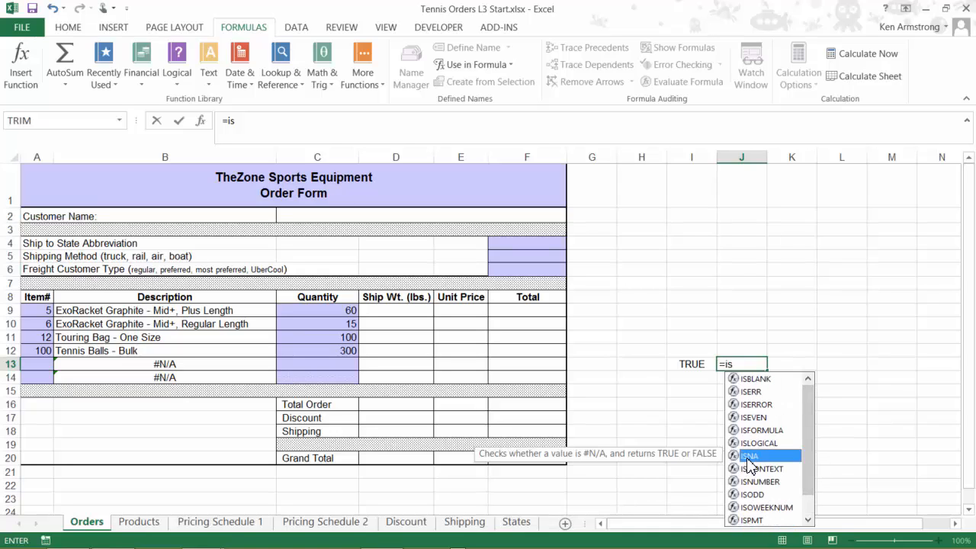
{"action": "mouse_move", "coordinate": [758, 481]}
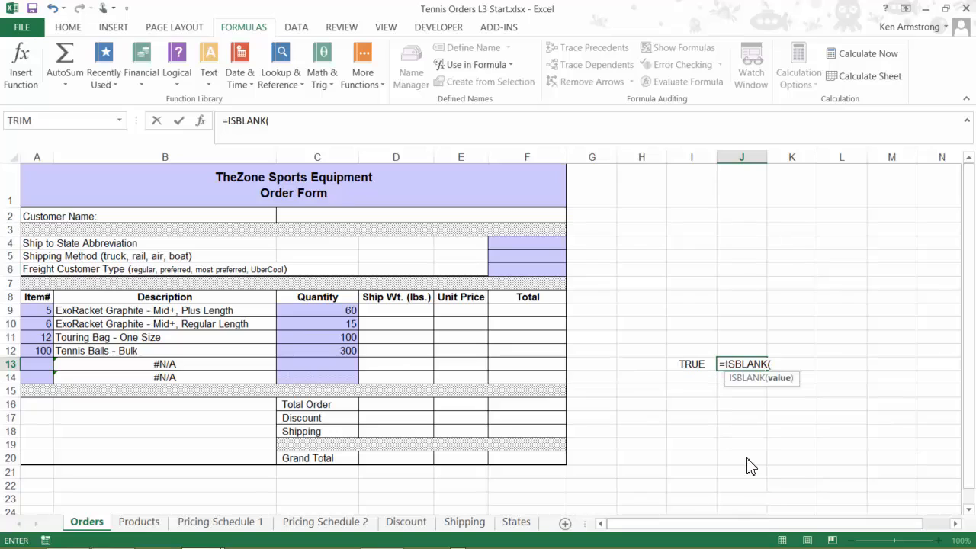
{"action": "mouse_move", "coordinate": [769, 427]}
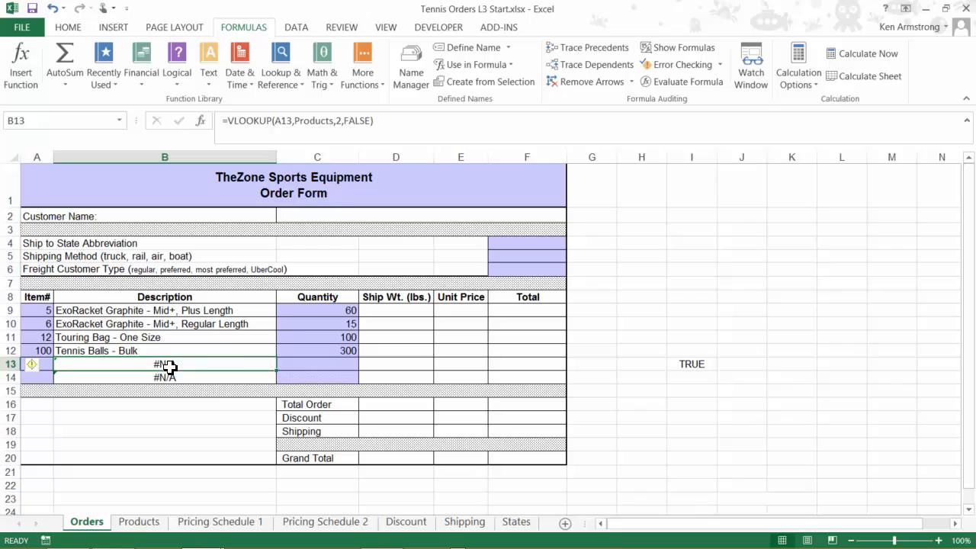
{"action": "mouse_move", "coordinate": [197, 282]}
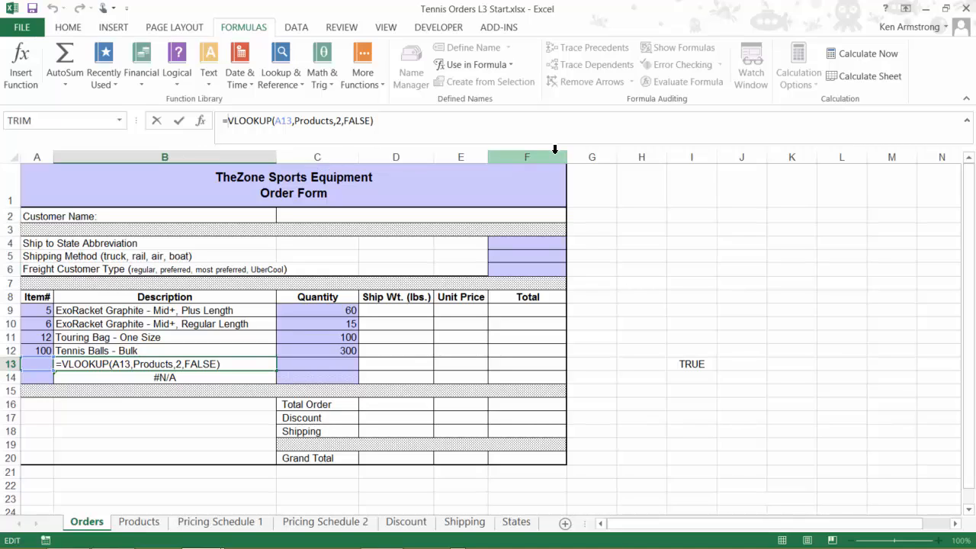
- Rewrite B13 as =IF(ISBLANK(A13),"",VLOOKUP(...)) and dismiss the invalid-formula warning
{"action": "type", "text": "I"}
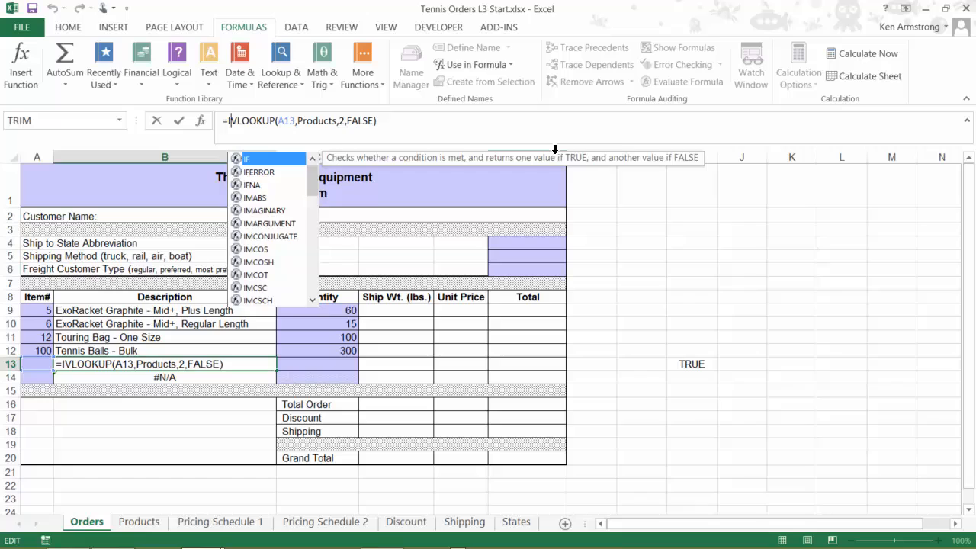
{"action": "type", "text": "IF("}
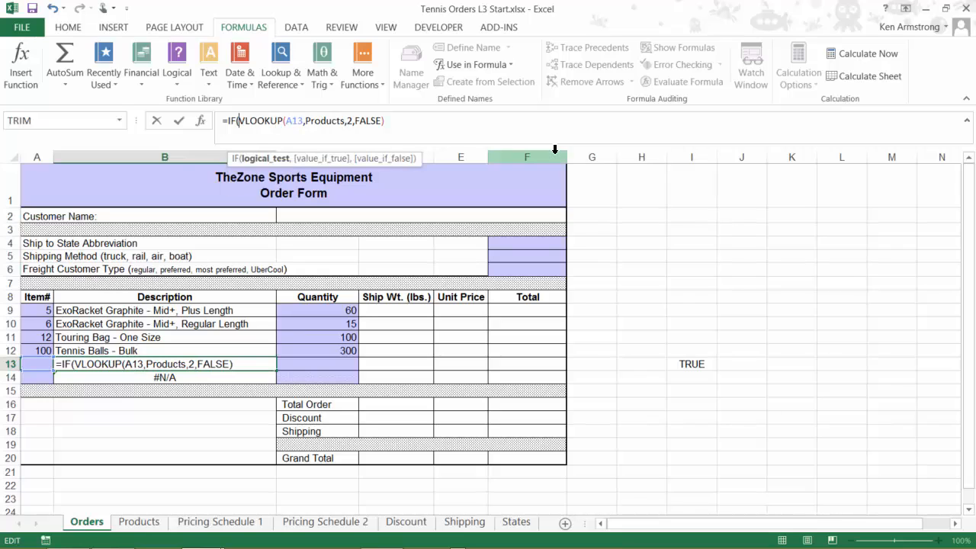
{"action": "type", "text": "is"}
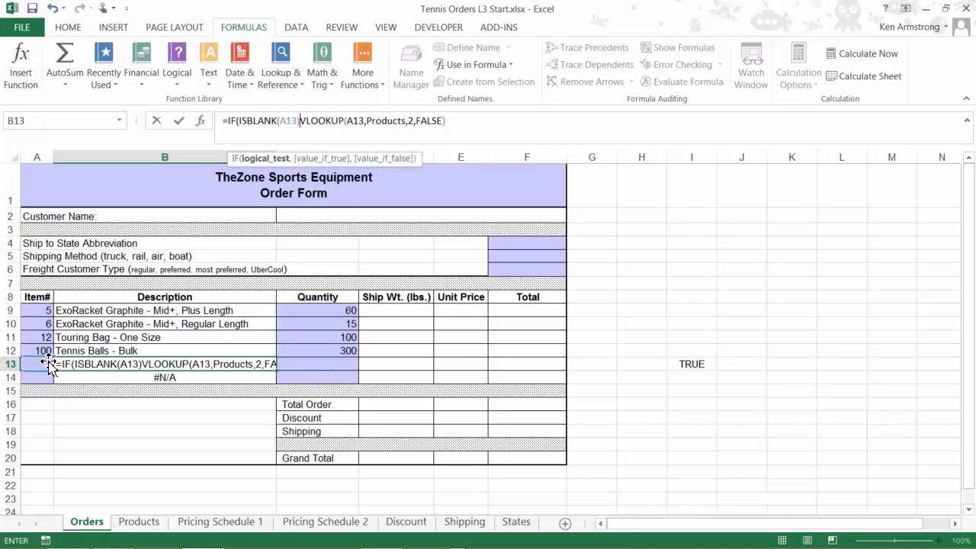
{"action": "type", "text": ","}
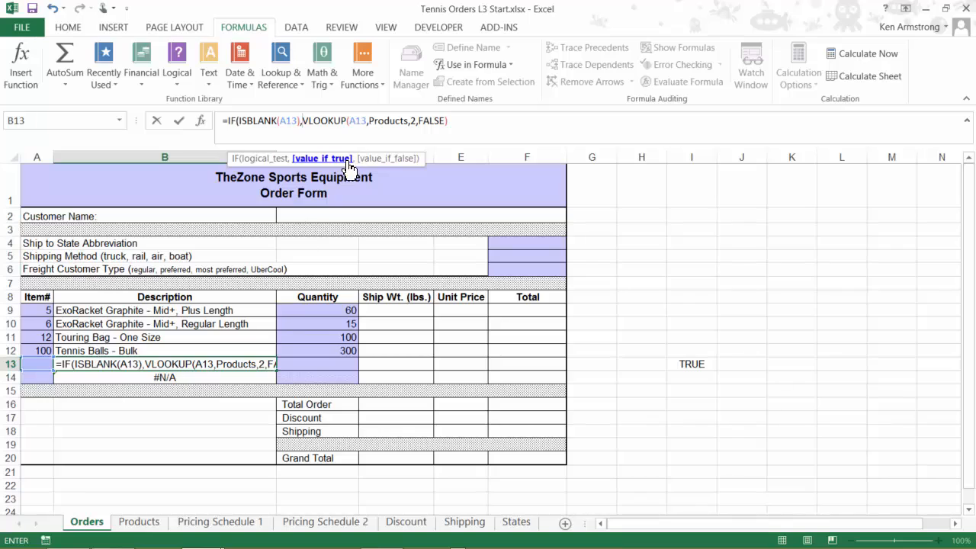
{"action": "mouse_move", "coordinate": [343, 174]}
{"action": "type", "text": "\""}
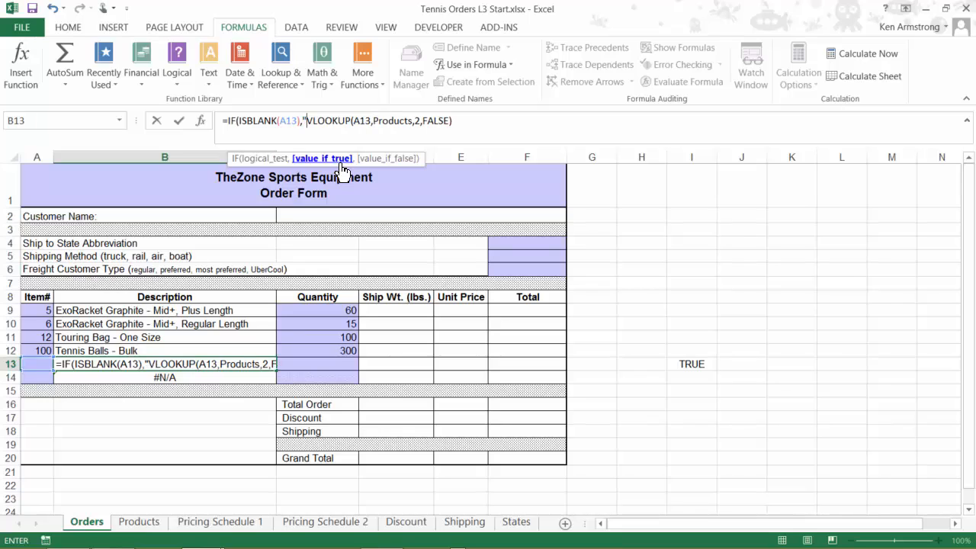
{"action": "type", "text": "blah"}
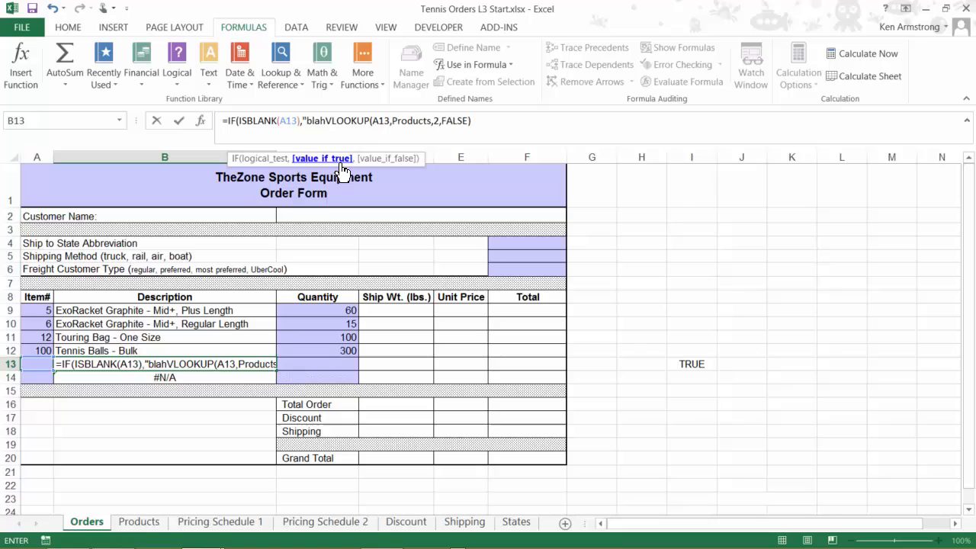
{"action": "type", "text": "\""}
{"action": "key", "text": "Enter"}
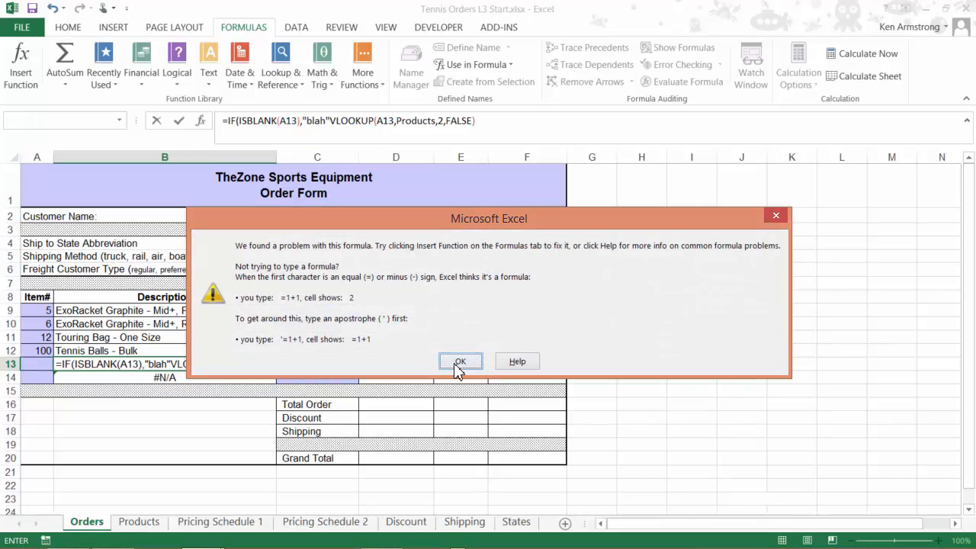
{"action": "left_click", "coordinate": [461, 361]}
{"action": "type", "text": ","}
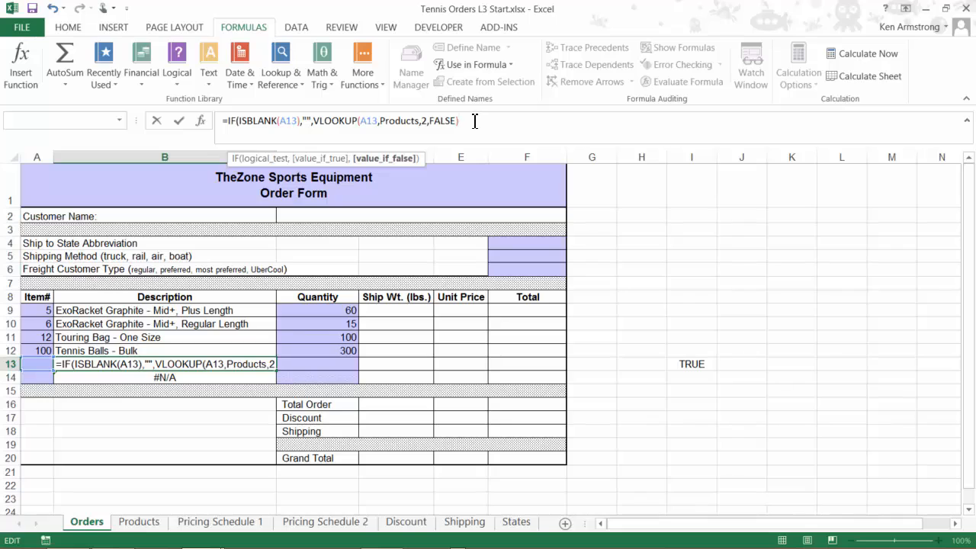
{"action": "mouse_move", "coordinate": [518, 127]}
{"action": "type", "text": ")"}
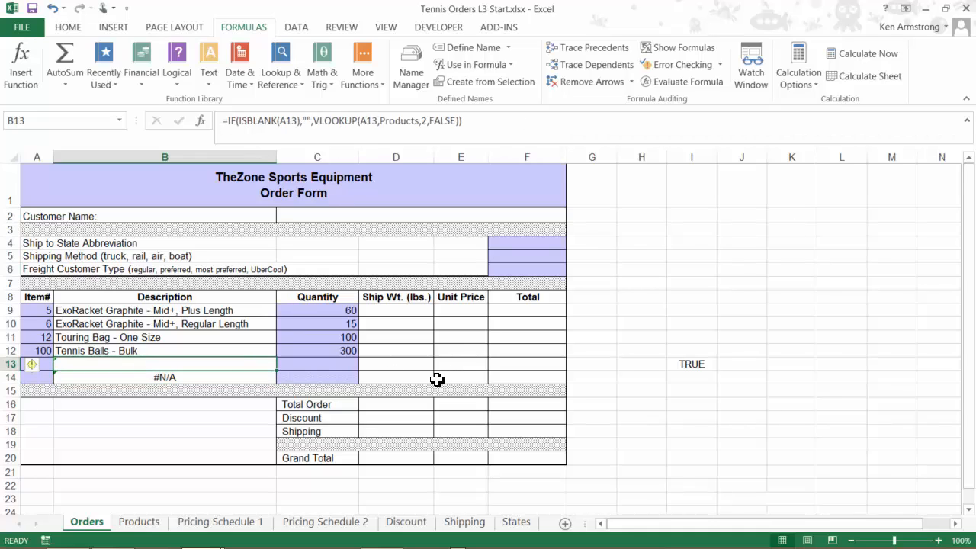
{"action": "mouse_move", "coordinate": [202, 375]}
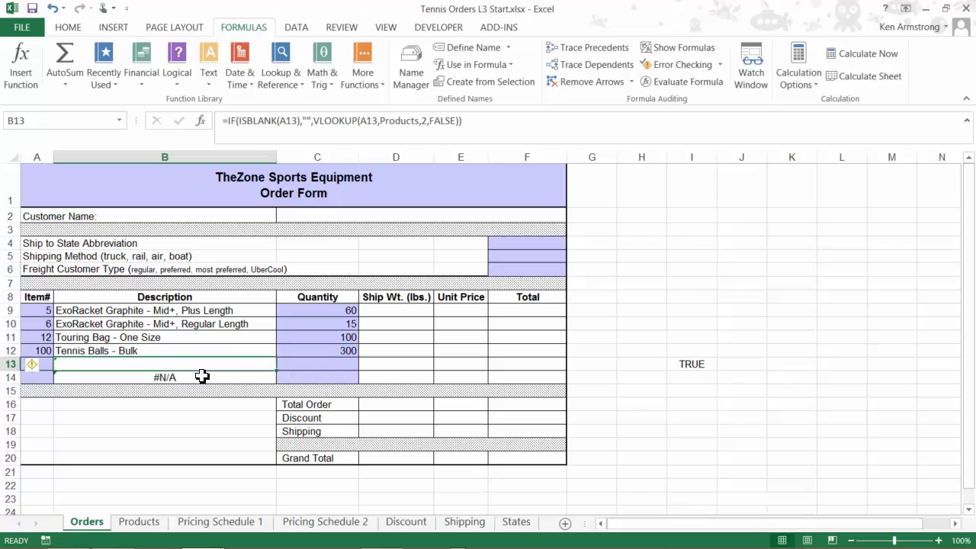
{"action": "mouse_move", "coordinate": [215, 363]}
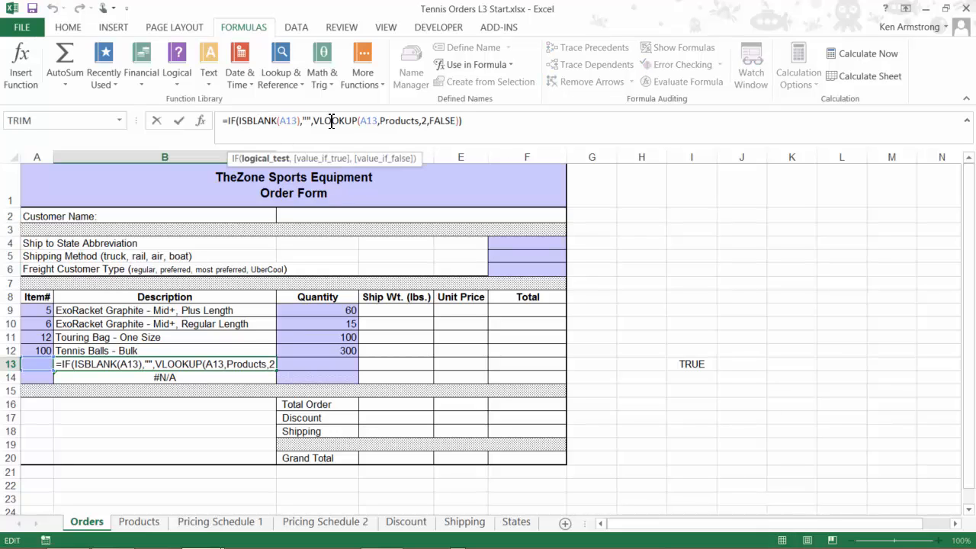
{"action": "key", "text": "Enter"}
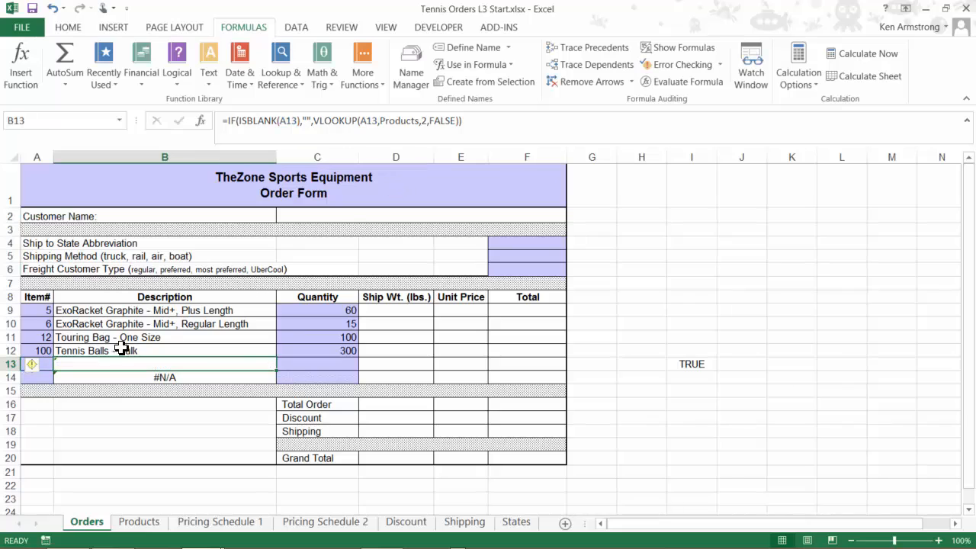
{"action": "type", "text": "200"}
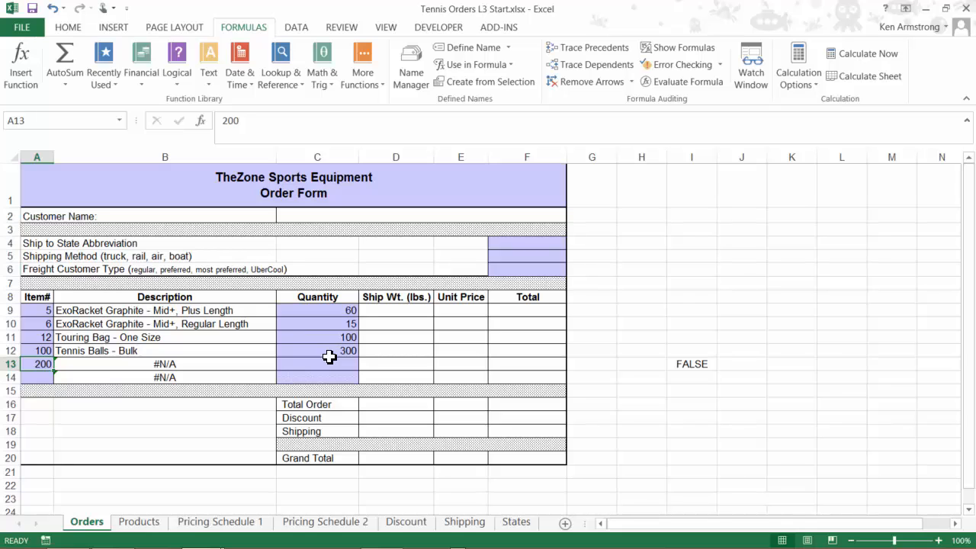
{"action": "type", "text": "x"}
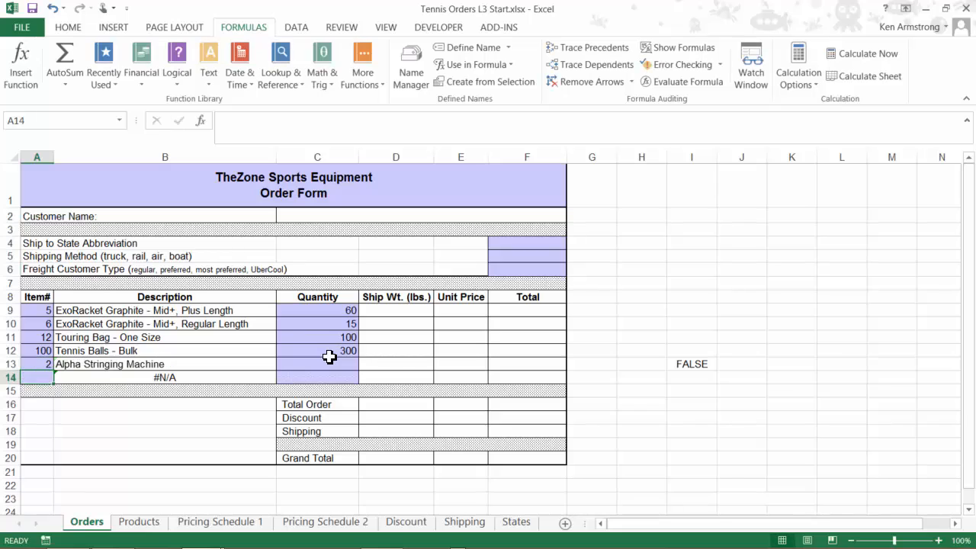
{"action": "left_click", "coordinate": [37, 364]}
{"action": "type", "text": "=if(ISNA(VLOOKUP(A14,Products,2,FALSE)"}
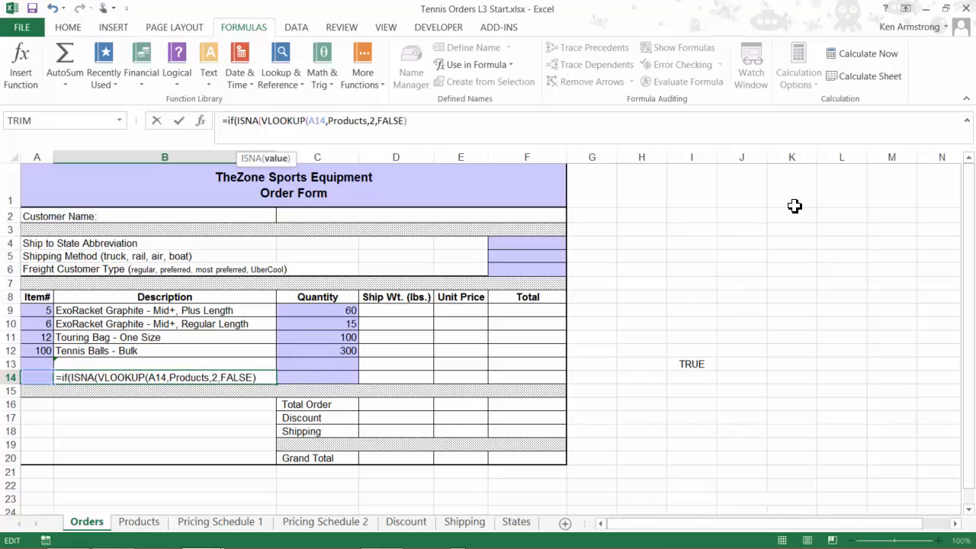
- Build =IF(ISNA(VLOOKUP(A14,Products,2,FALSE)),"",VLOOKUP(A14,Products,2,FALSE)) in B14
{"action": "left_click", "coordinate": [410, 121]}
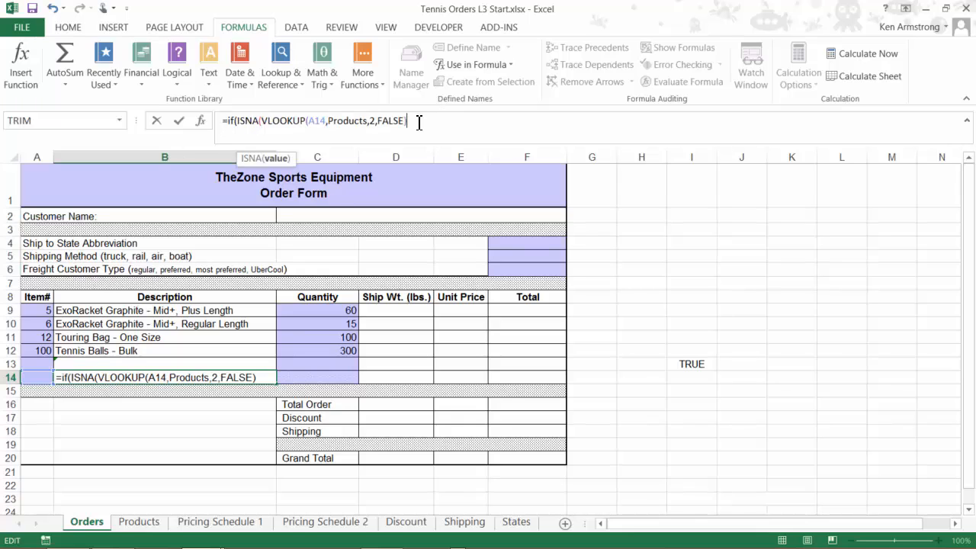
{"action": "type", "text": ")"}
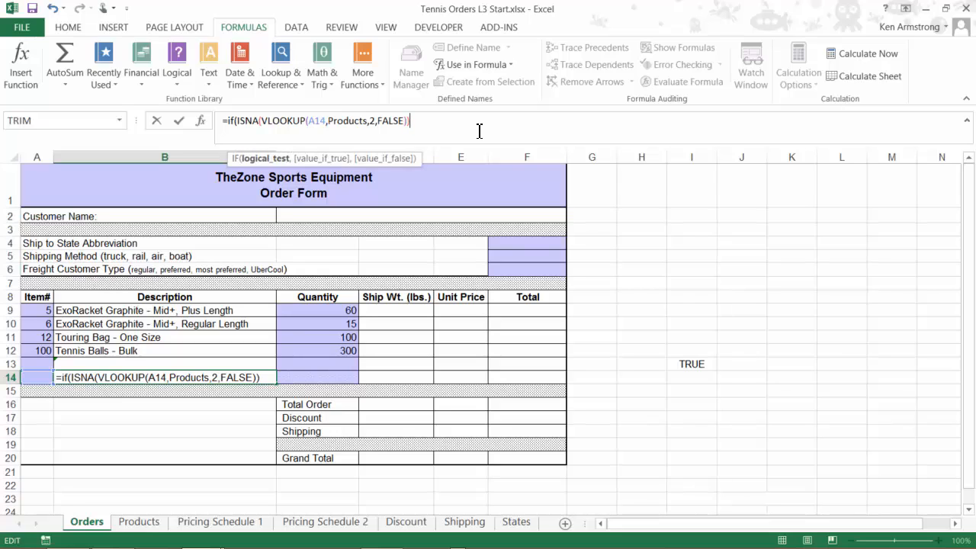
{"action": "type", "text": ","}
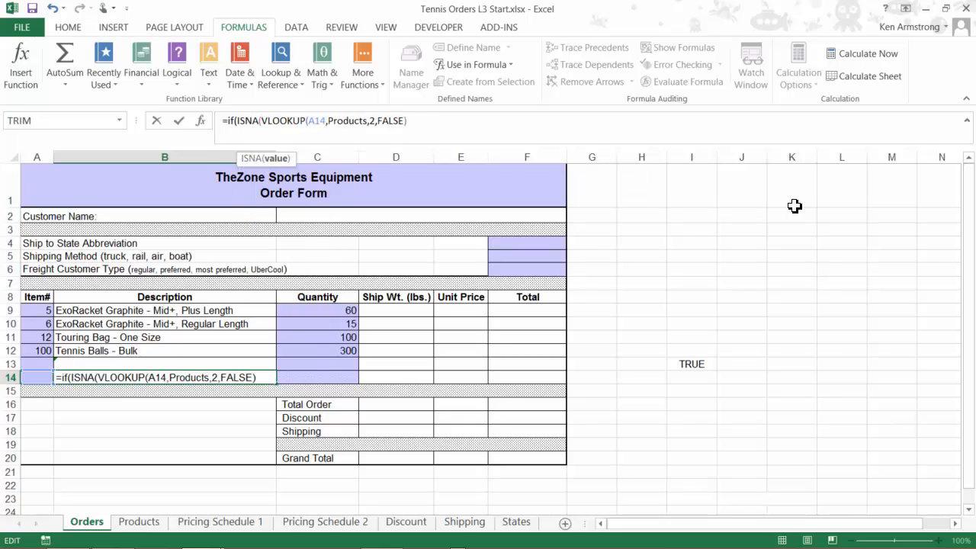
{"action": "type", "text": "),\"\""}
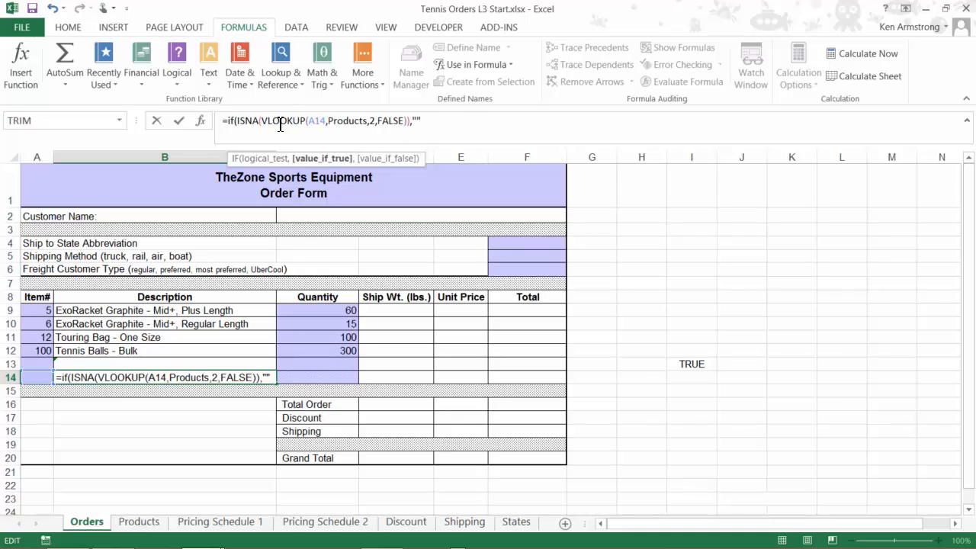
{"action": "left_click", "coordinate": [406, 121]}
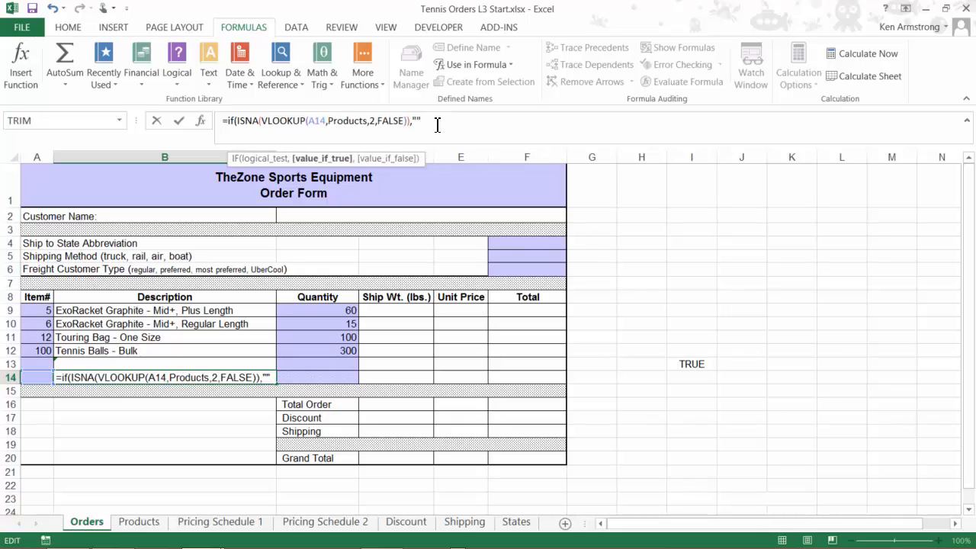
{"action": "type", "text": ",VLOOKUP(A14,Products,2,FALSE"}
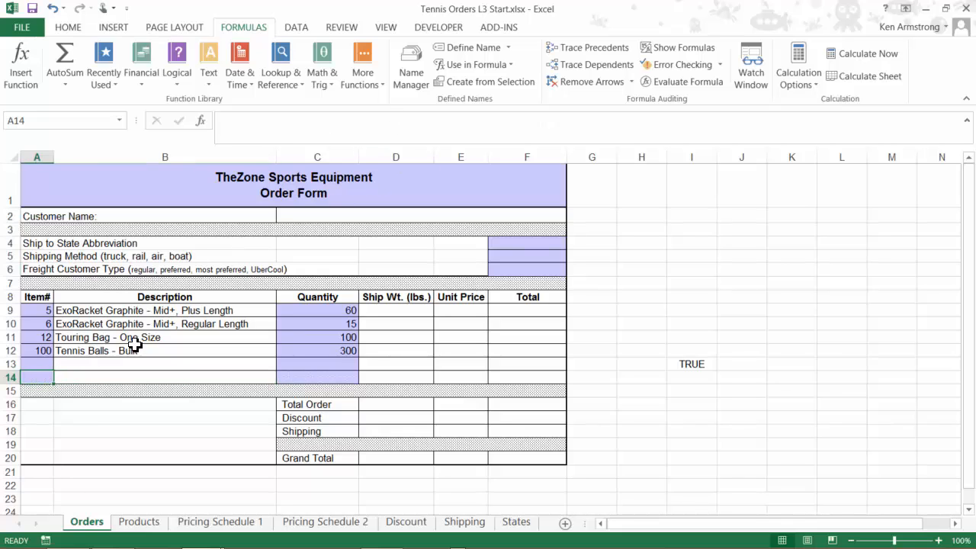
- Test the B14 formula with item numbers 1 and 200, then select B13's formula
{"action": "type", "text": "1"}
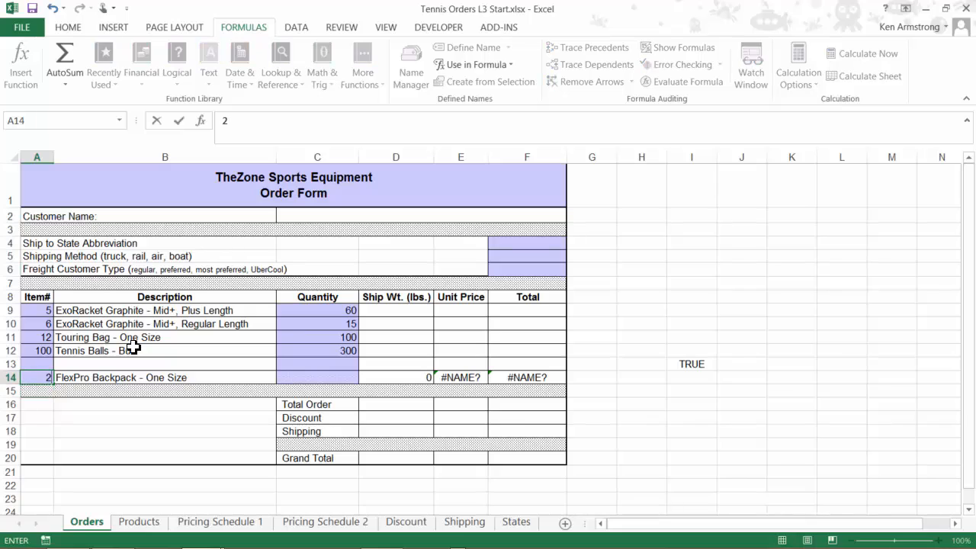
{"action": "type", "text": "200"}
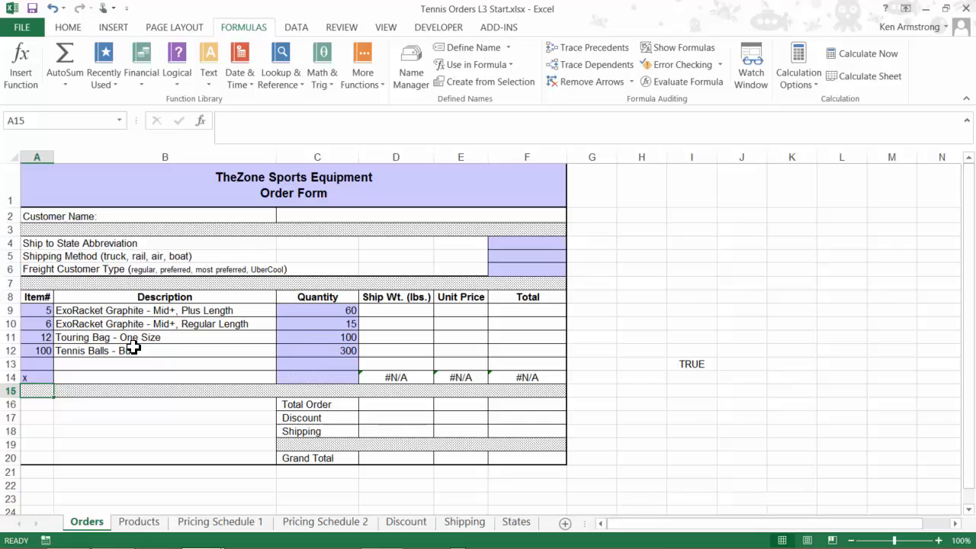
{"action": "left_click", "coordinate": [37, 378]}
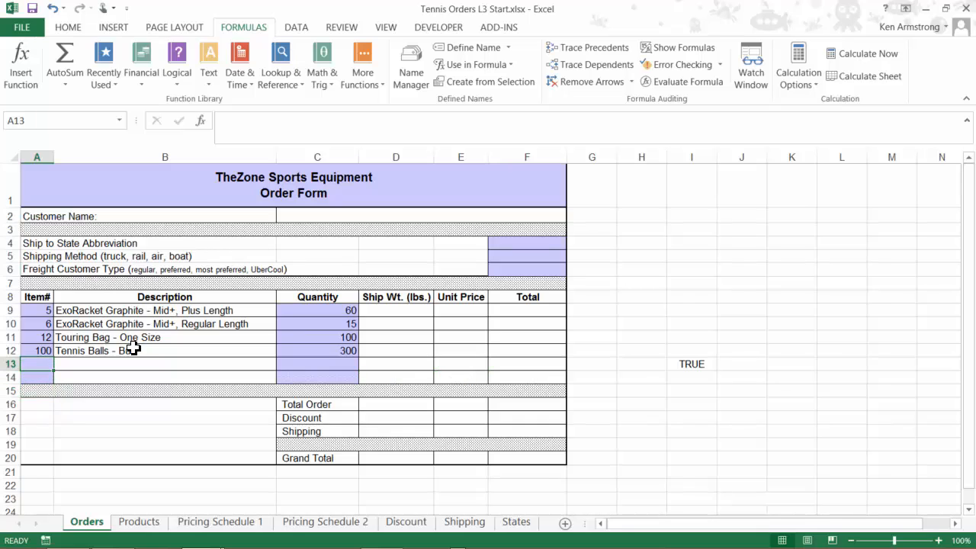
{"action": "left_click", "coordinate": [165, 364]}
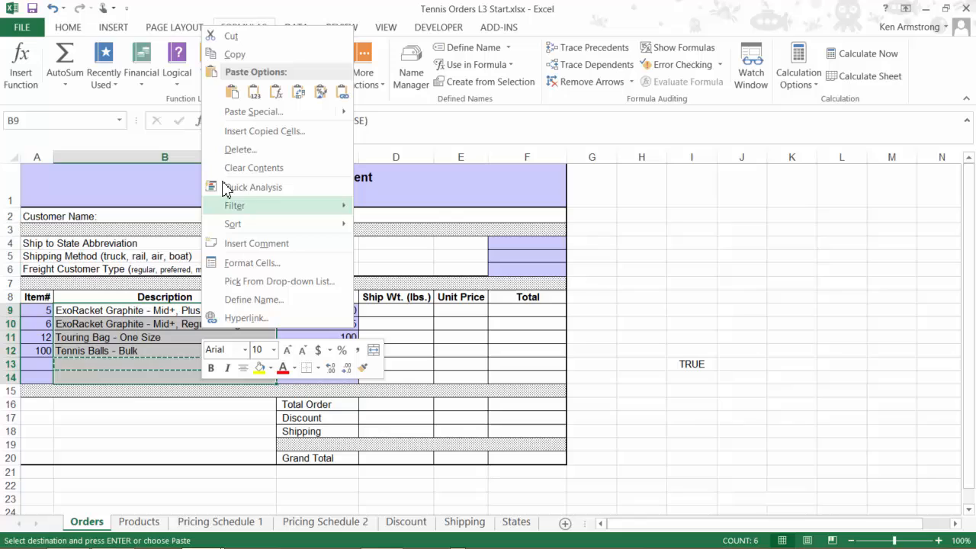
{"action": "mouse_move", "coordinate": [231, 91]}
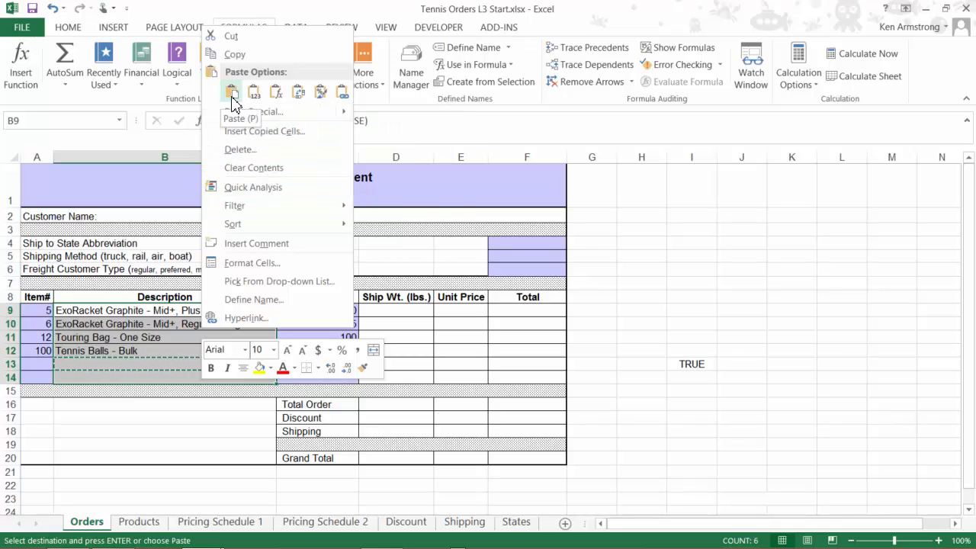
- Paste the IF(ISBLANK) VLOOKUP formula from B13 into Description cells B9:B14
{"action": "left_click", "coordinate": [233, 91]}
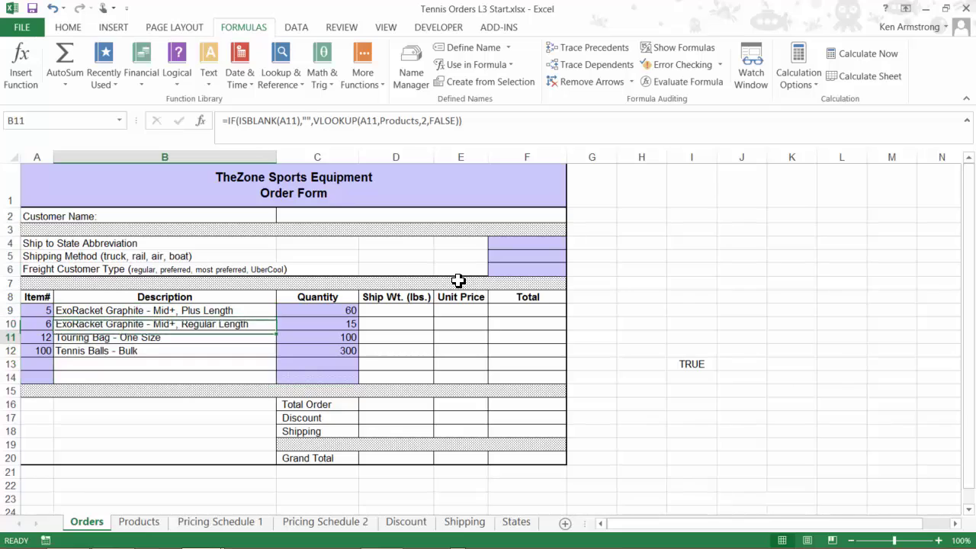
{"action": "left_click", "coordinate": [165, 390]}
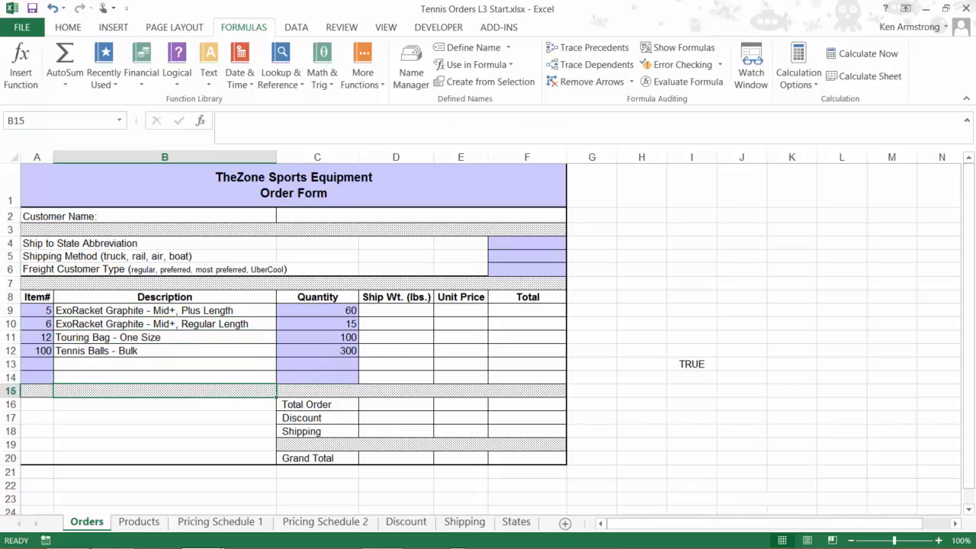